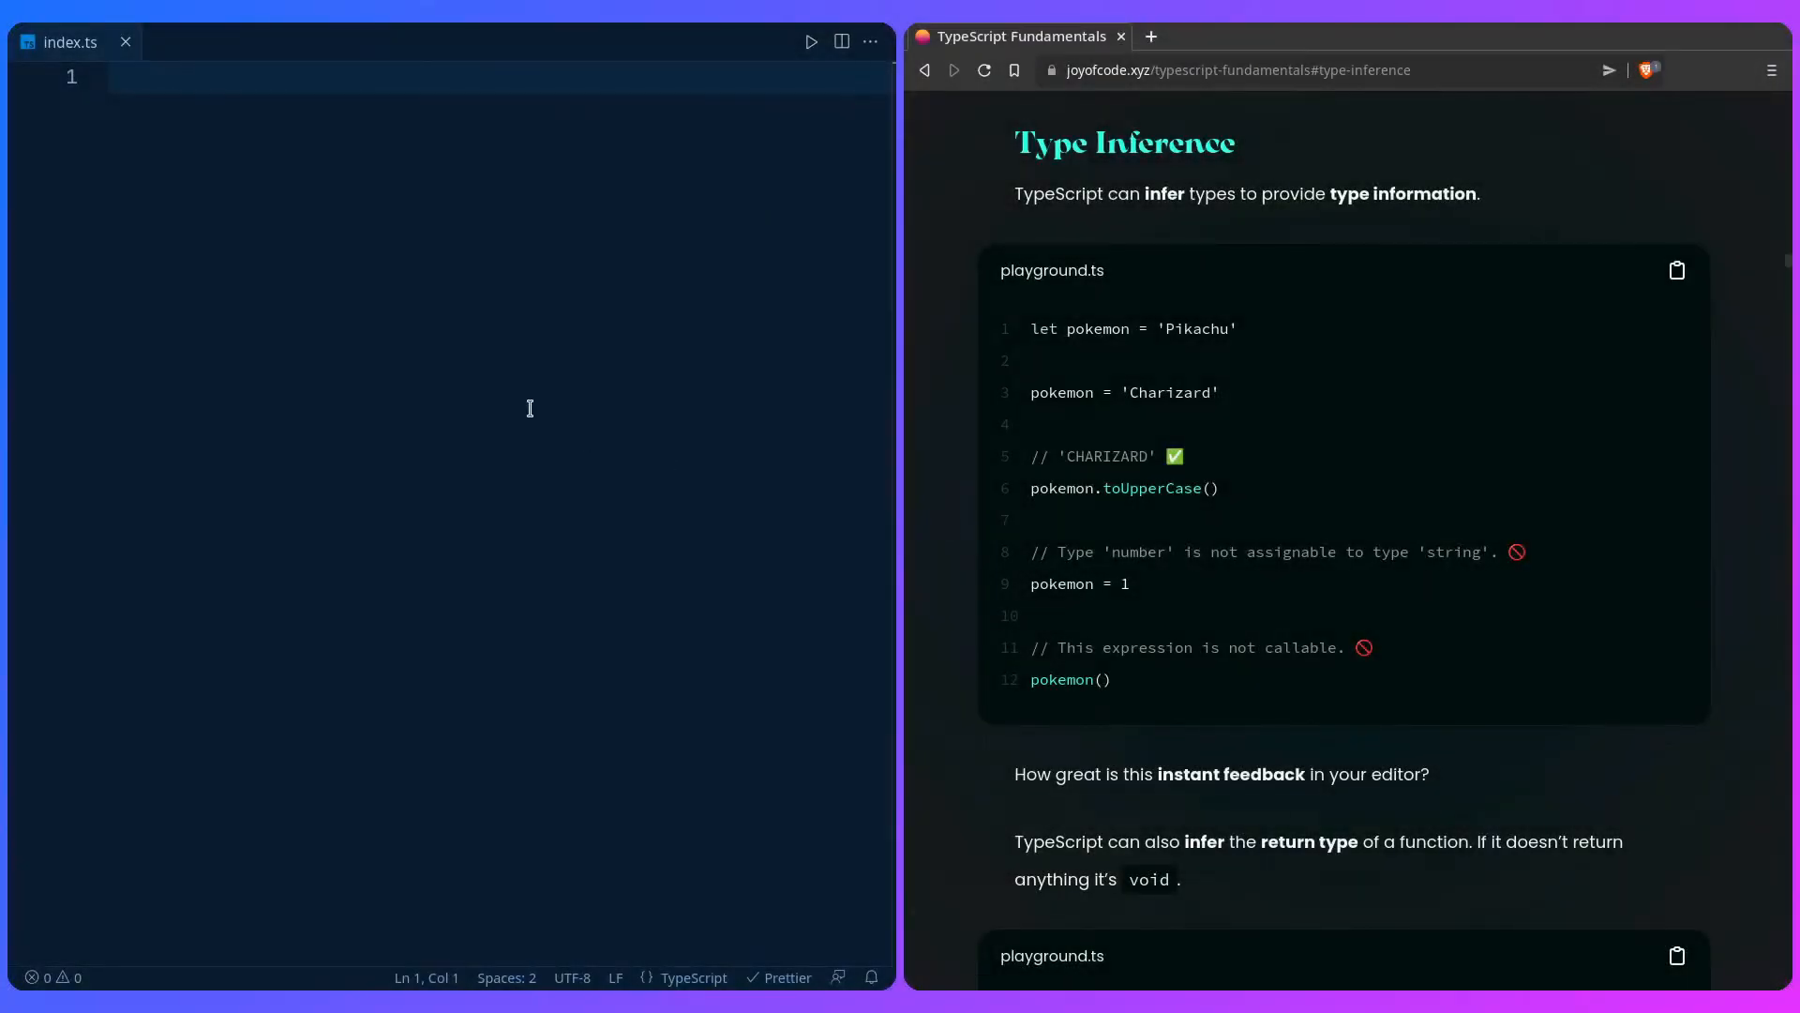
Step: Declare let pokemon = 'Pikachu', briefly add a : string annotation, then remove it
text(let p)
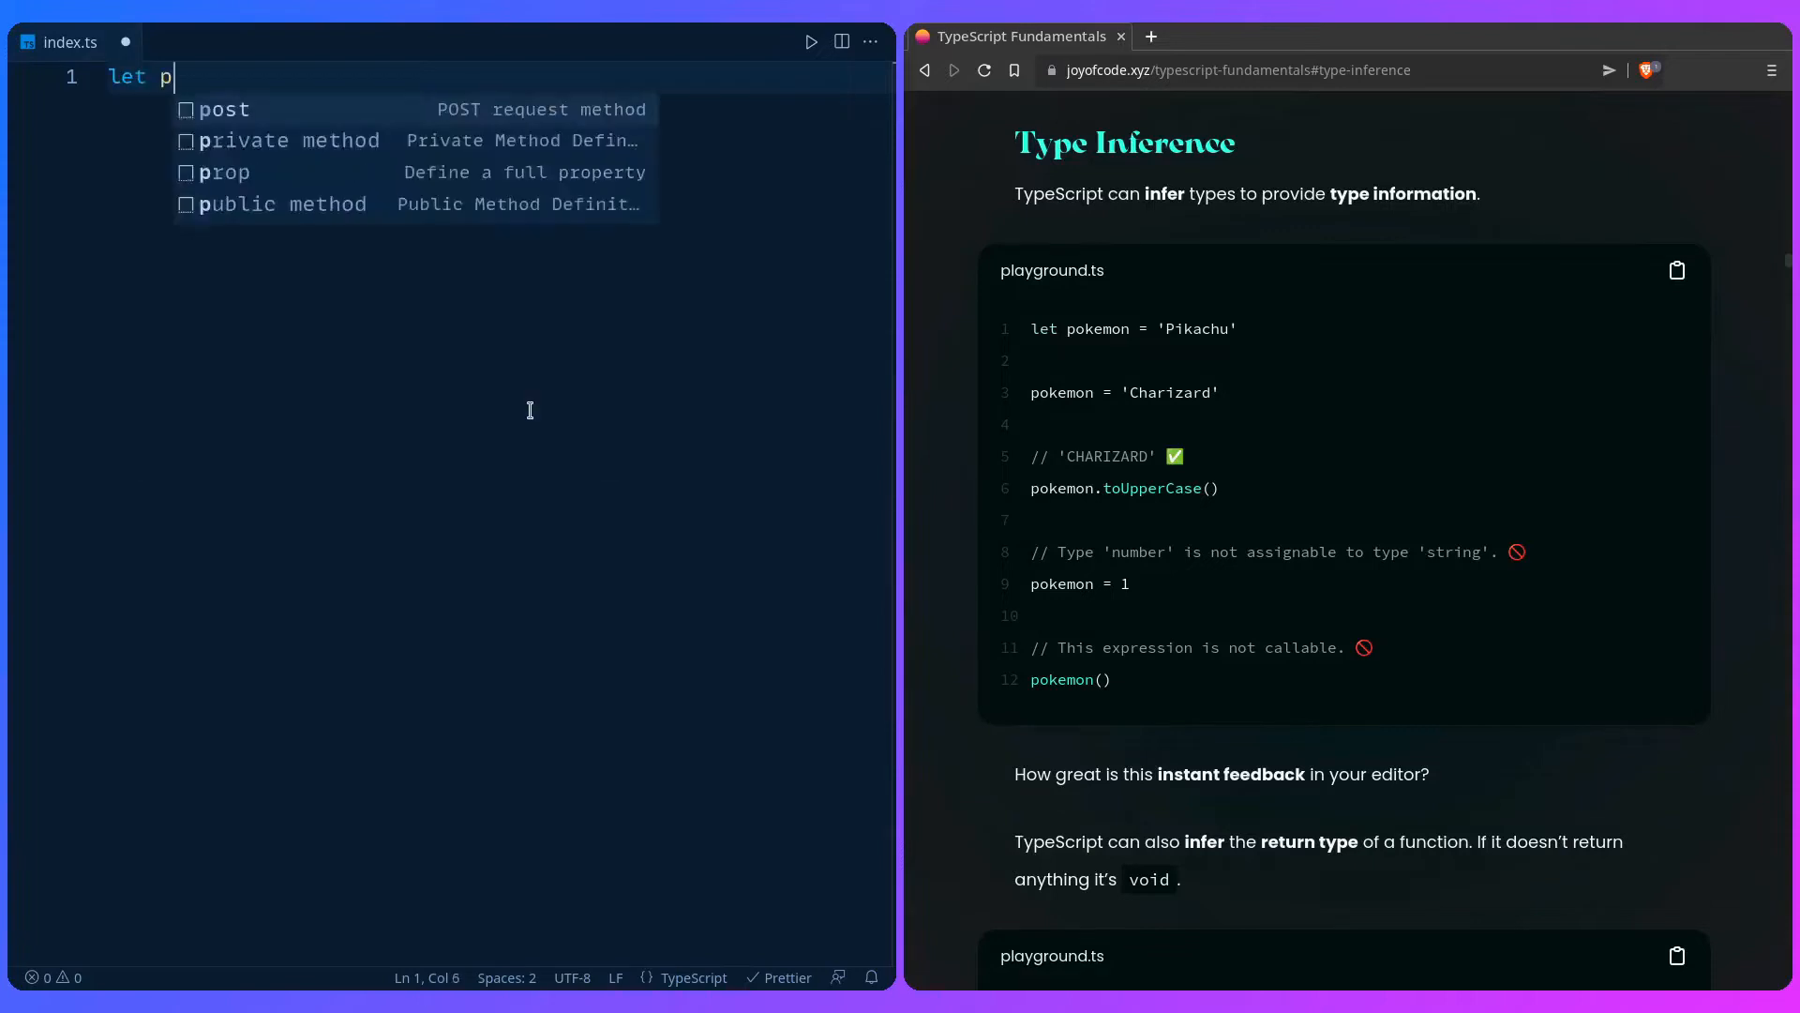
text(okemon = 'P')
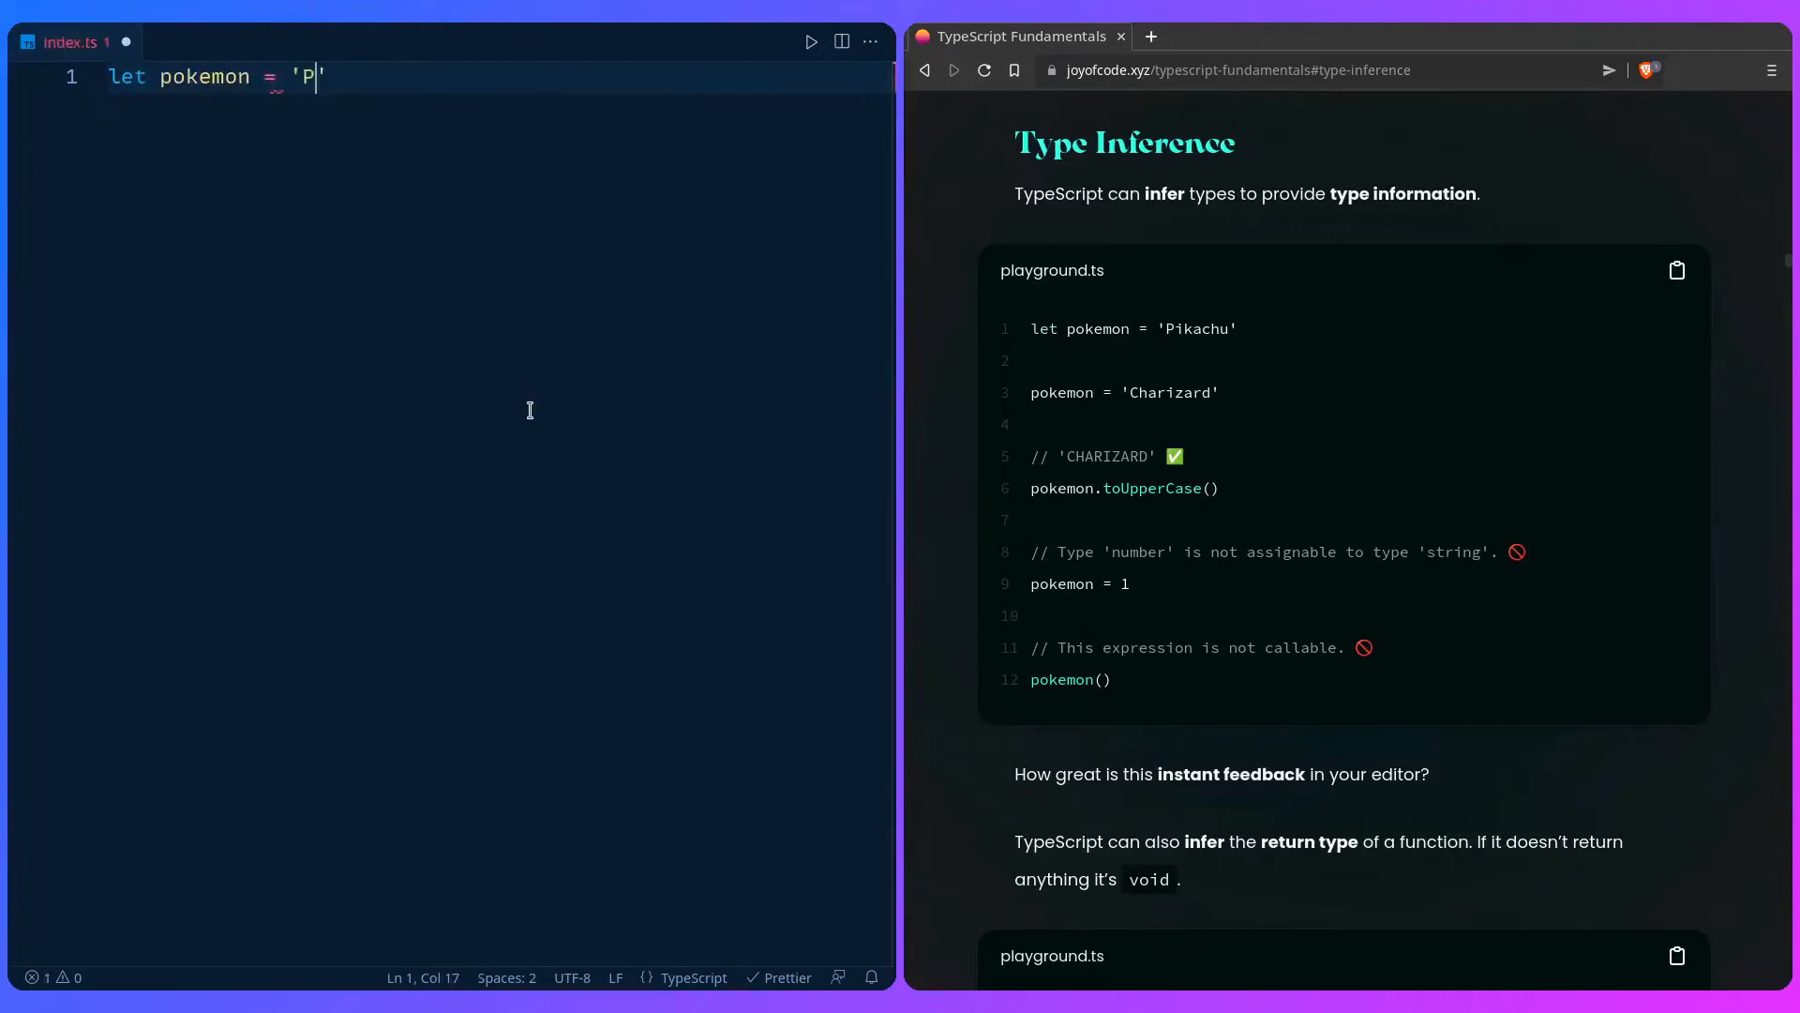
text(ikachu)
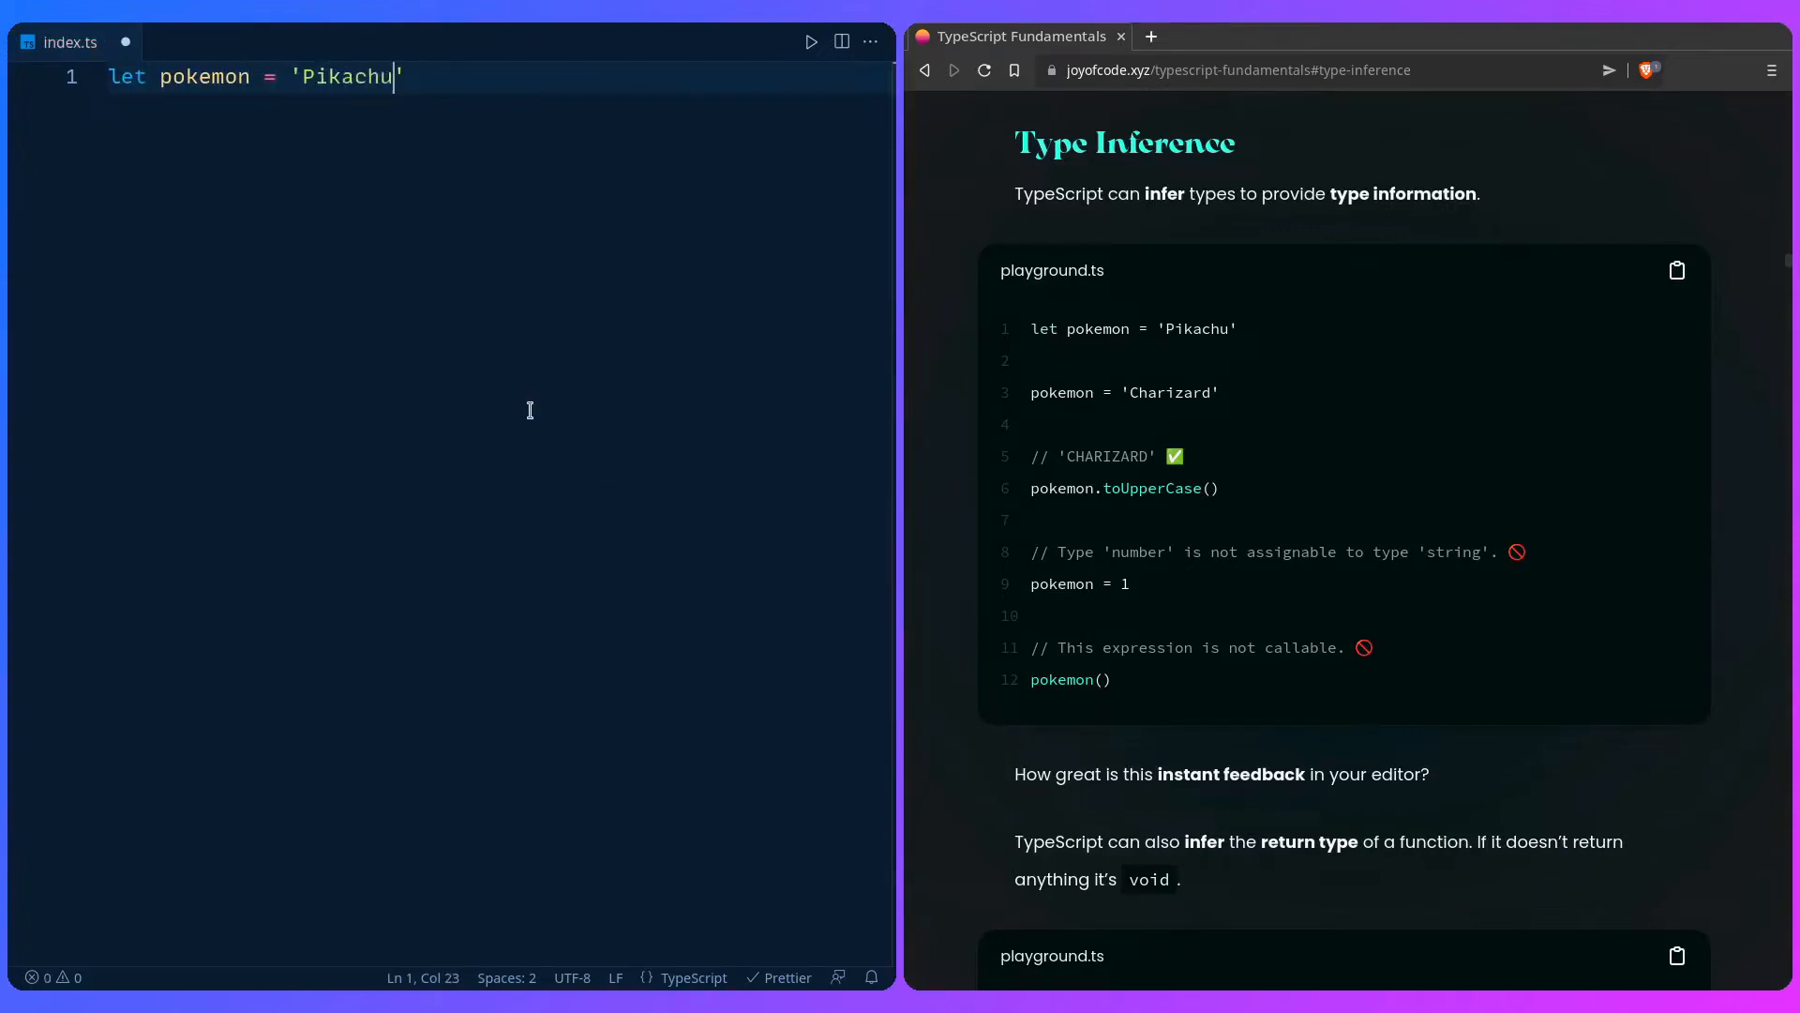
mouse_move(205, 77)
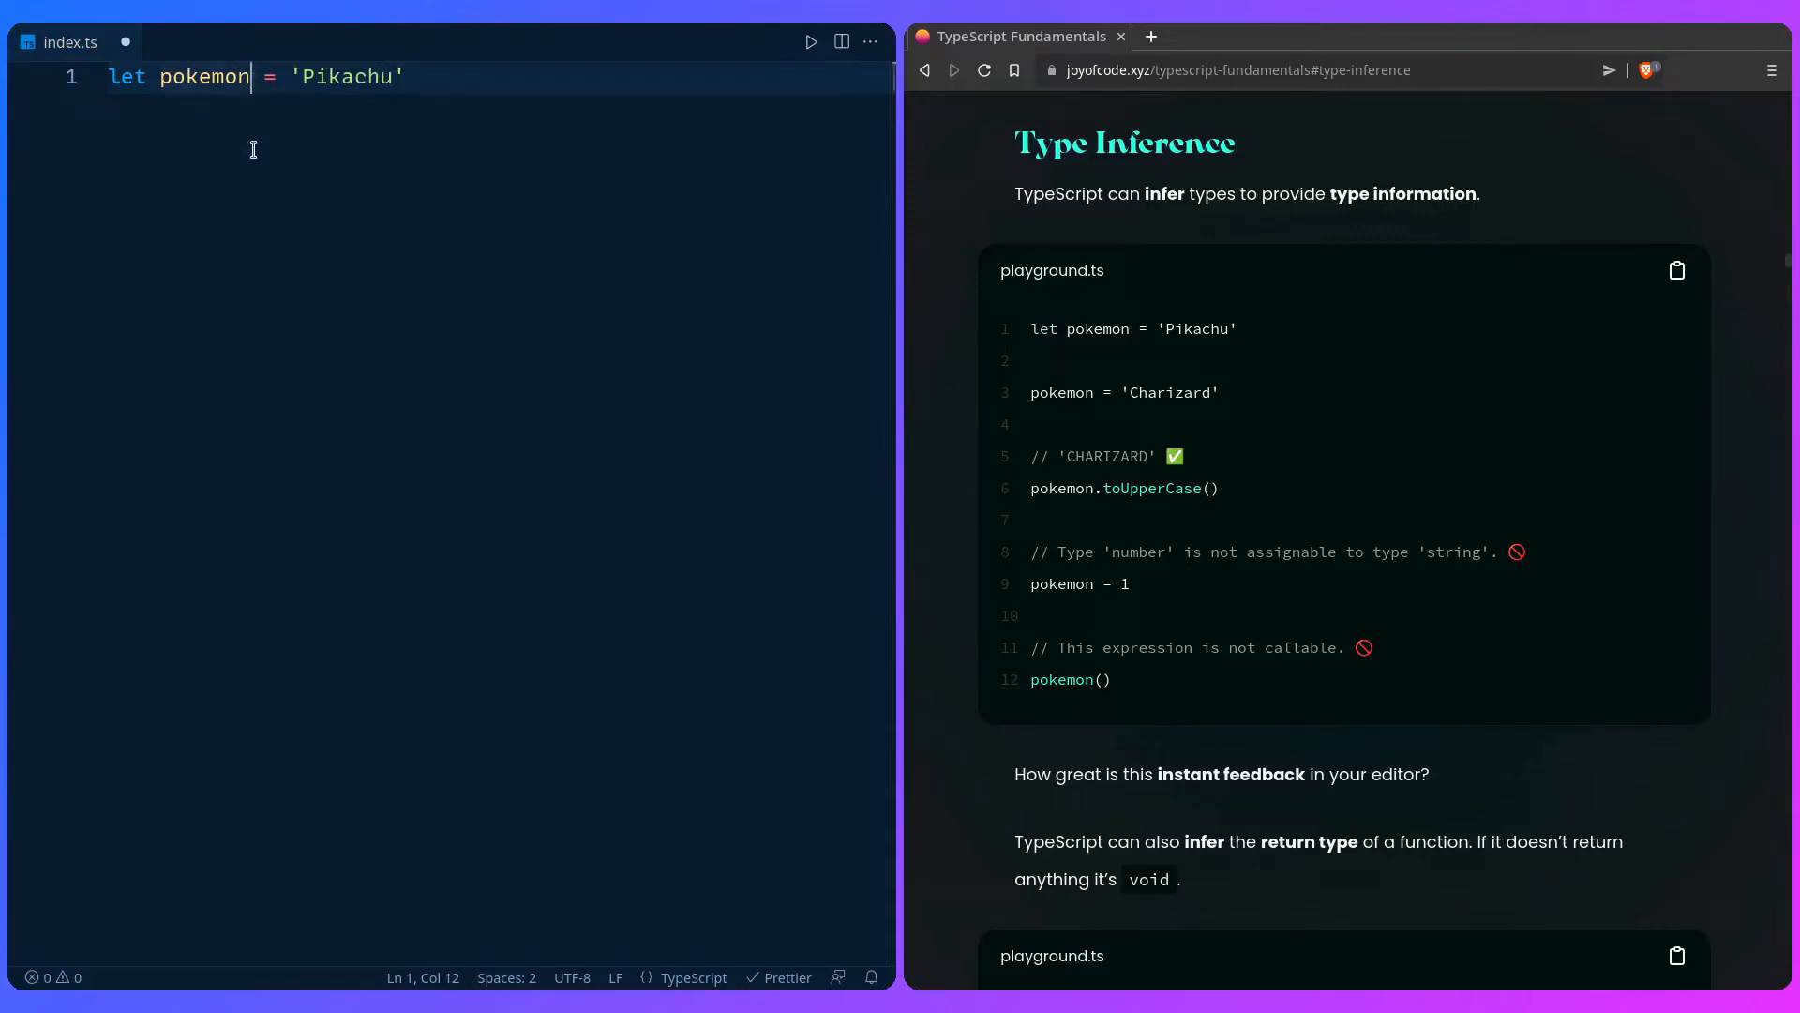
text(:)
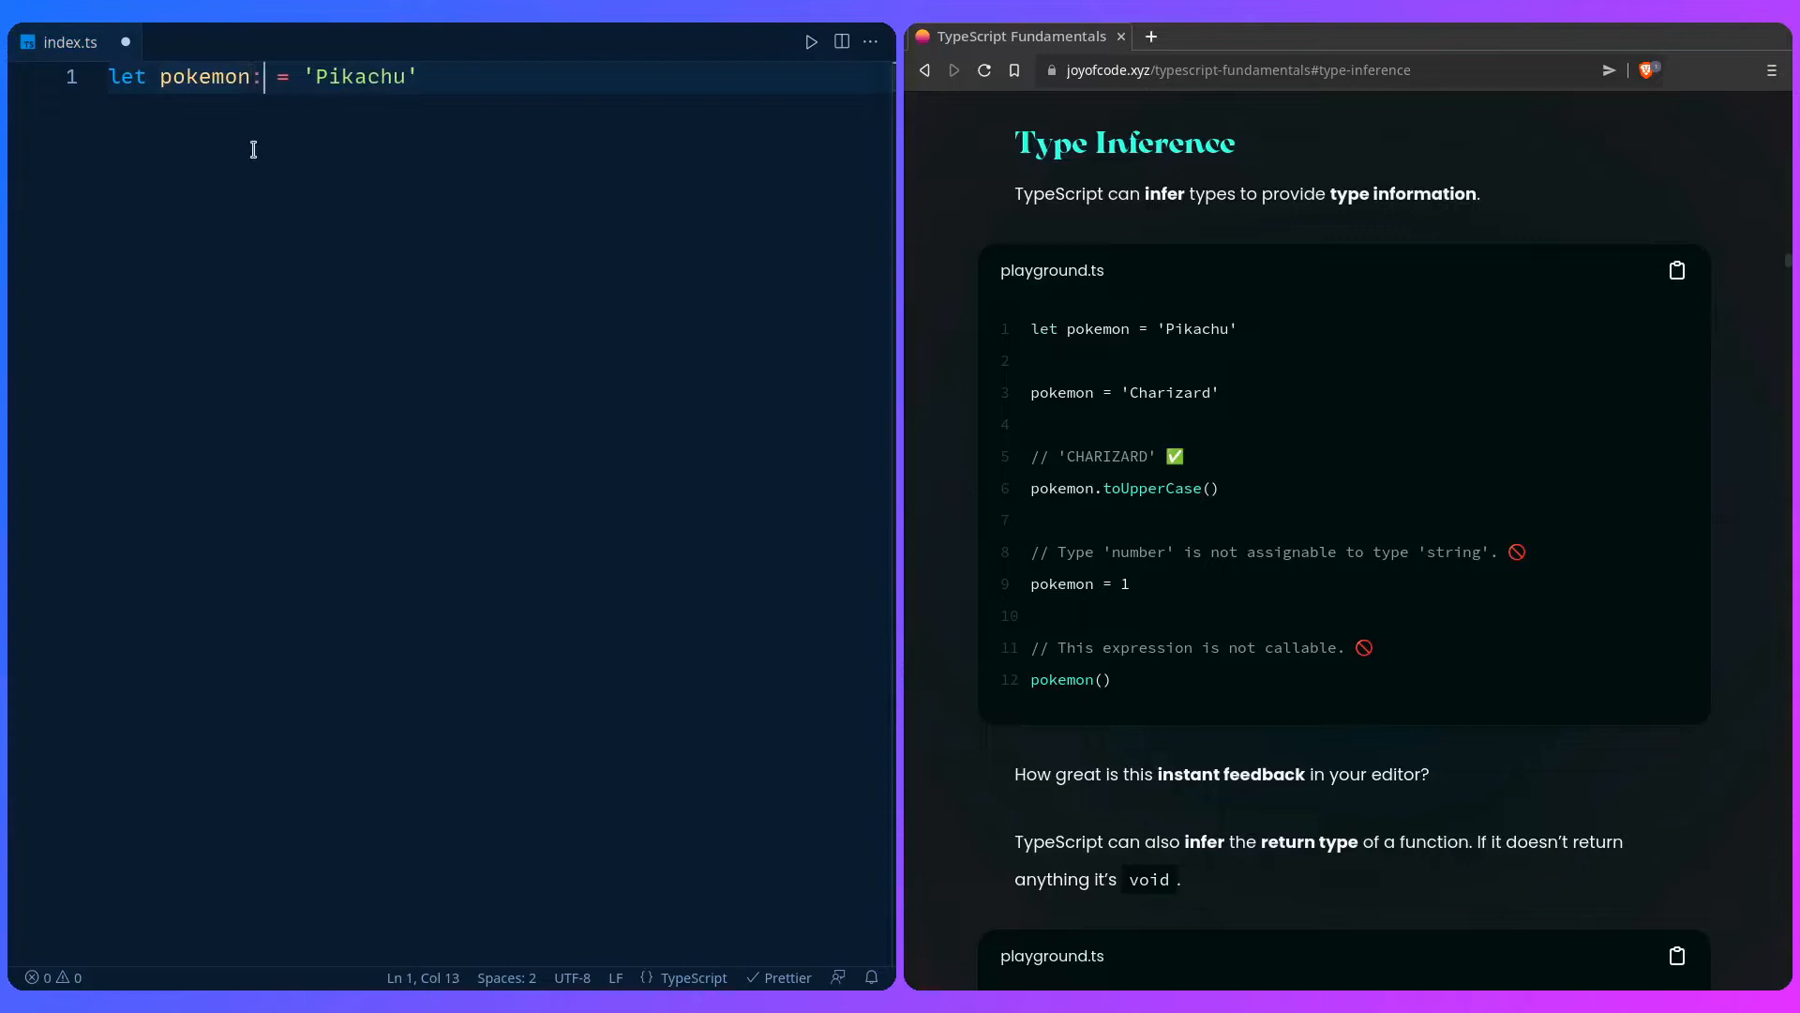
text(string)
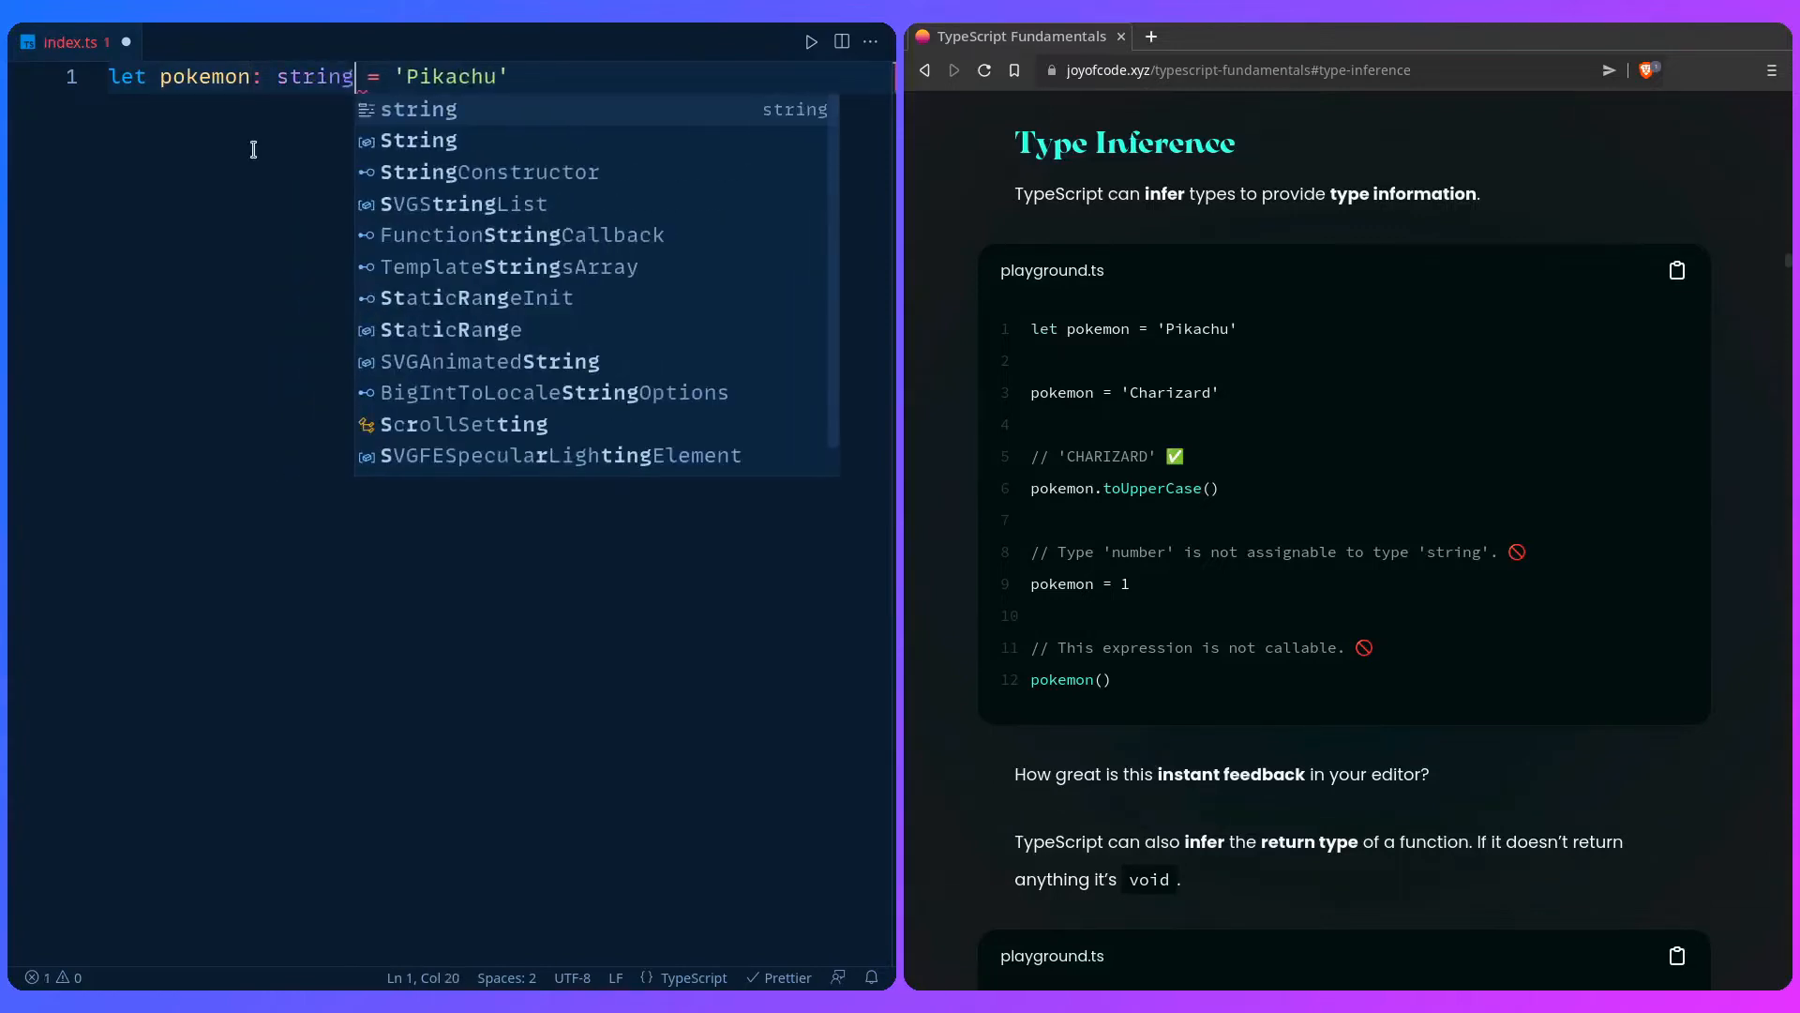
key(Backspace)
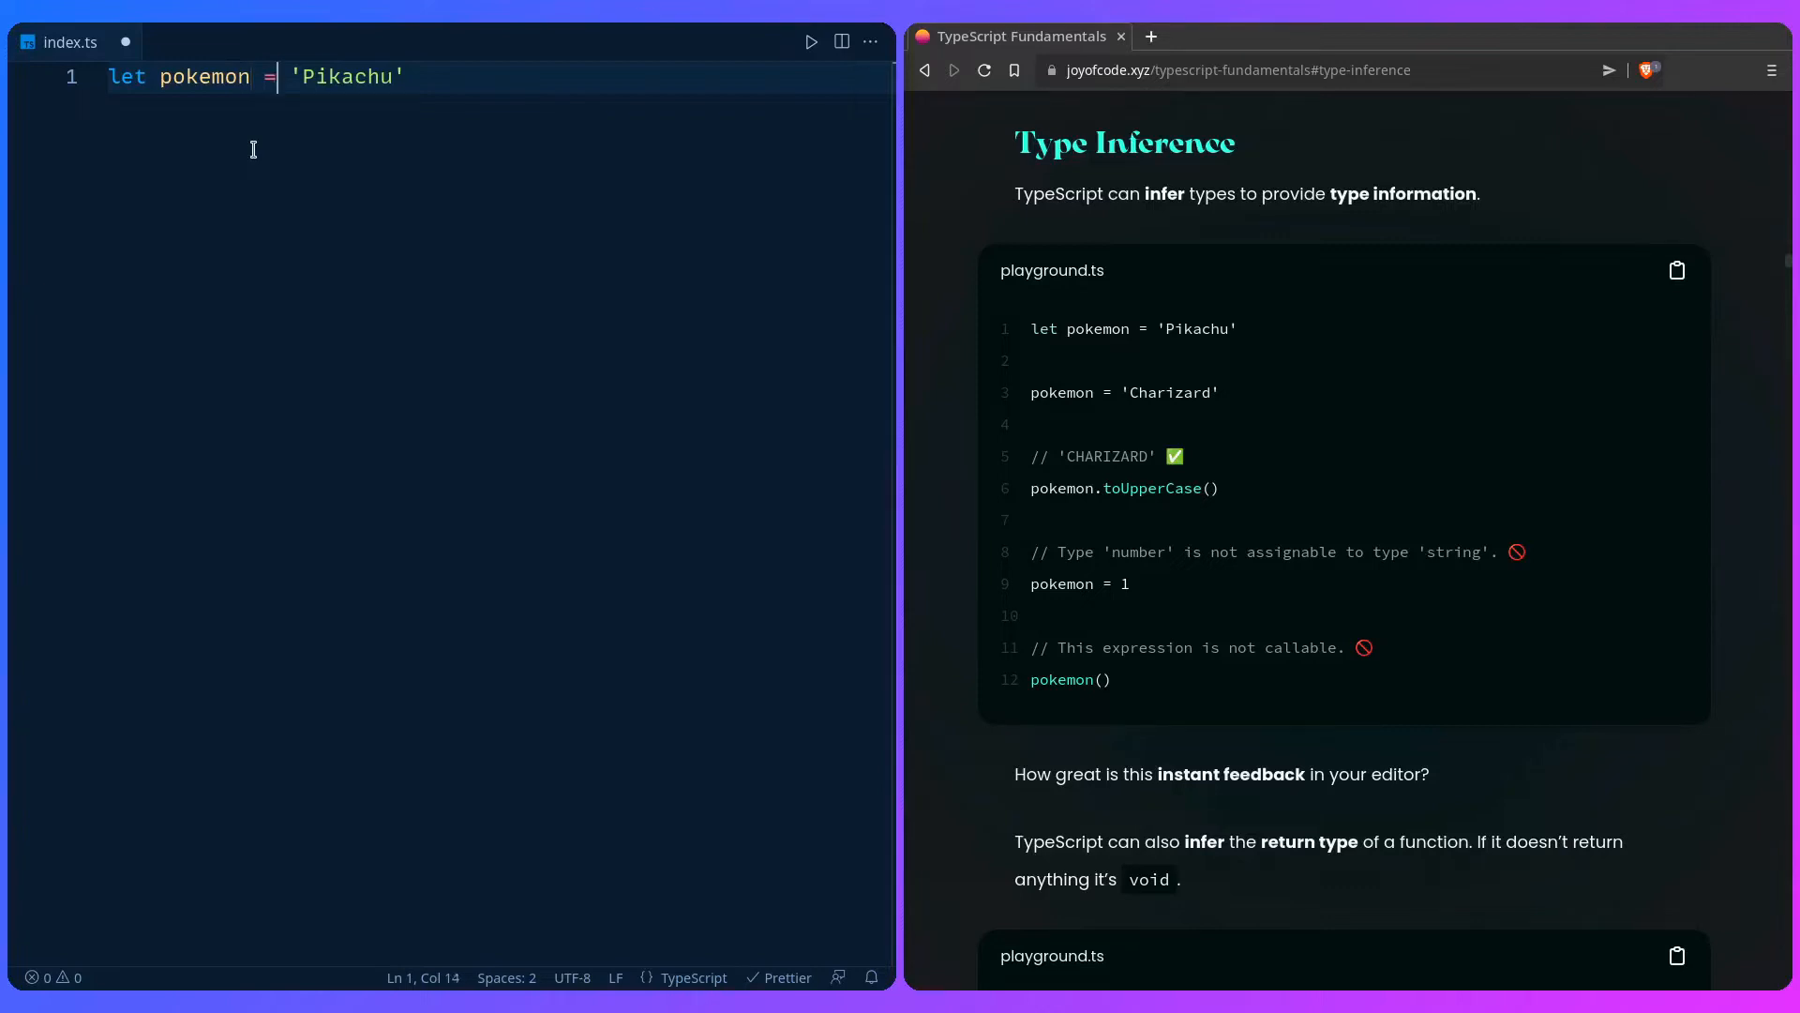
Step: Add lines pokemon = 'Charizard', pokemon.toUpperCase(), pokemon = 1 and pokemon()
text(pokemon = 'Cha)
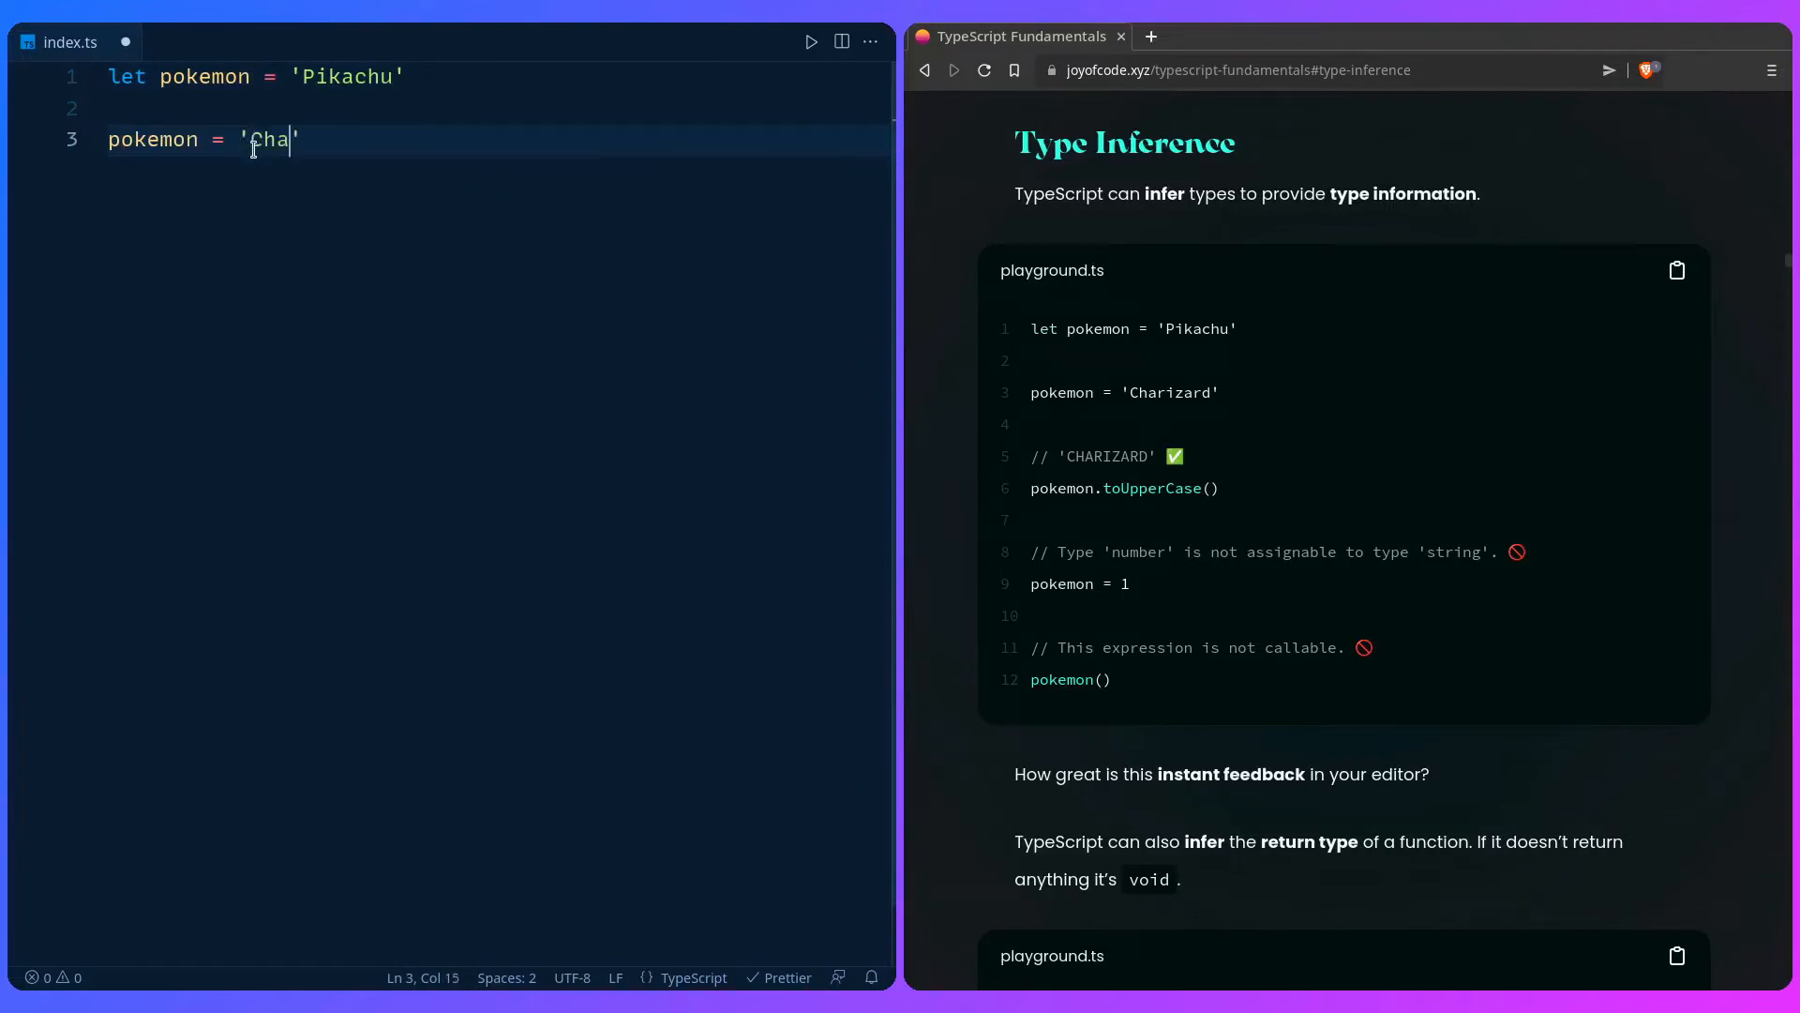
text(rizard)
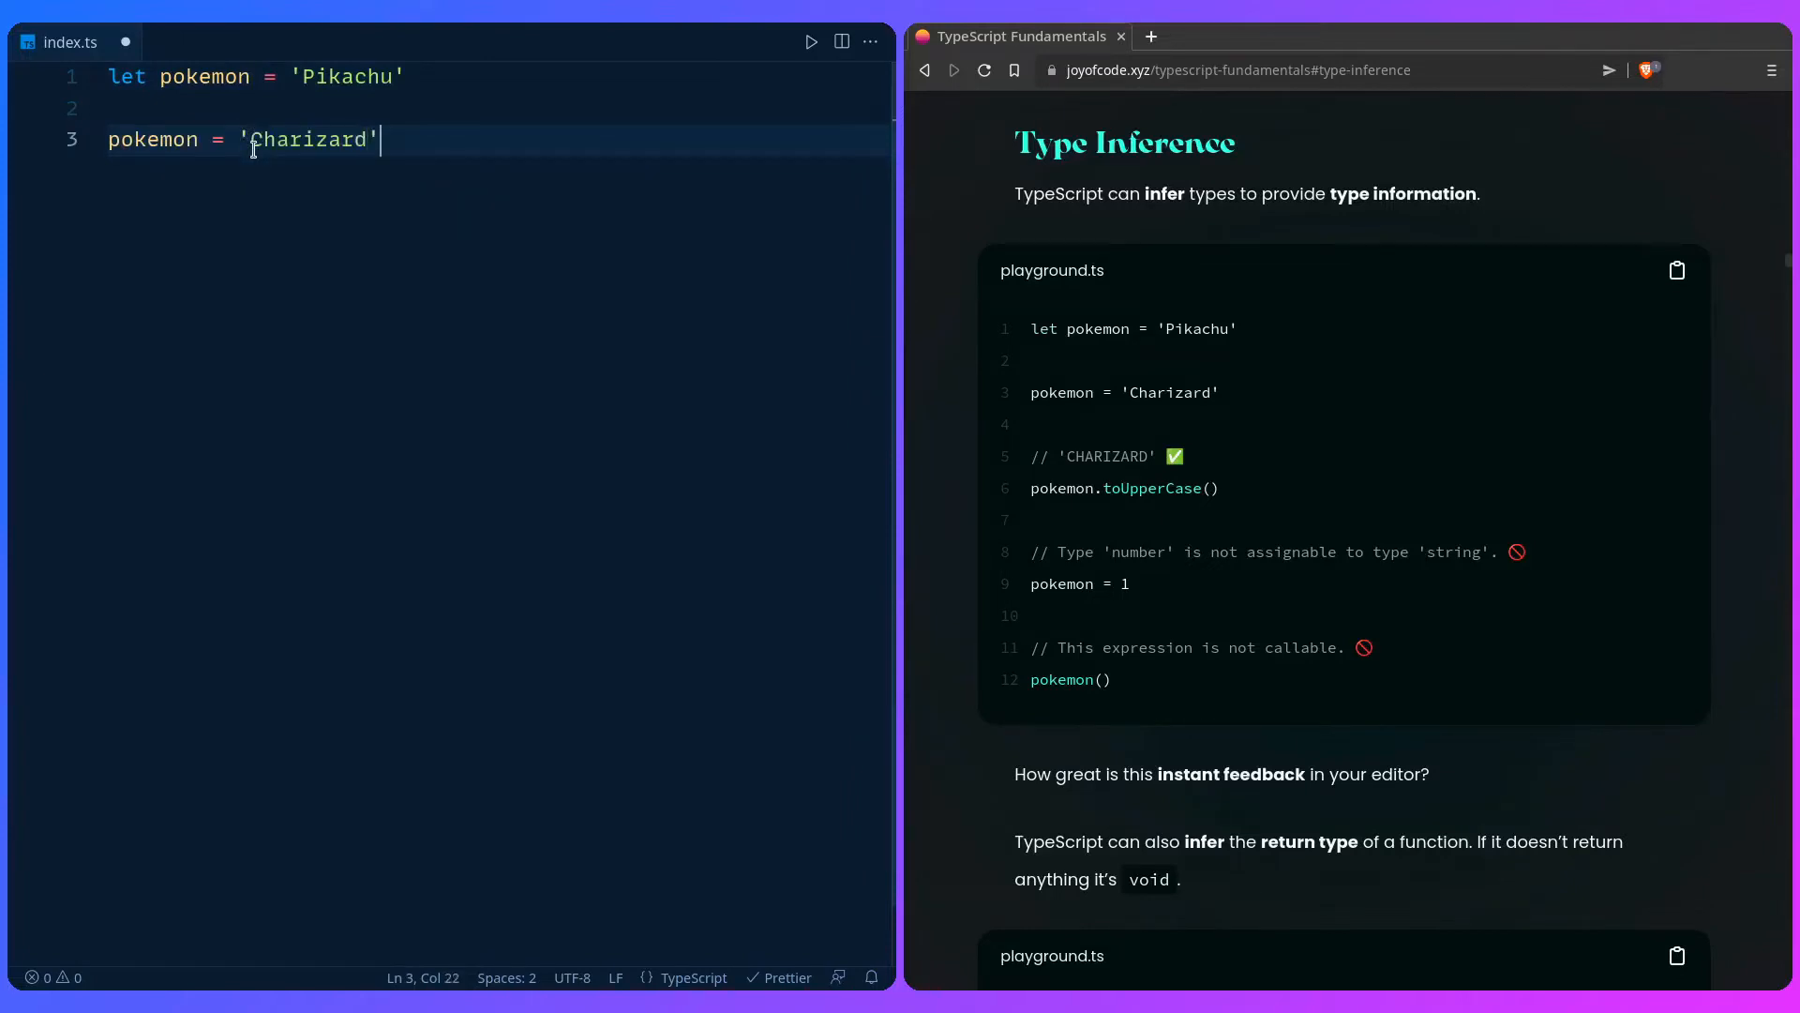
text(pokemon.toUpperCase()
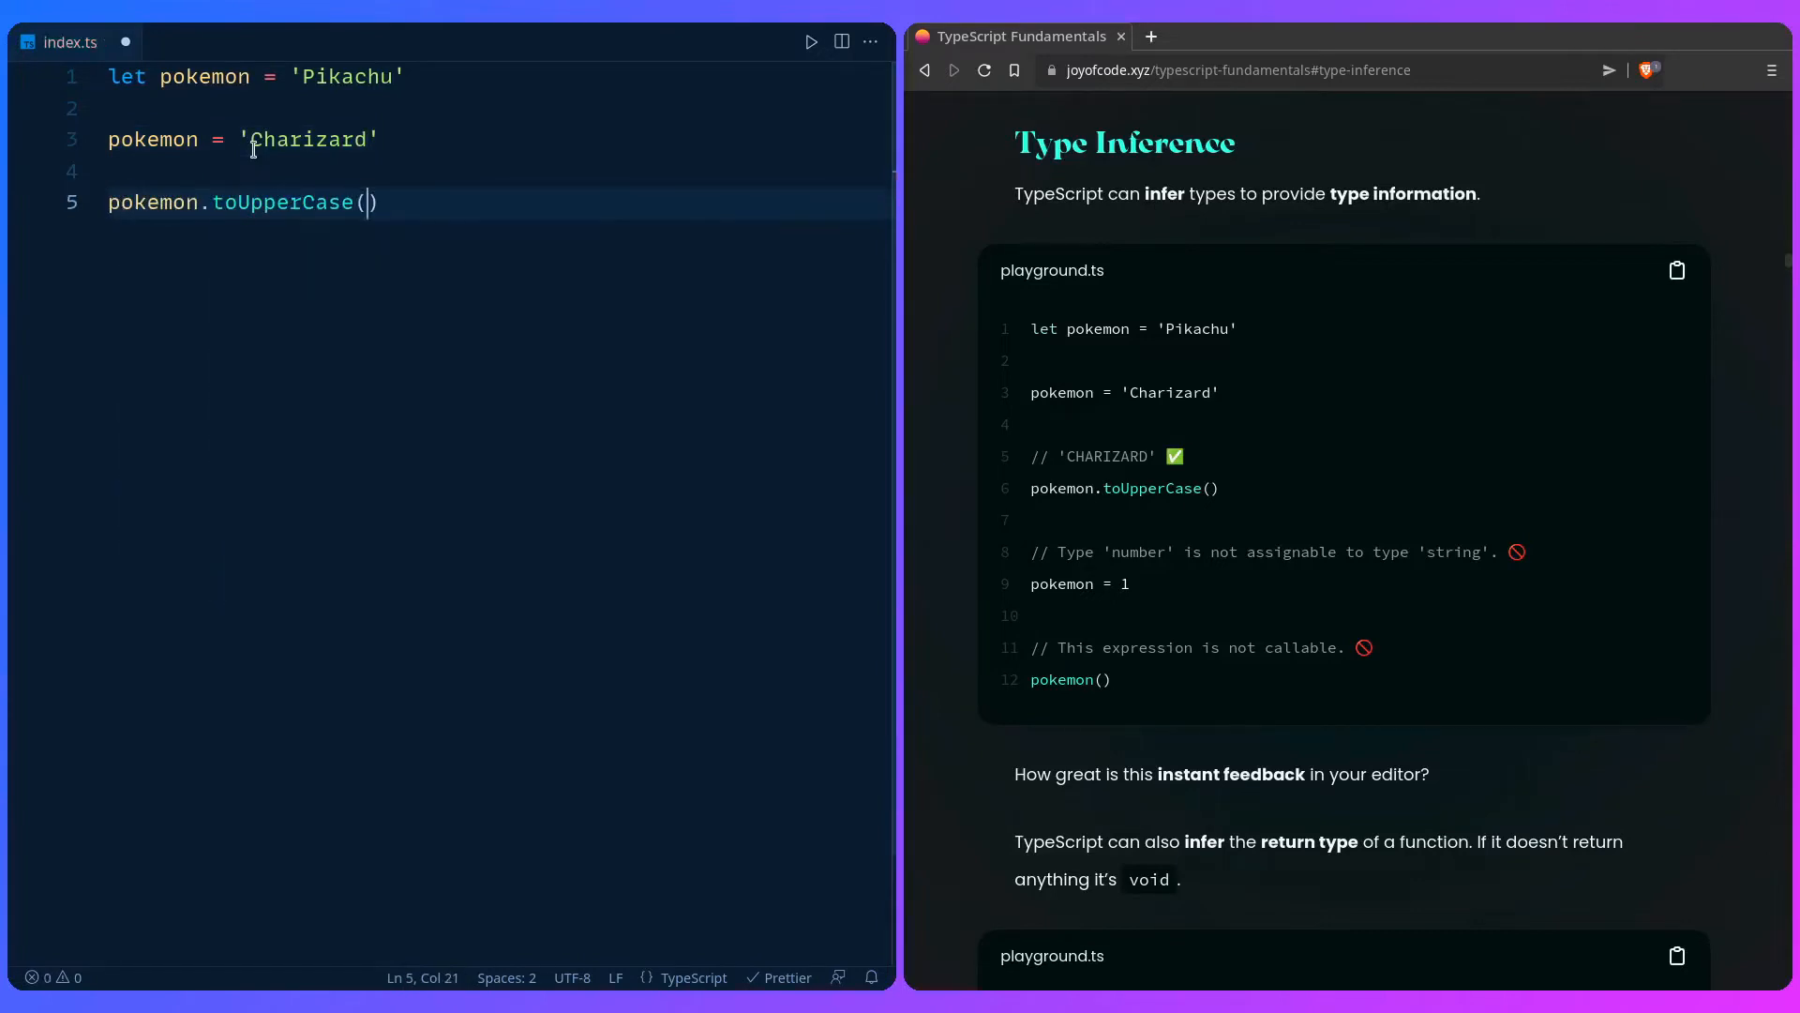
text(pok)
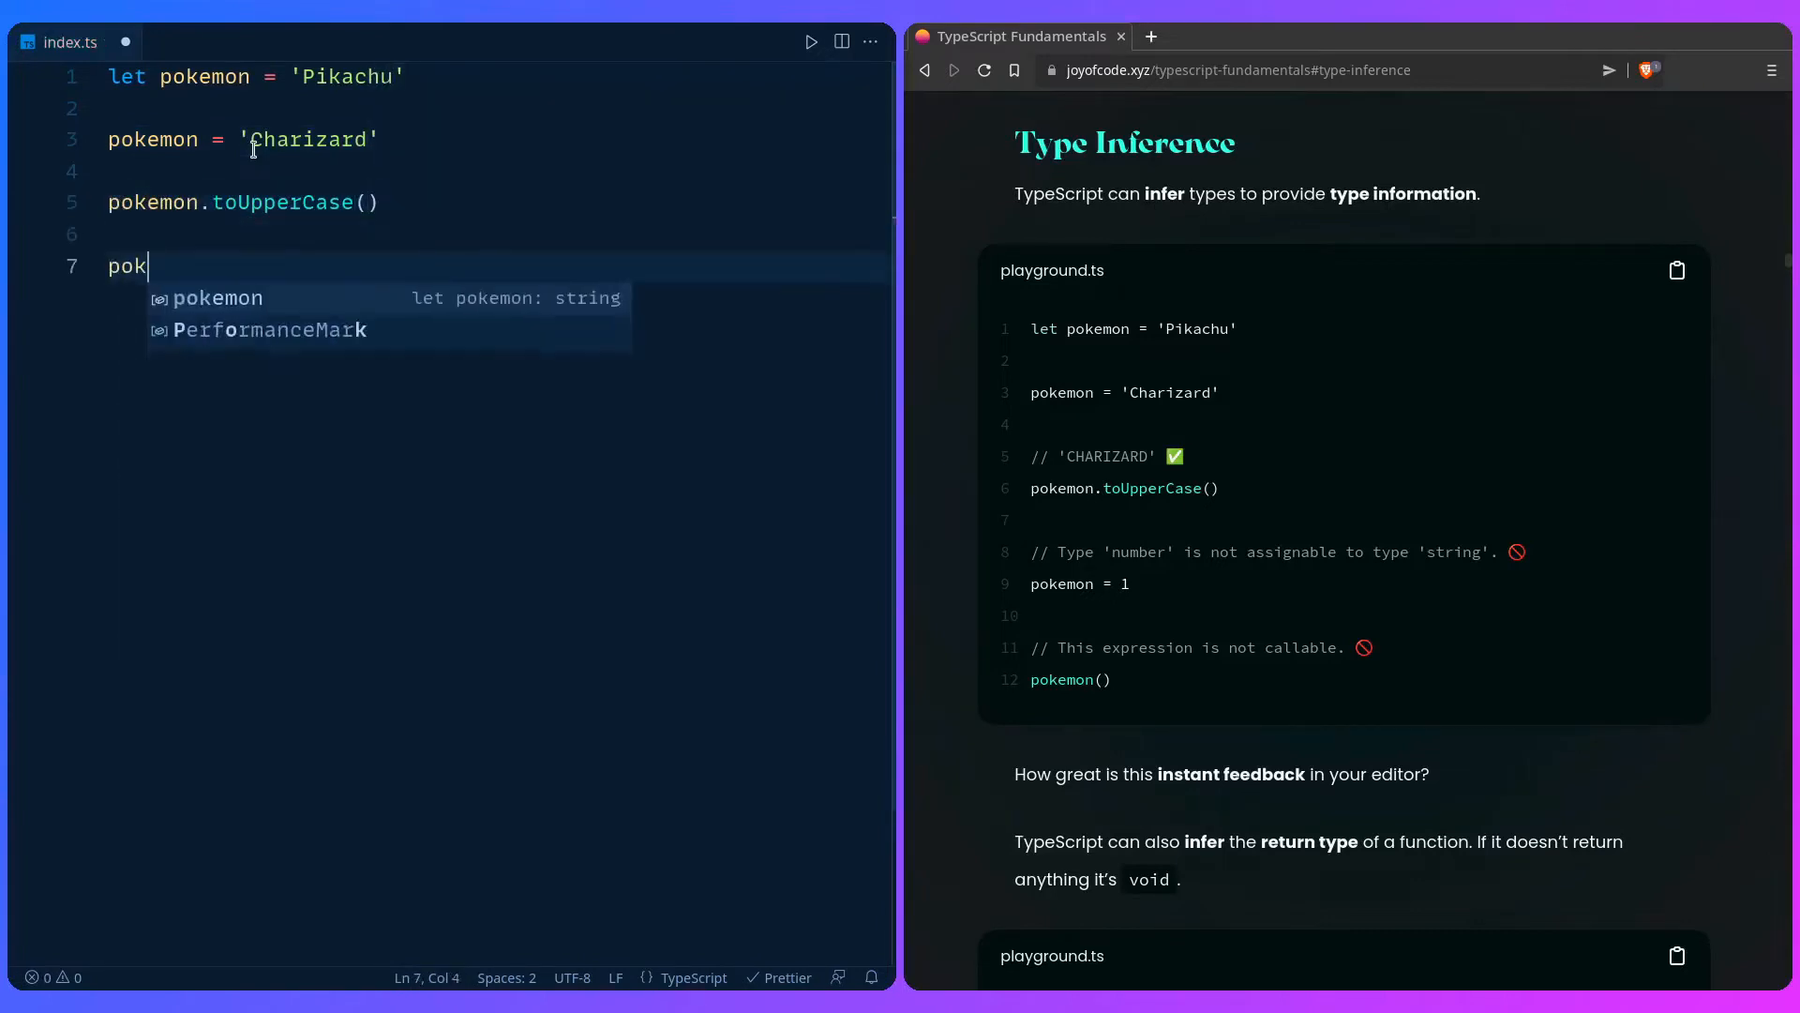
text(emon = 1)
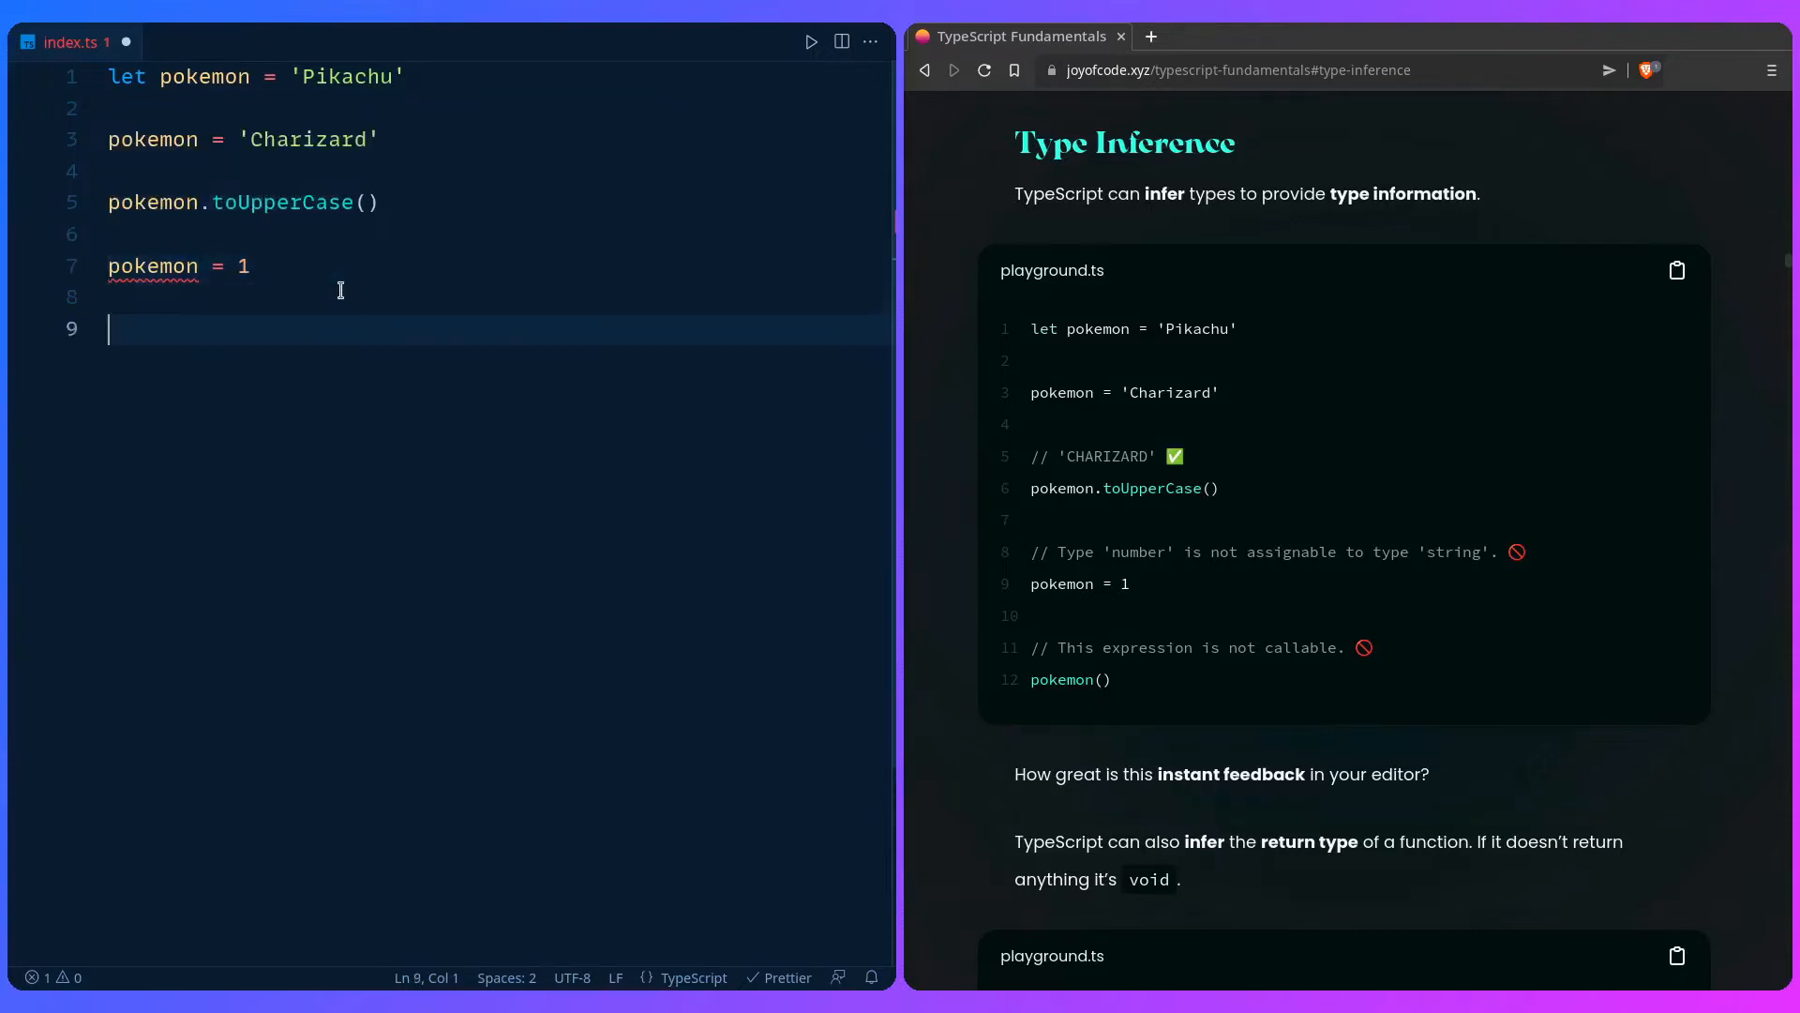
text(pokemon)
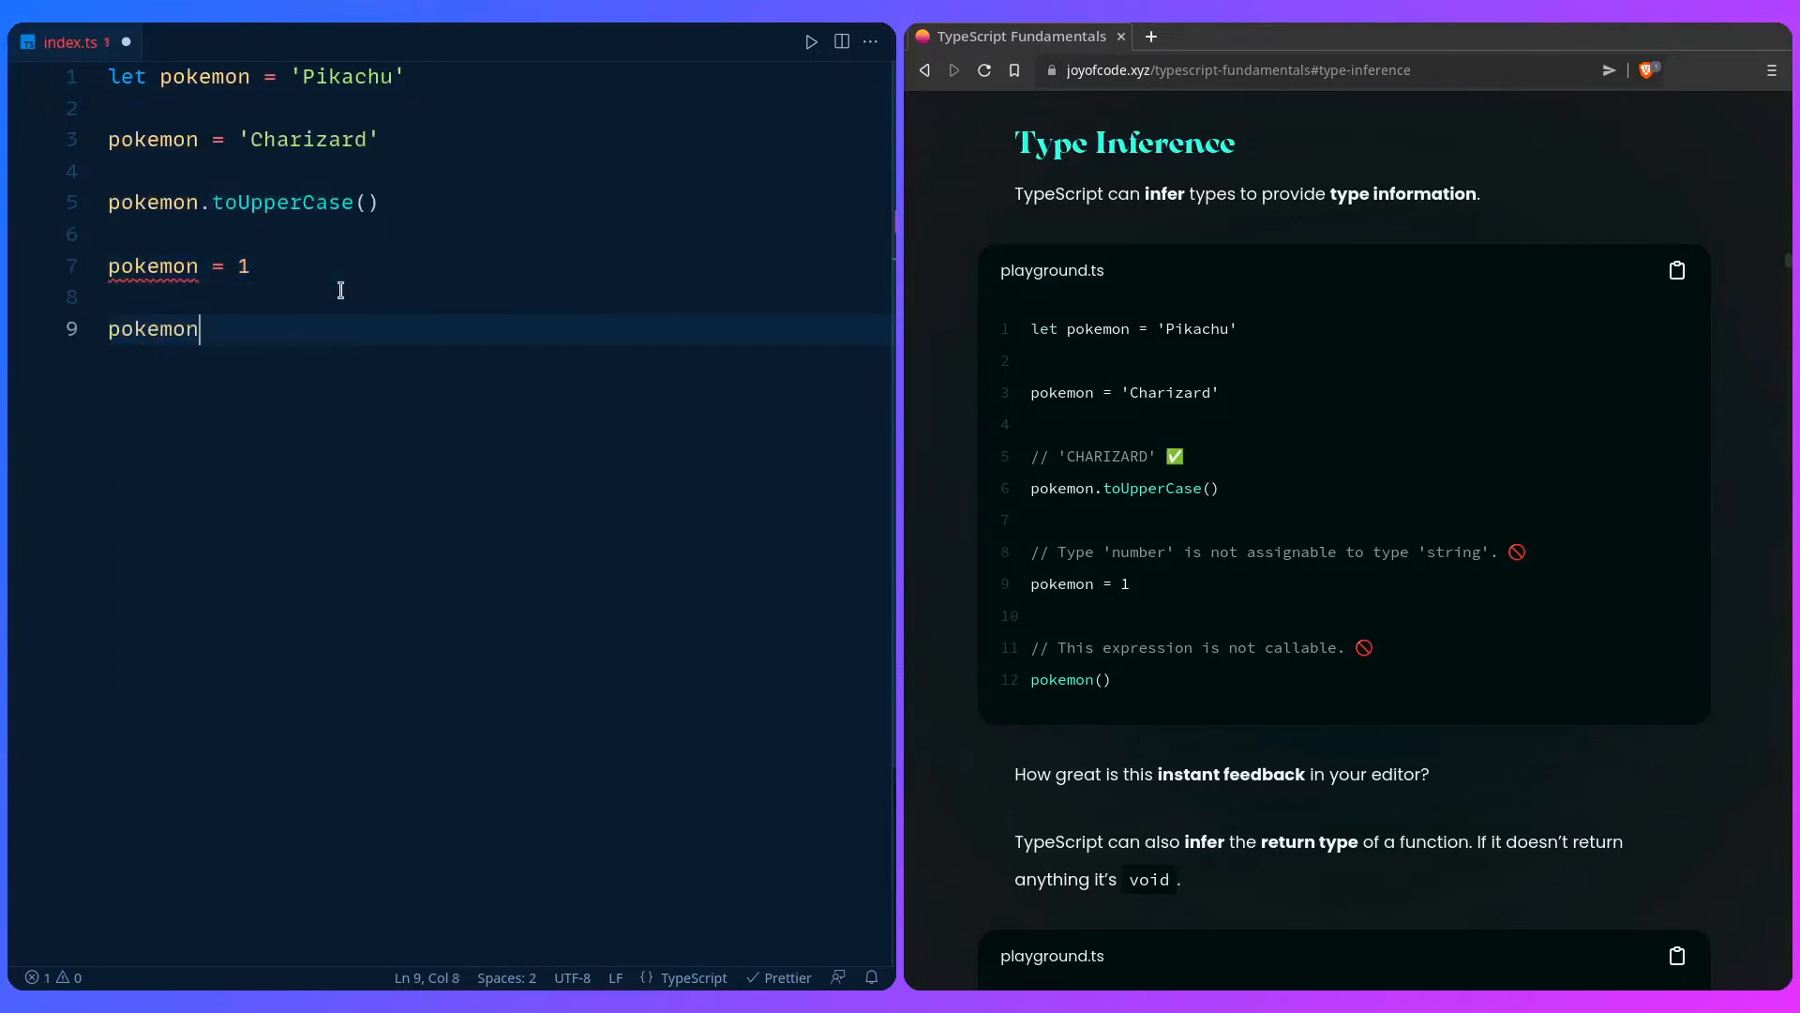
text(())
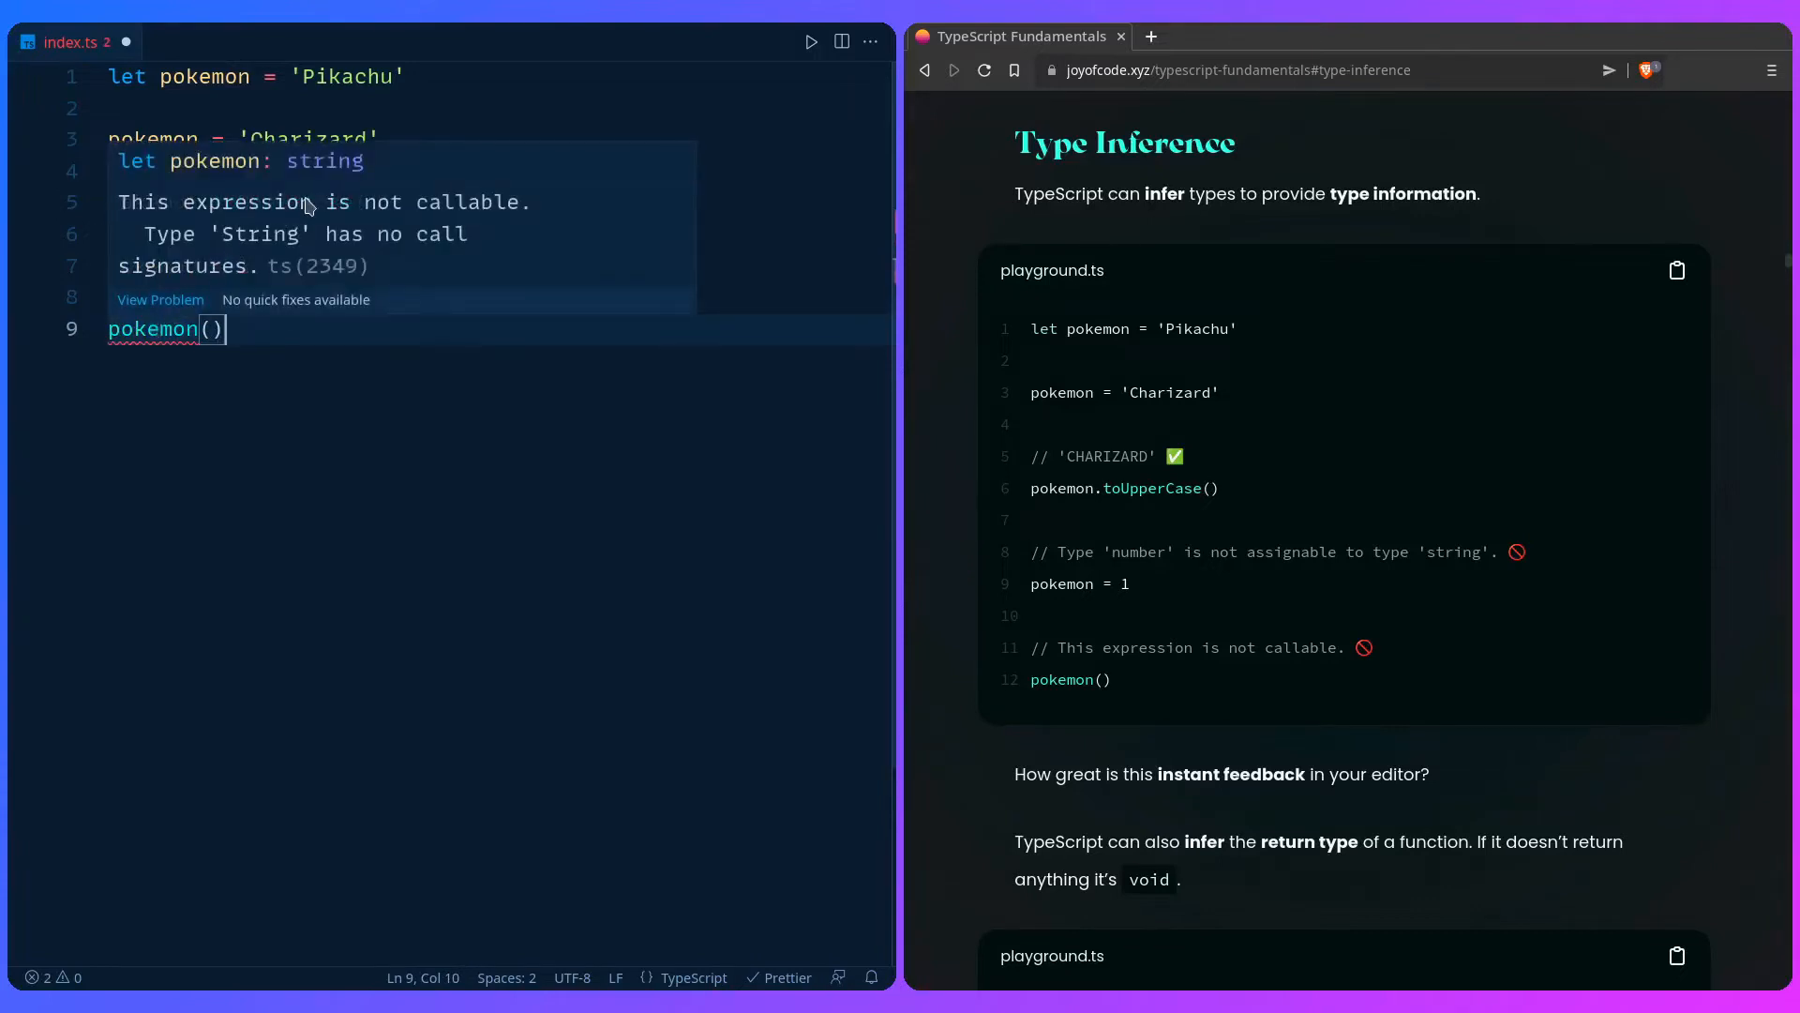
mouse_move(415, 525)
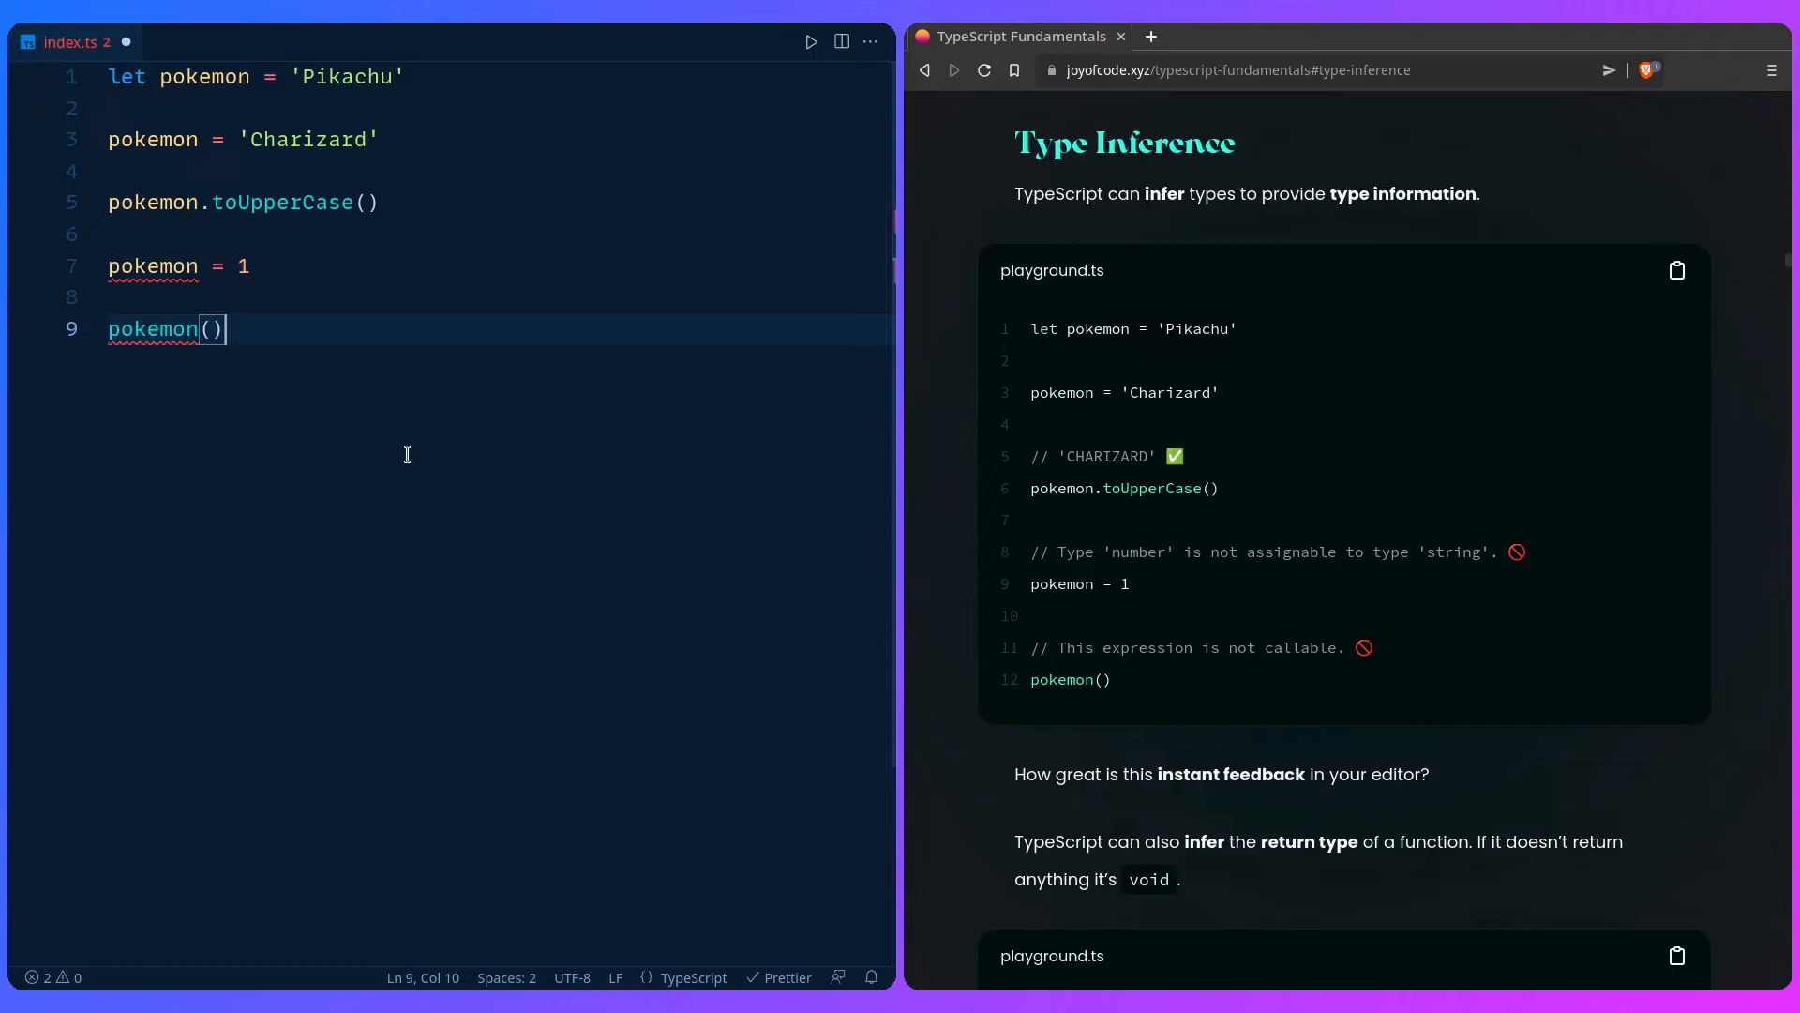
Step: Replace all code with returnPokemon and logPokemon functions using 'Pikachu'
scroll(down, 3)
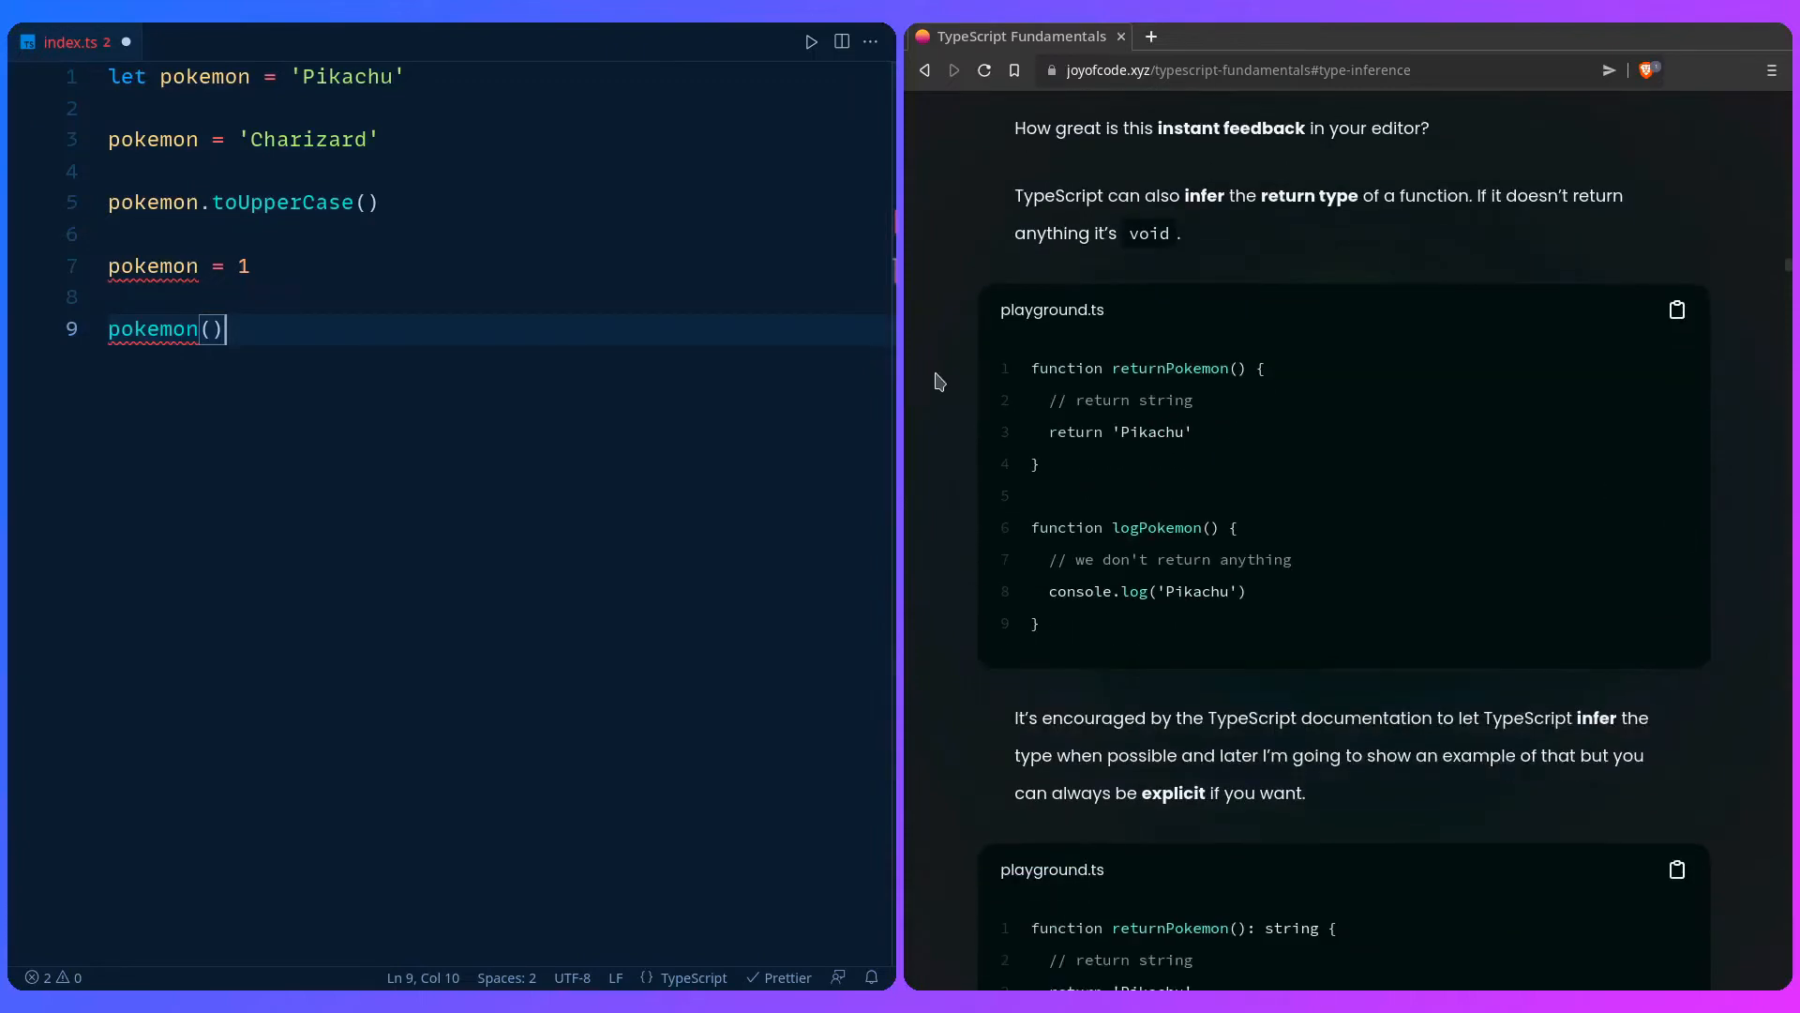
key(ctrl+a)
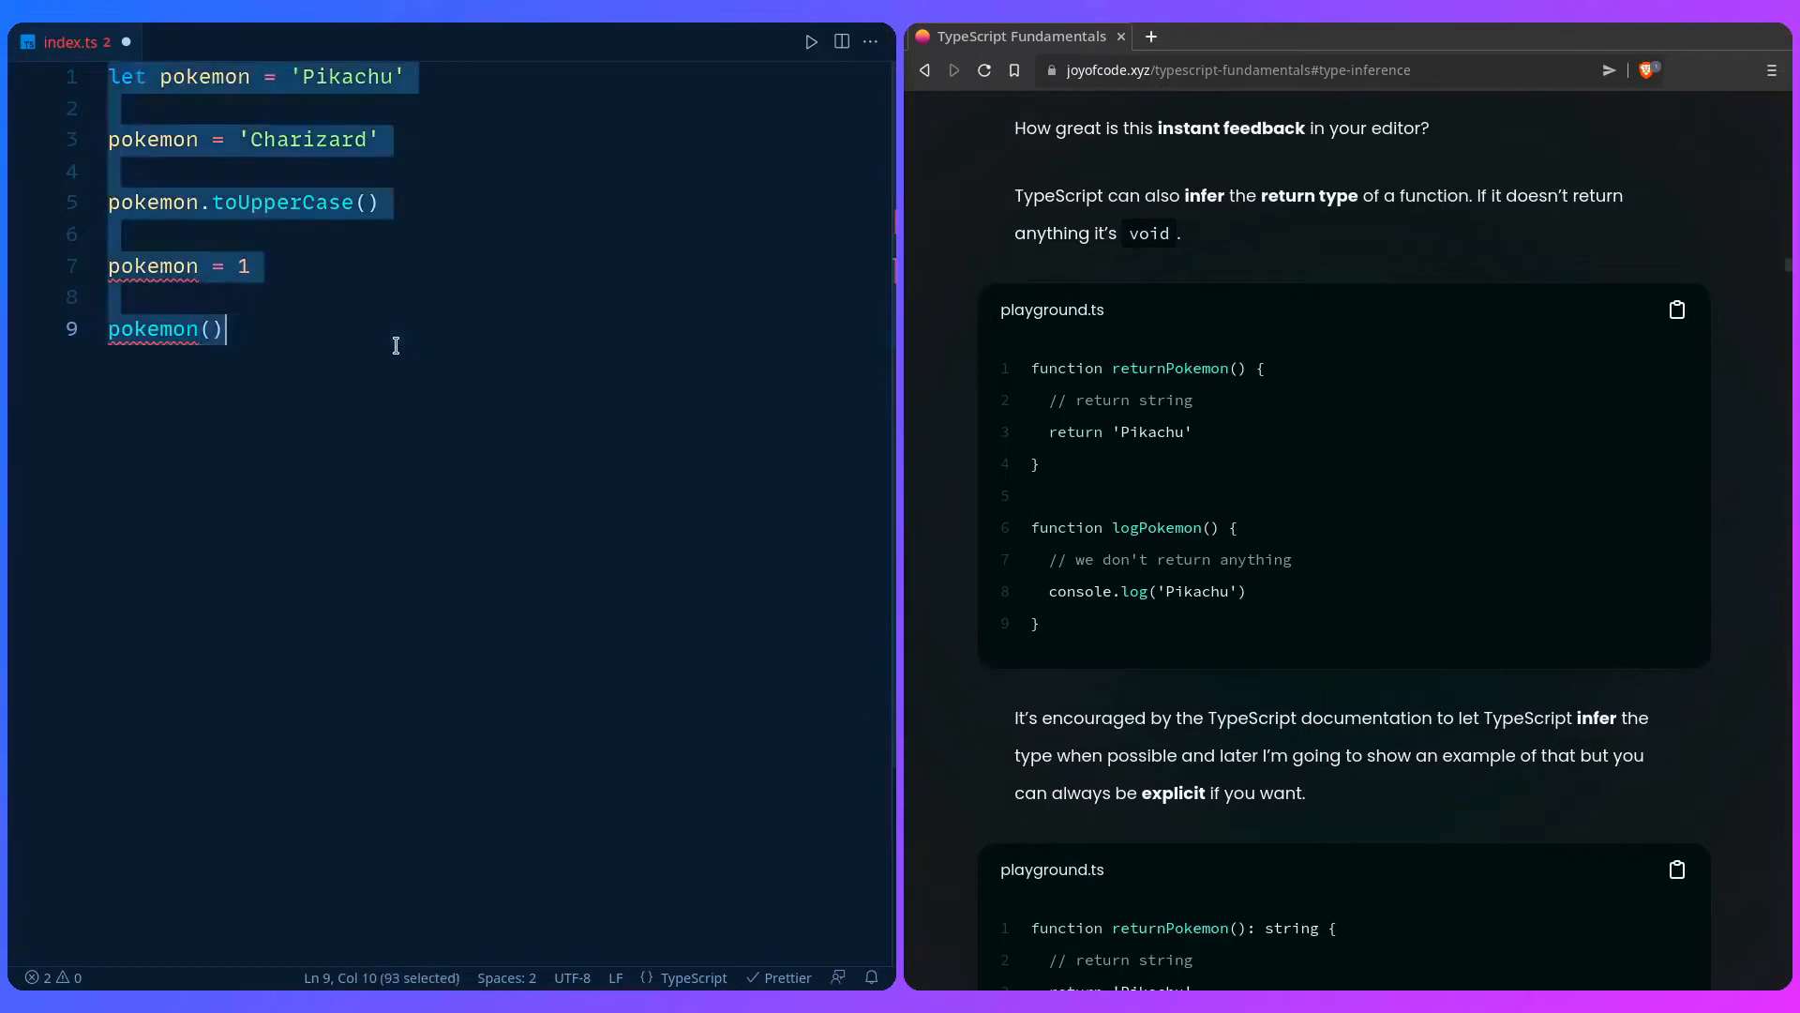
text(function)
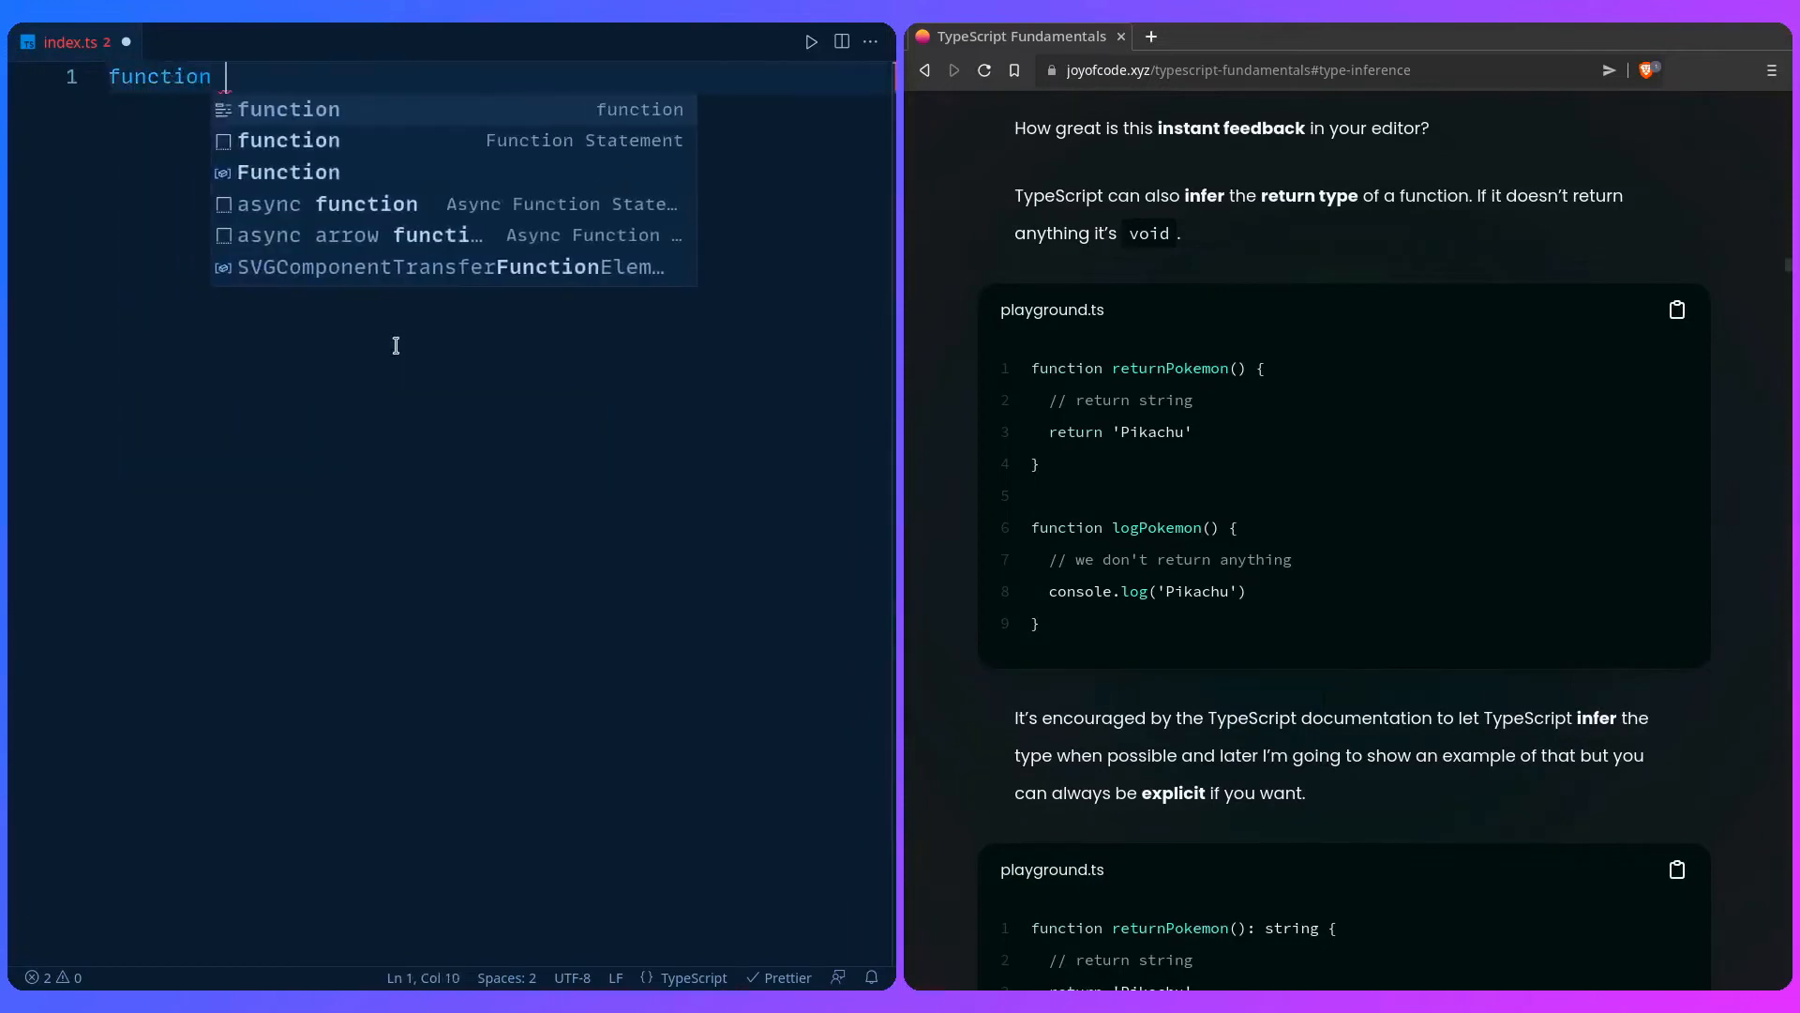
text(returnPokemon)
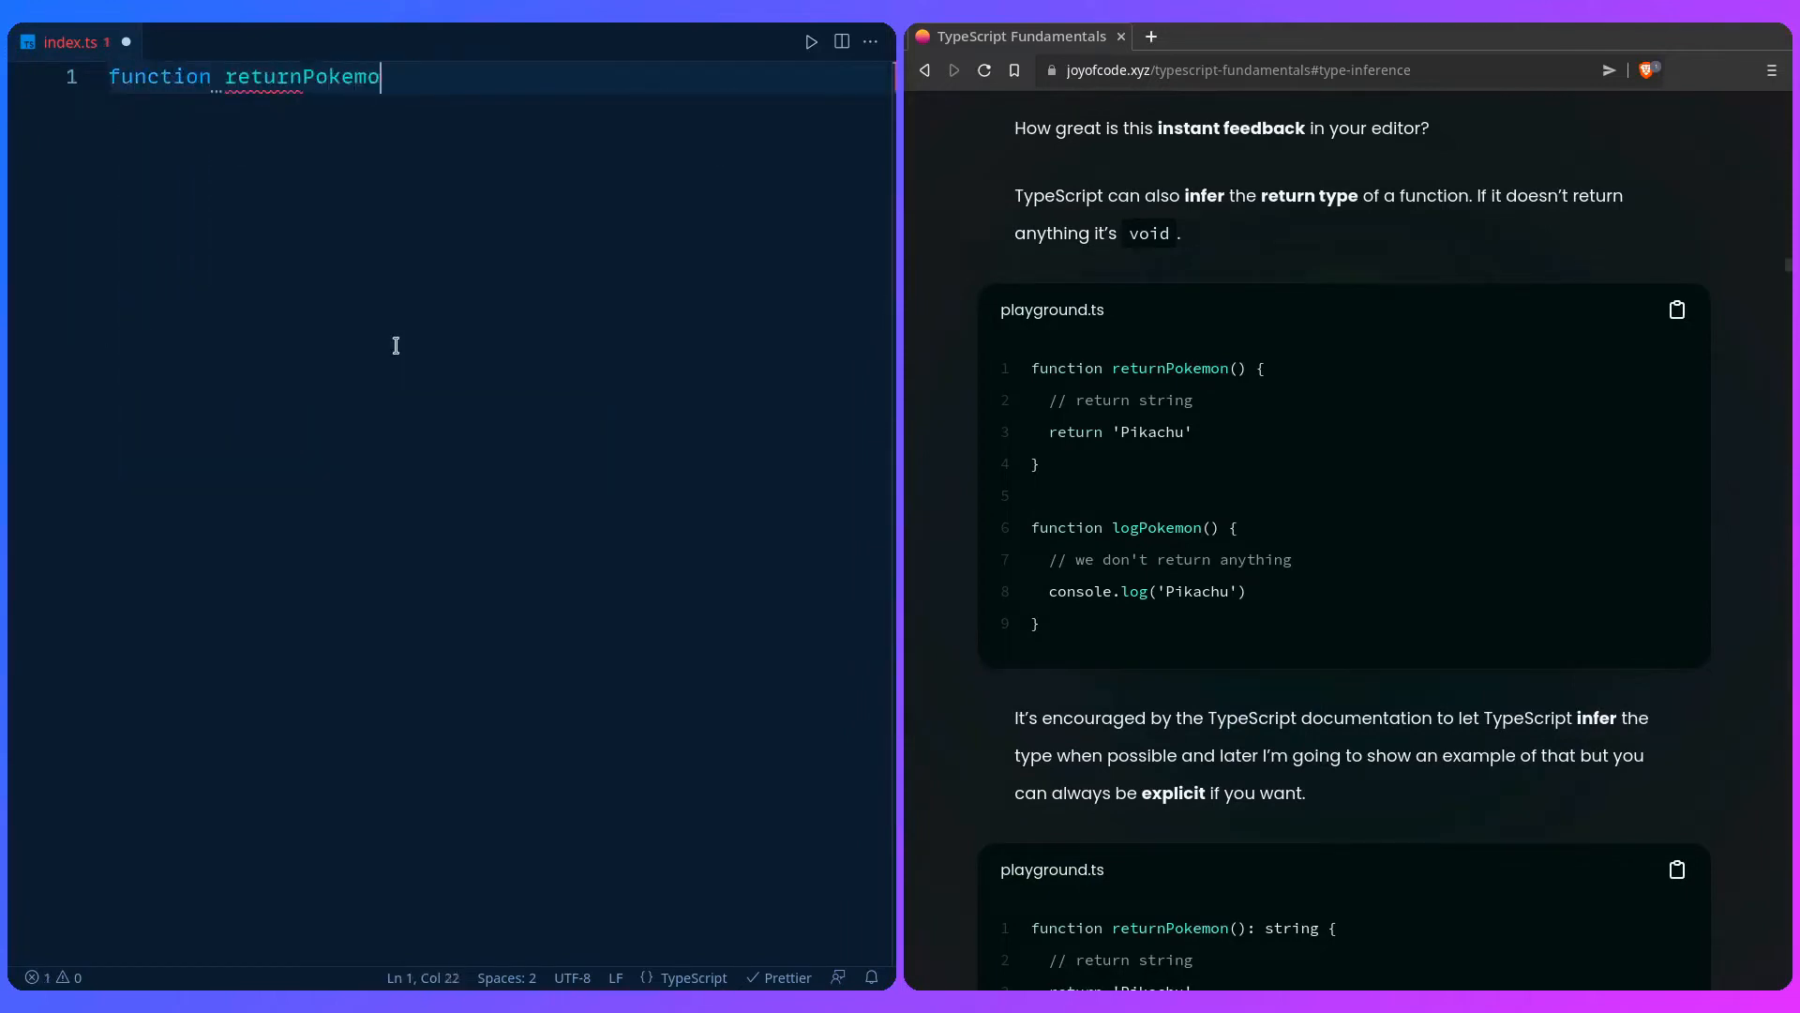
text(n() {})
text(return 'Pikachu)
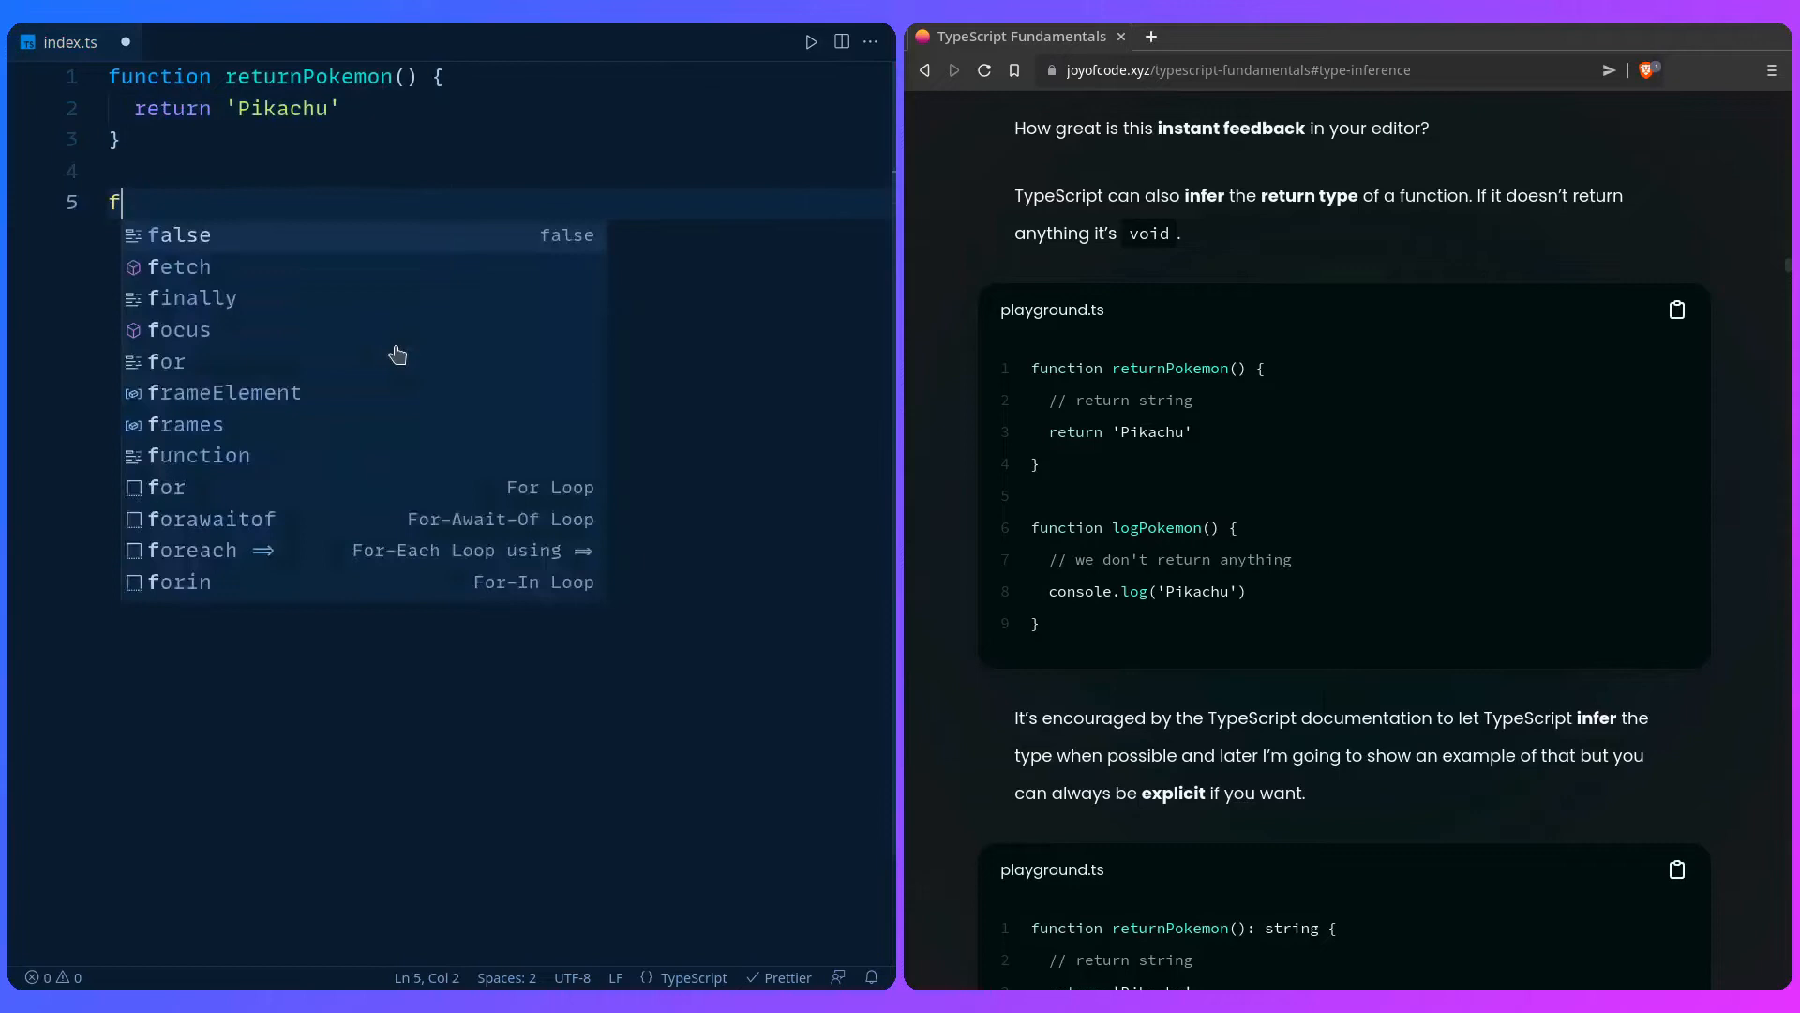
text(unction logPok)
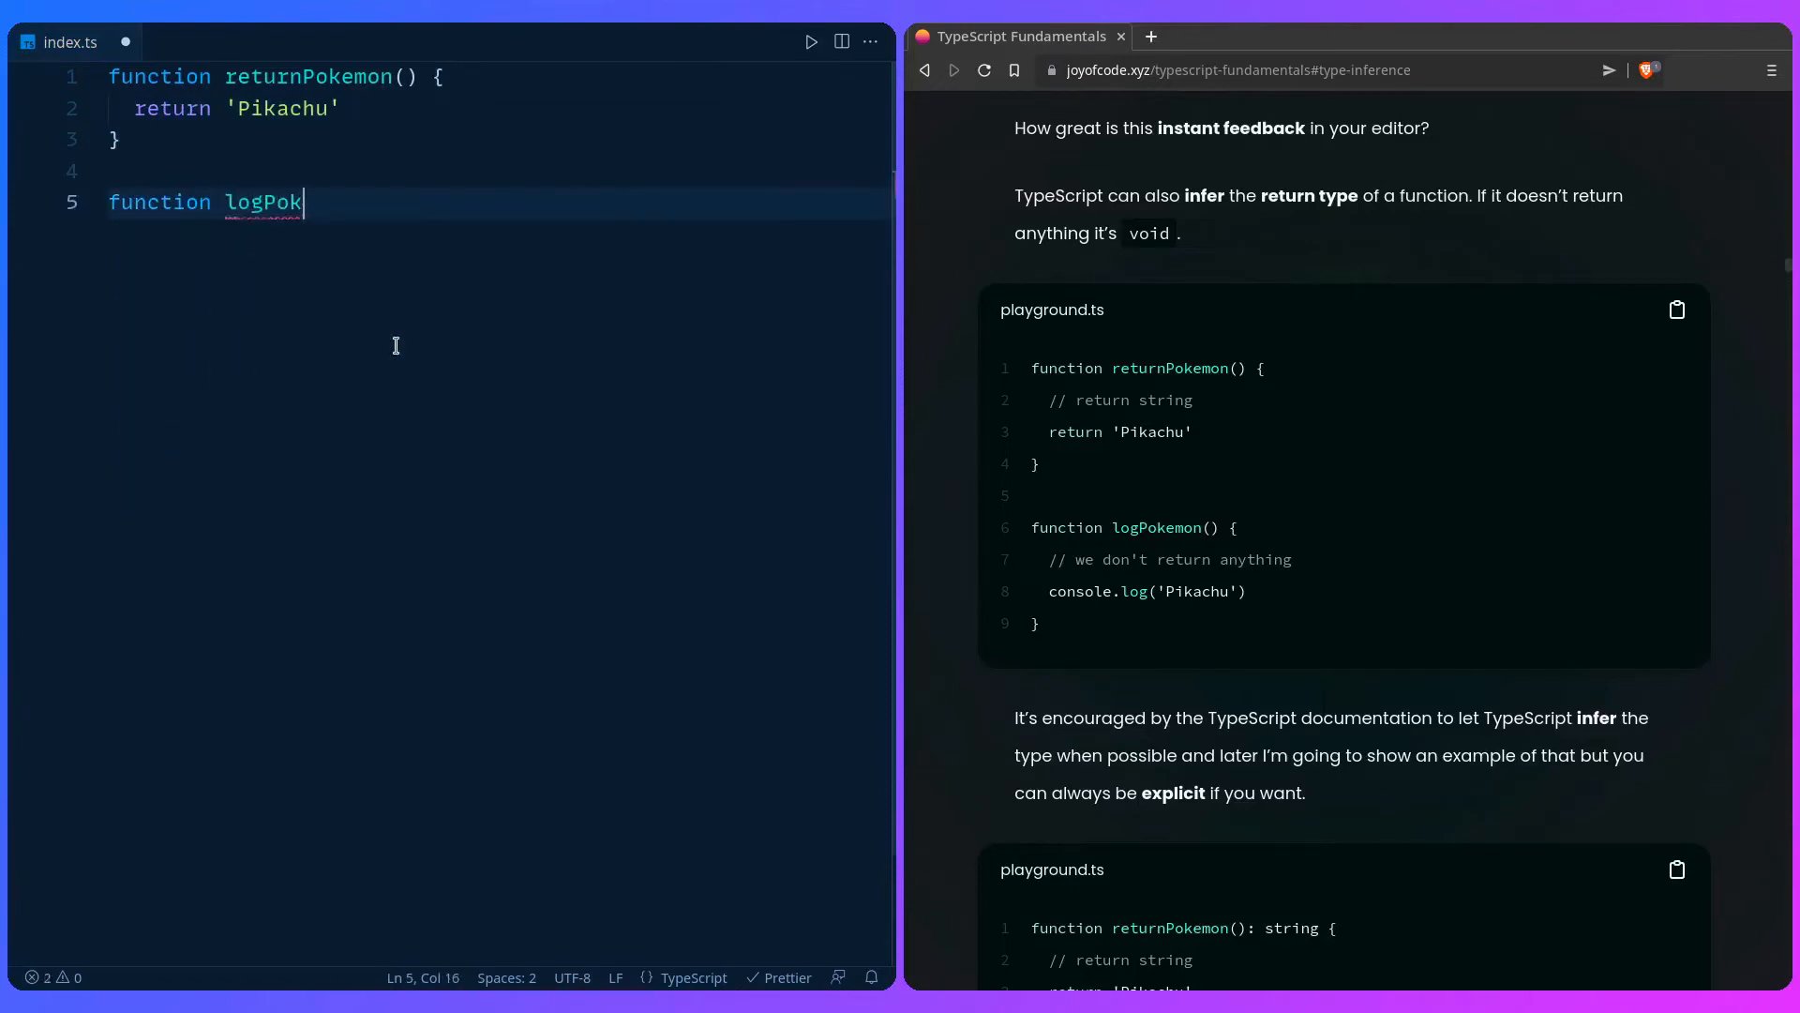
text(emon() {)
text(console.log(')
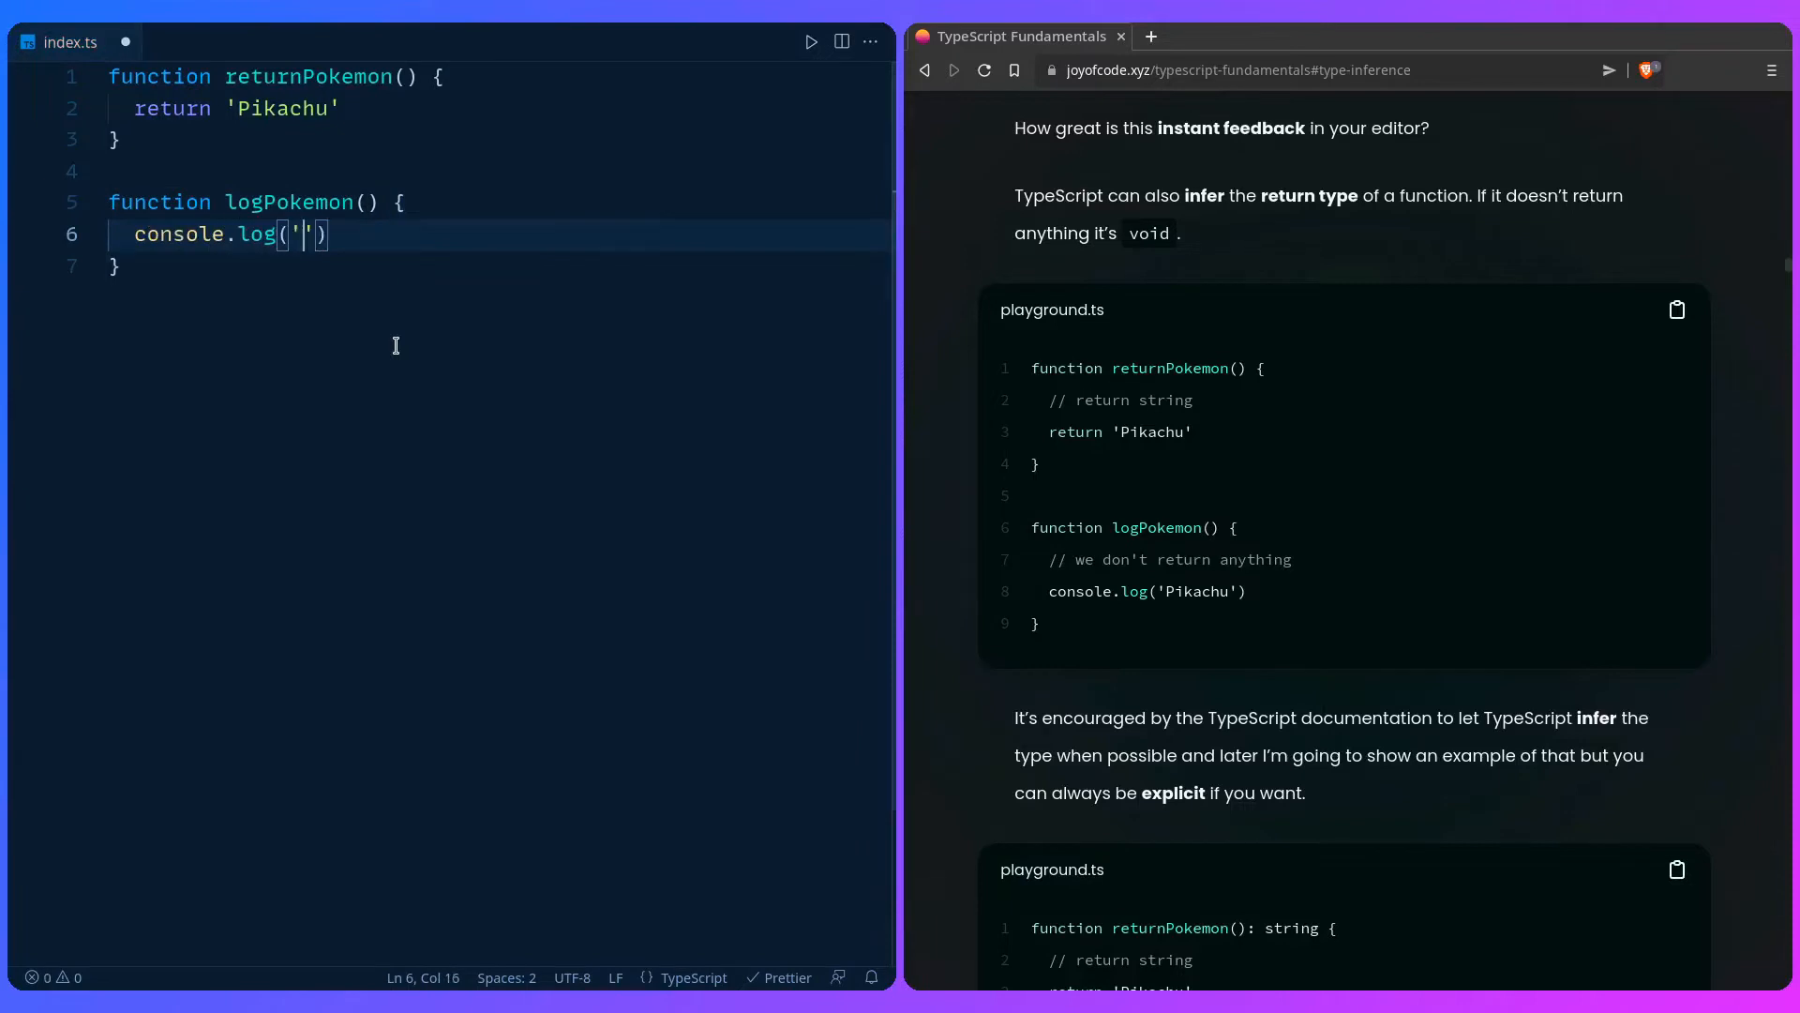
text(Pikachu)
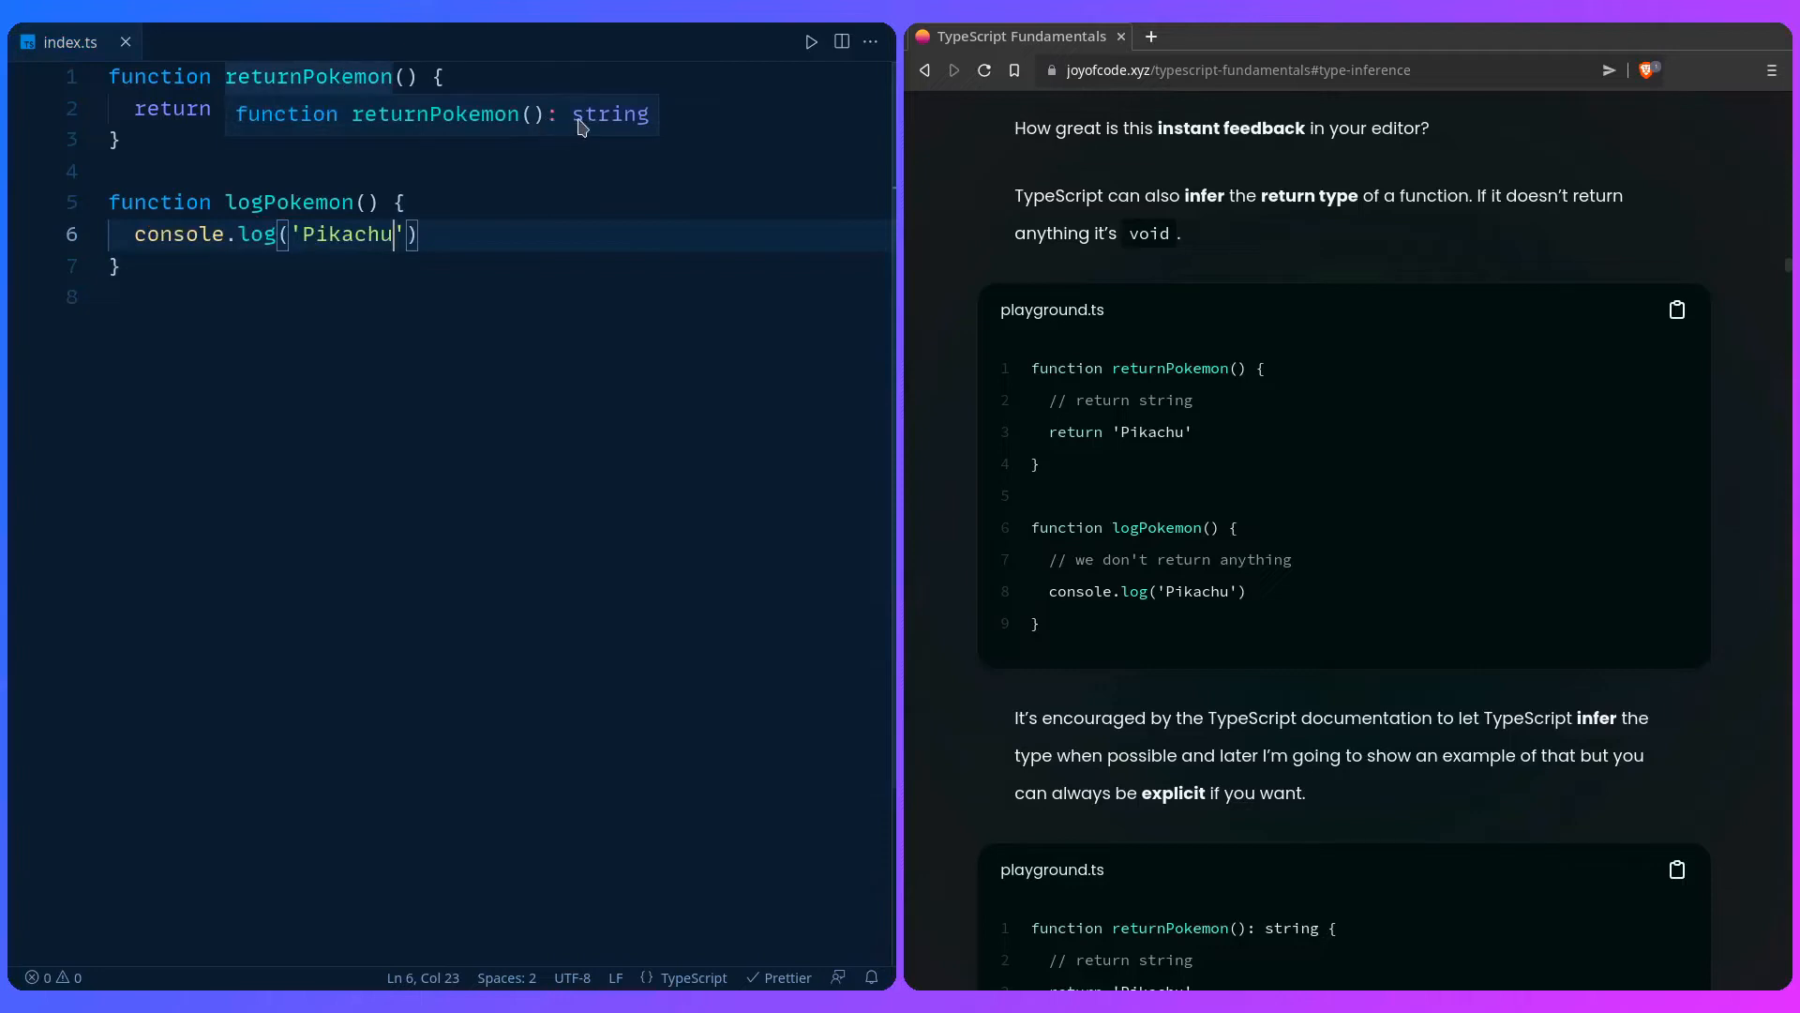
mouse_move(292, 202)
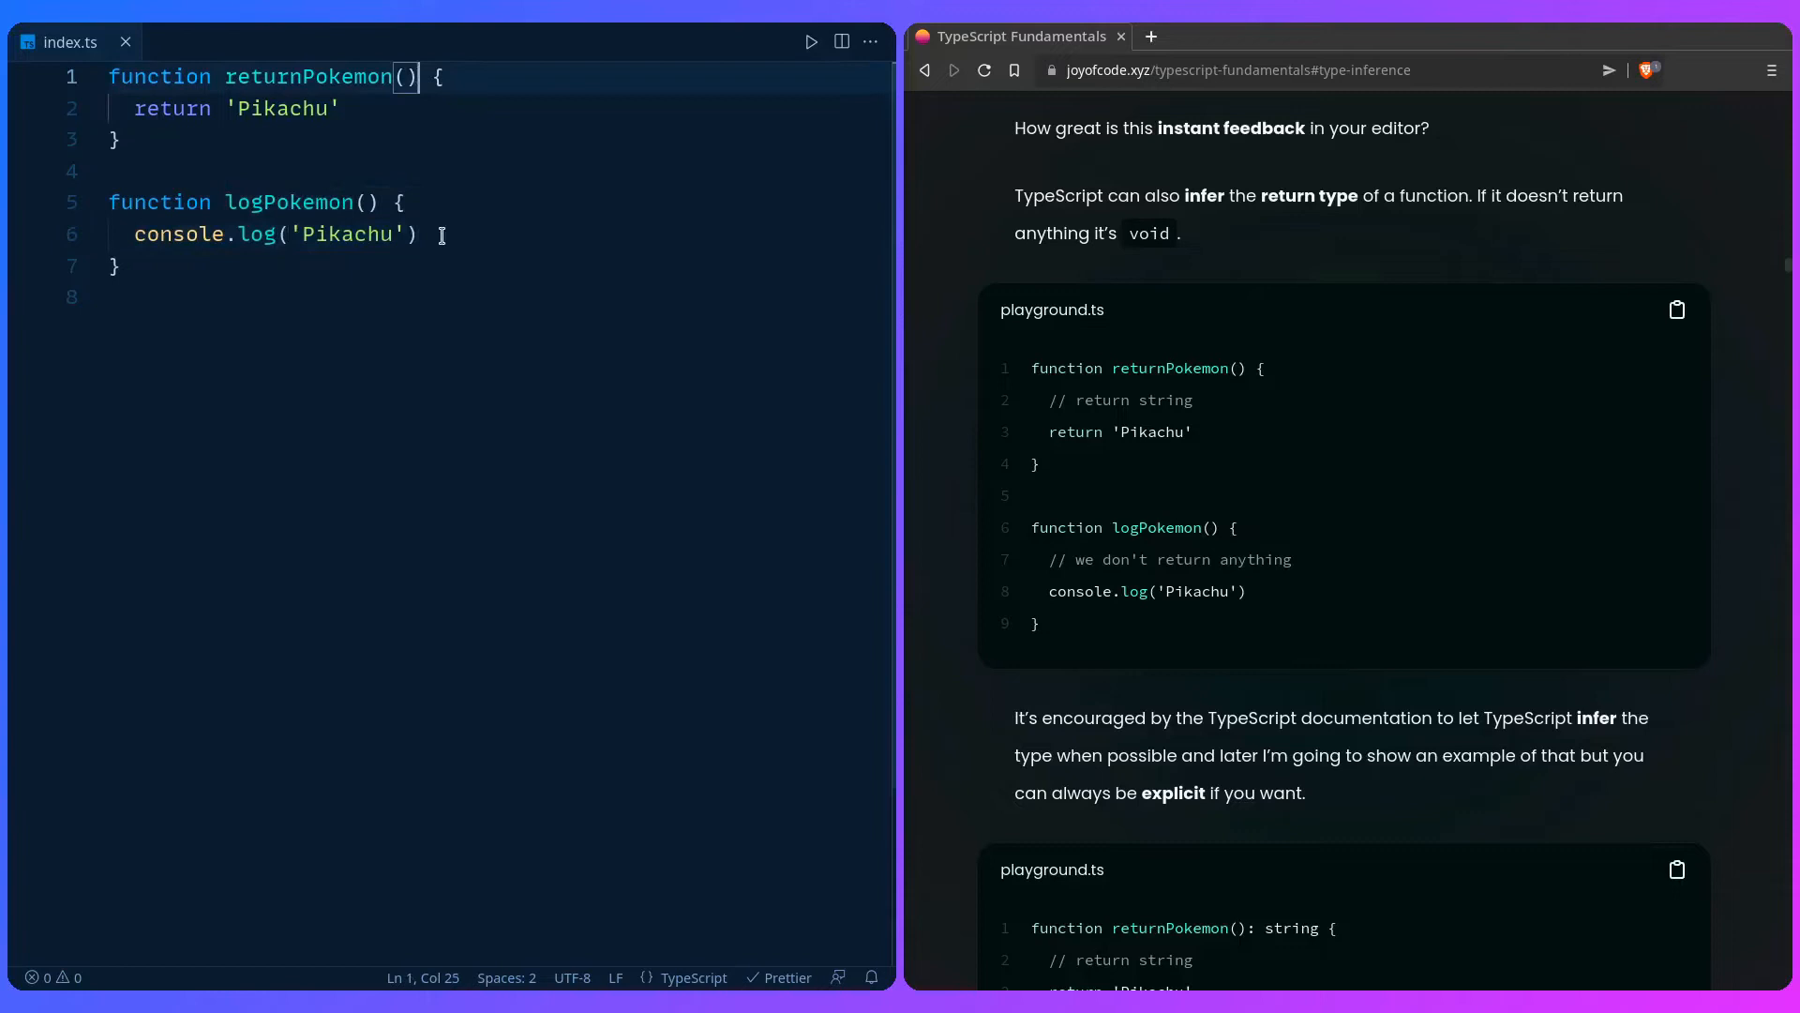
Step: Annotate returnPokemon with a string return type and logPokemon with void
text(: string)
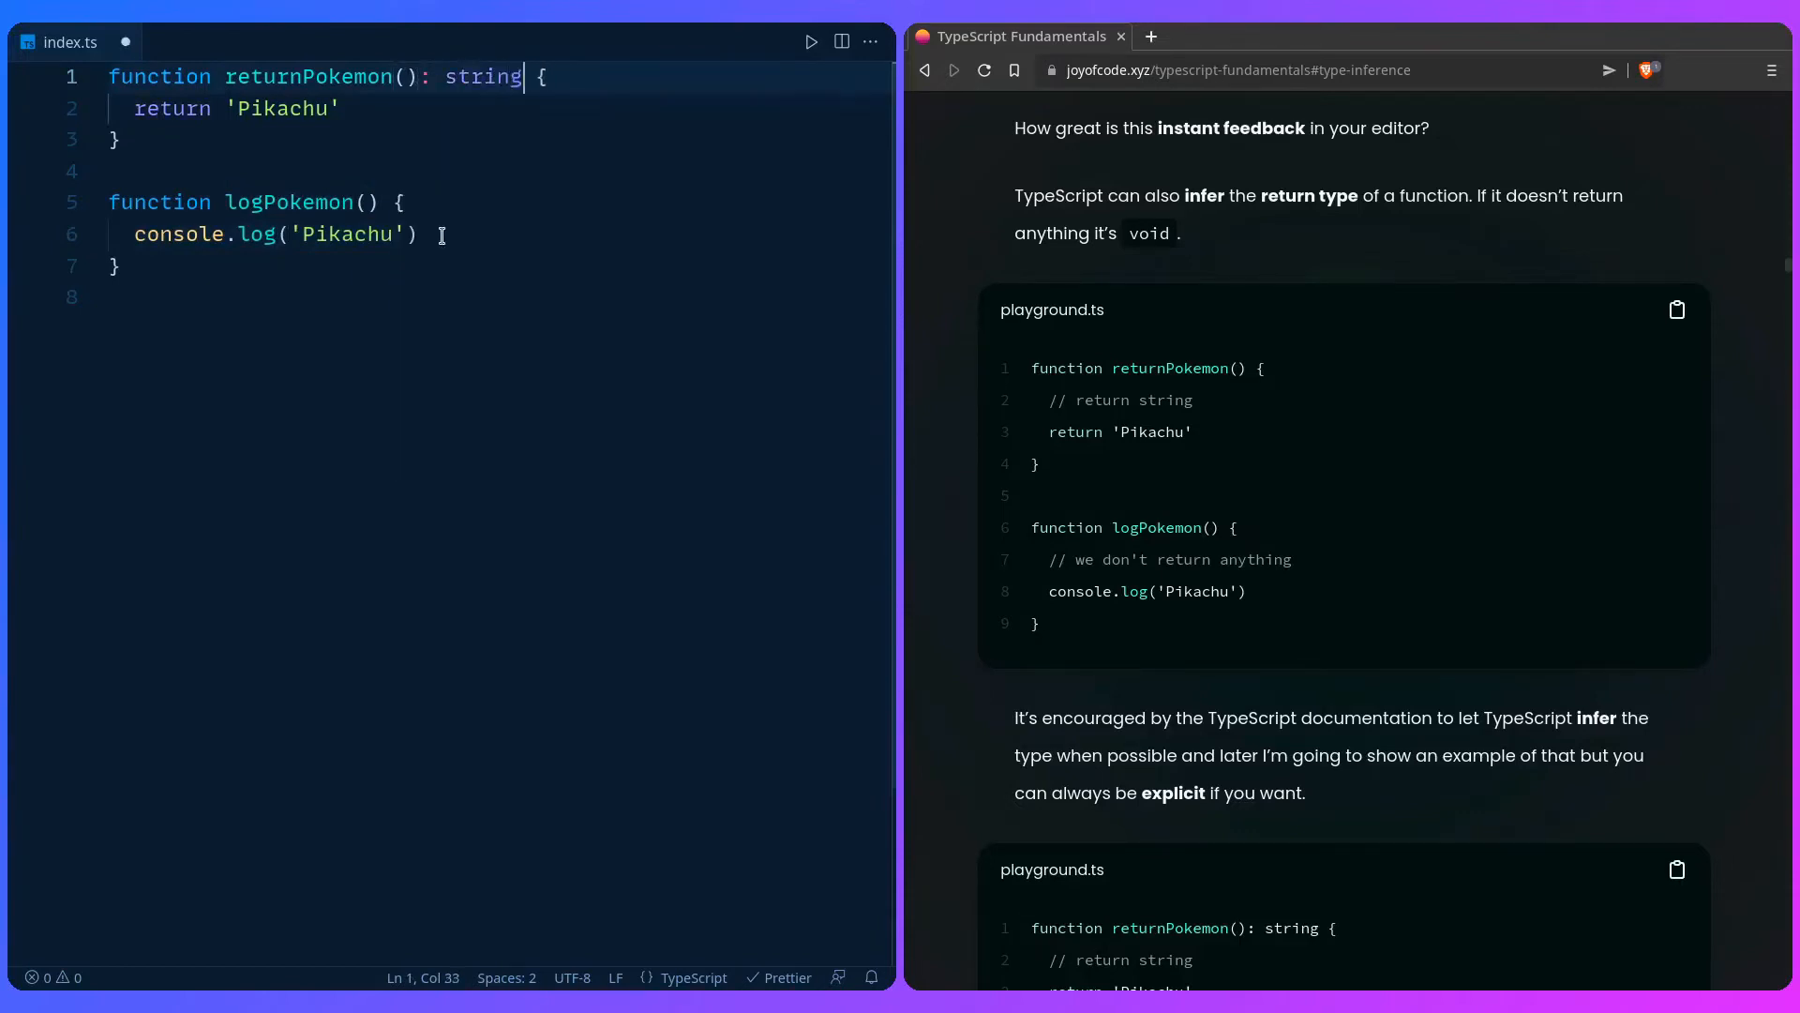
text(: void)
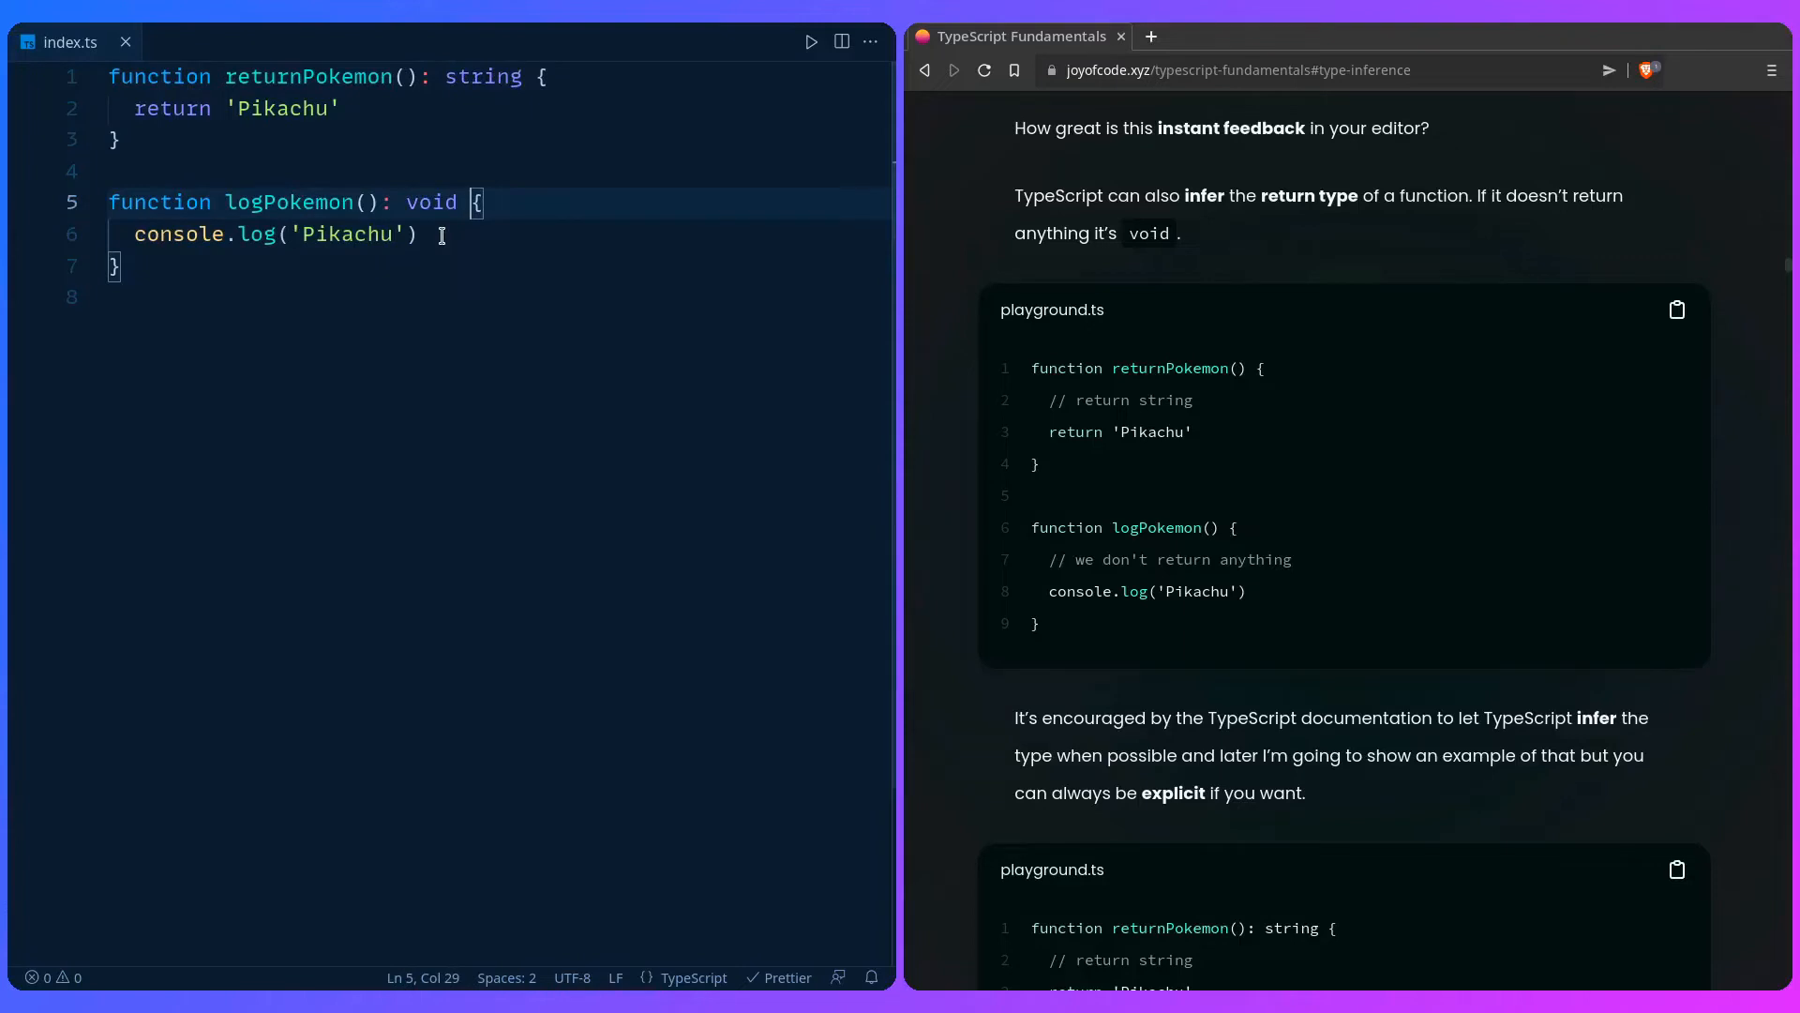
click(464, 77)
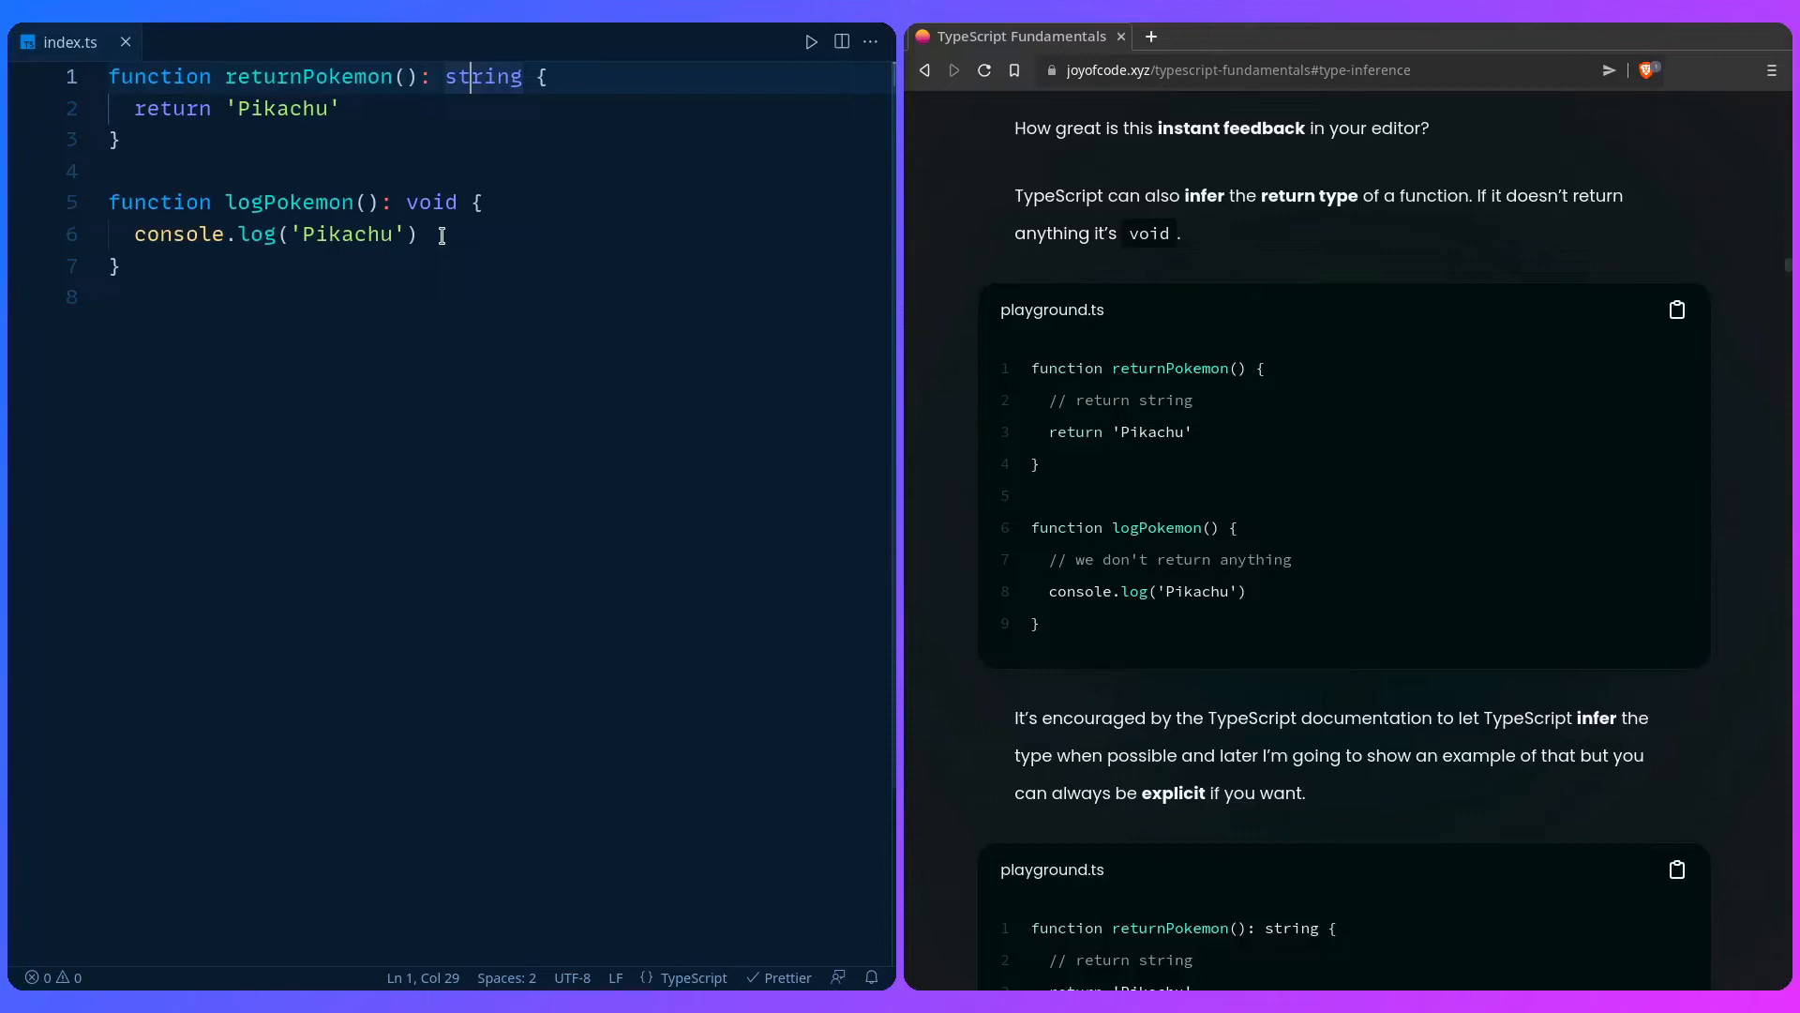
Step: Scroll the tutorial down toward the fetch API example
scroll(down, 3)
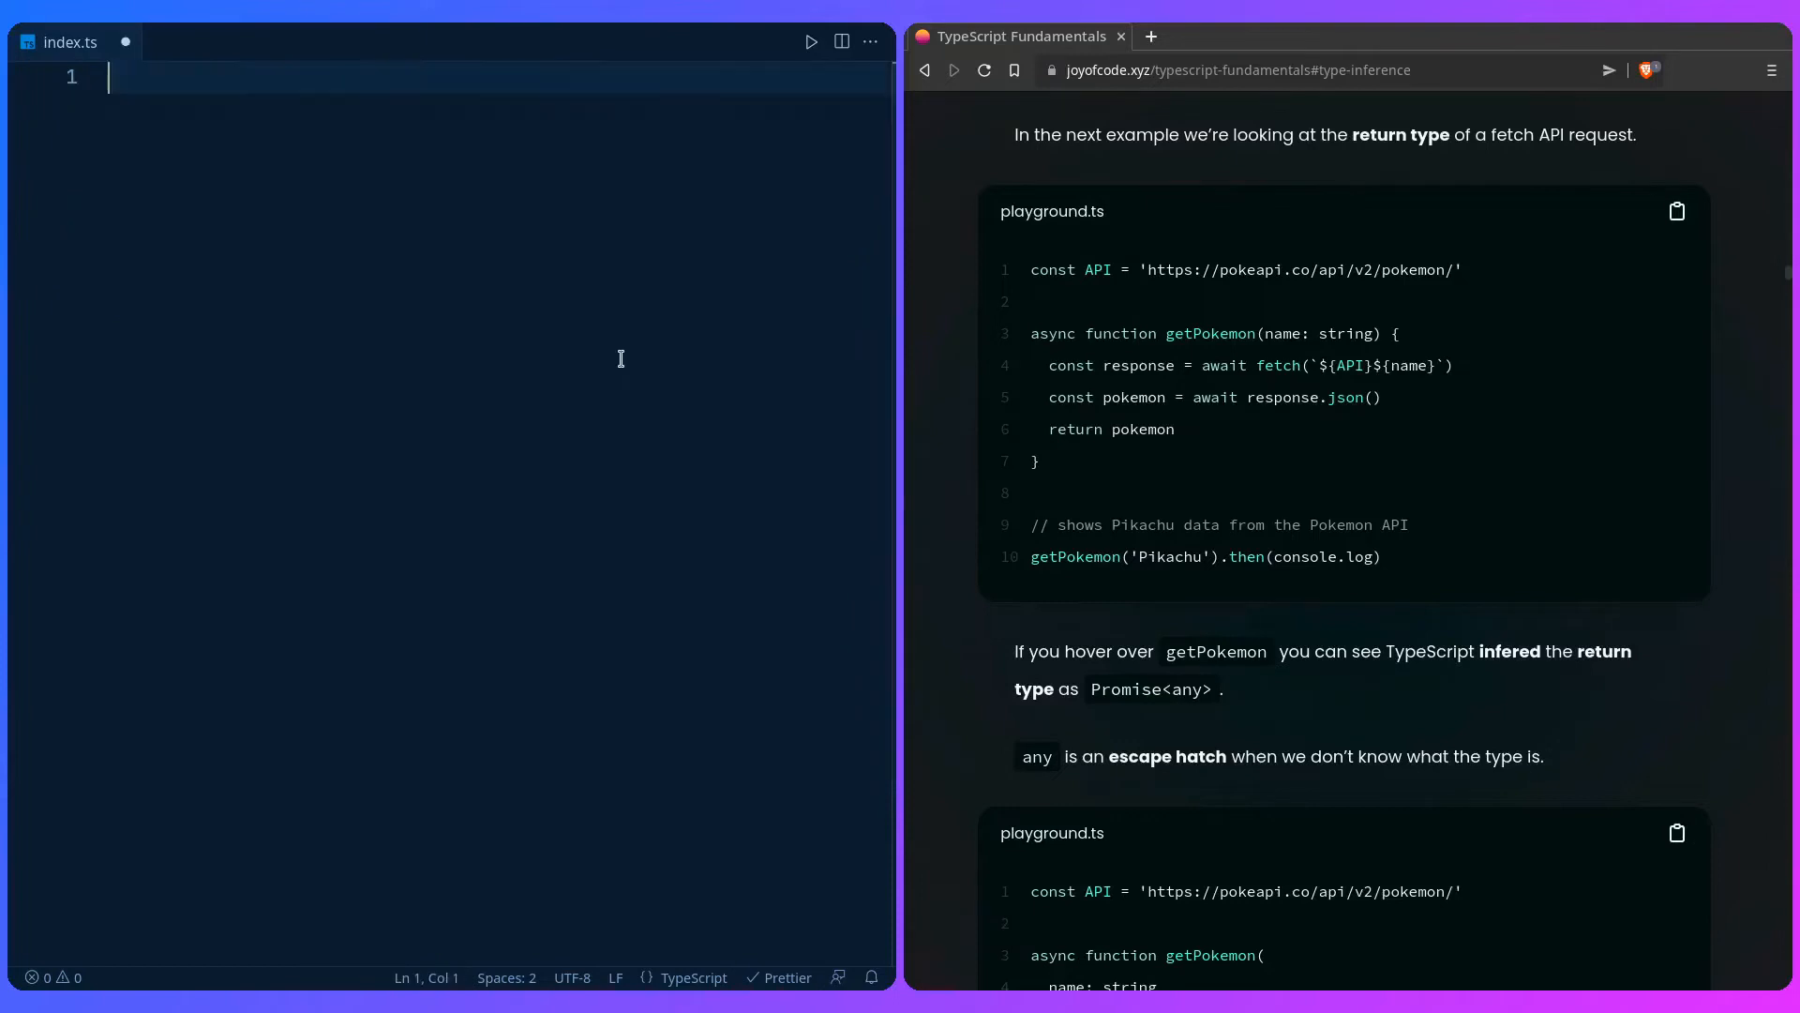
triple_click(1246, 269)
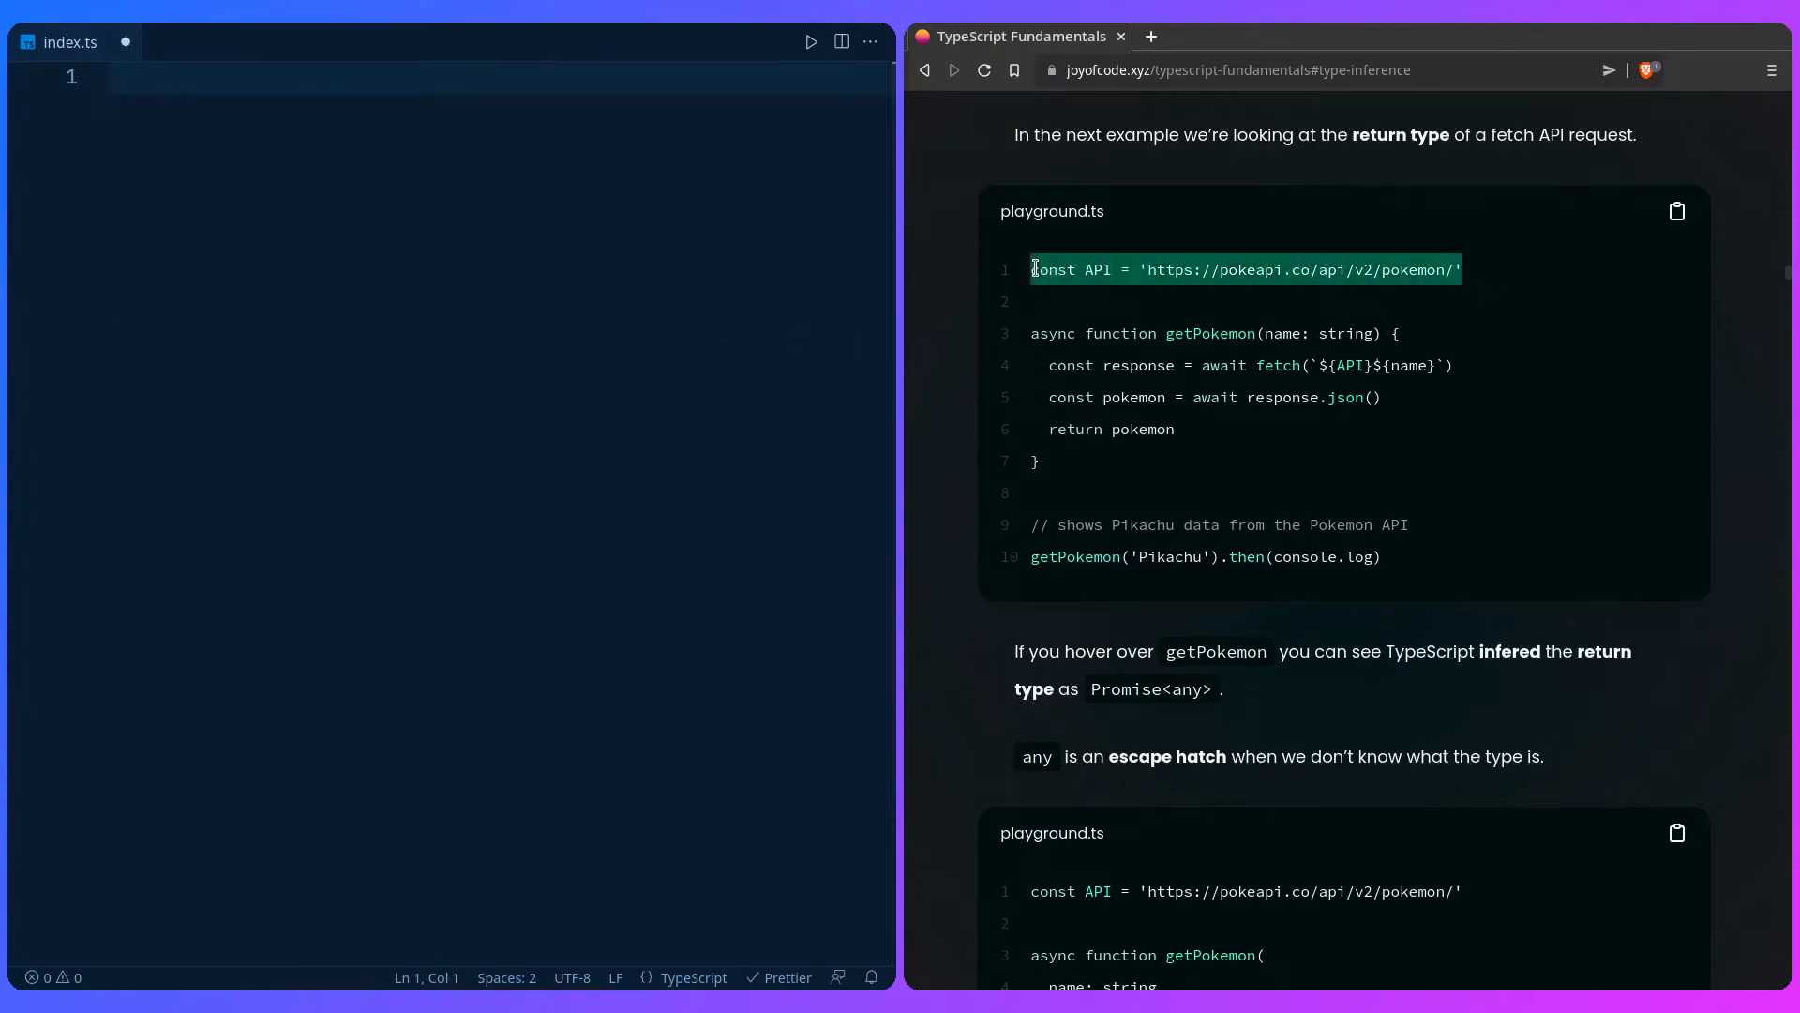
text(const API = 'https://pokeapi.co/api/v2/pokemon/')
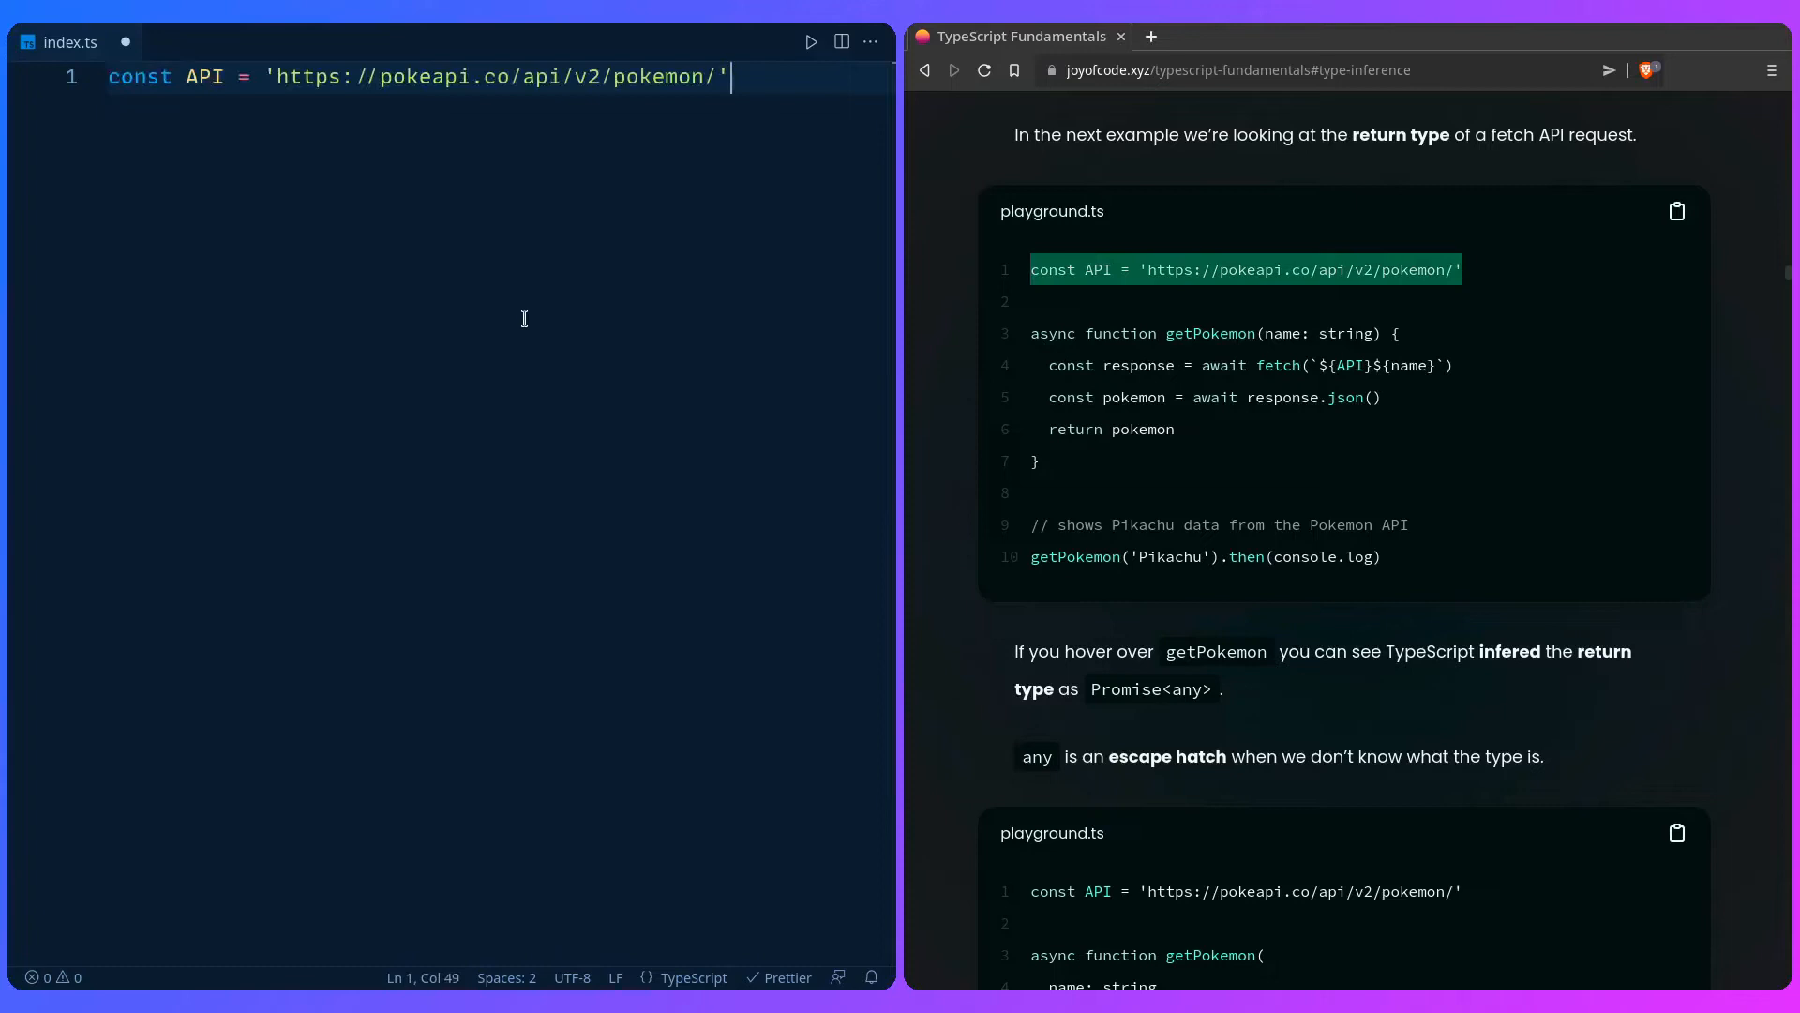
text(async)
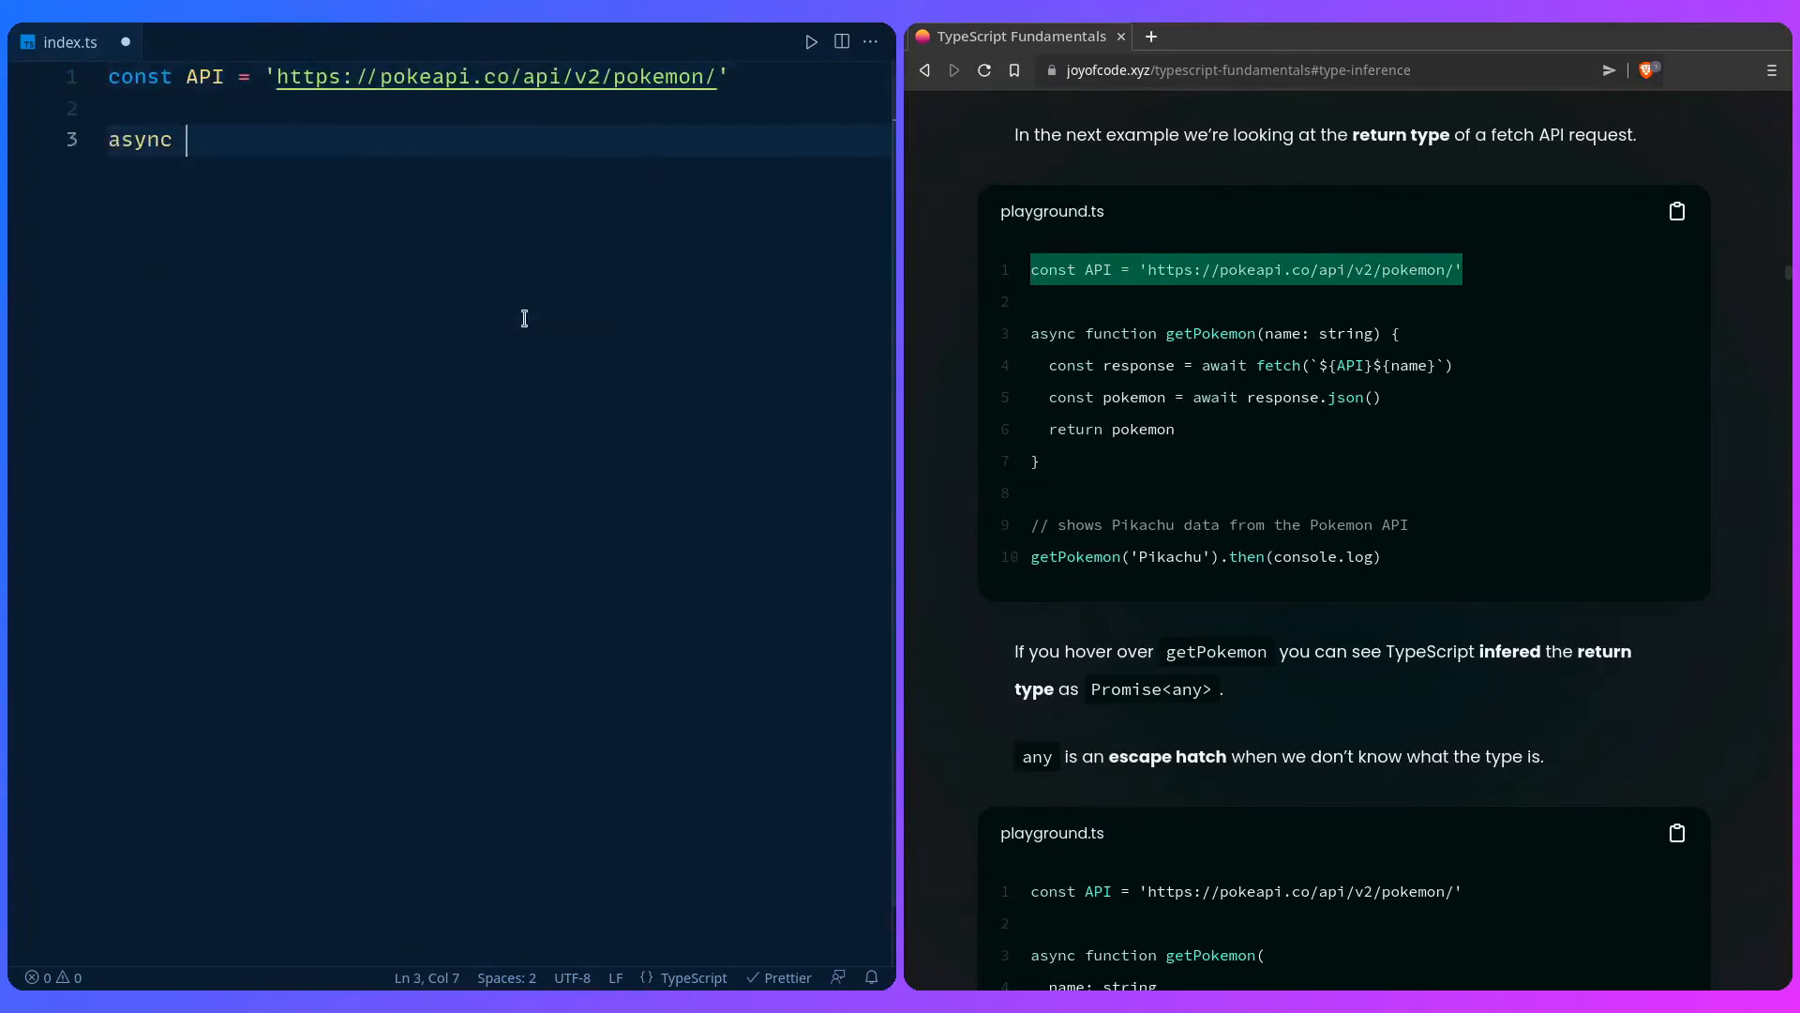
text(function)
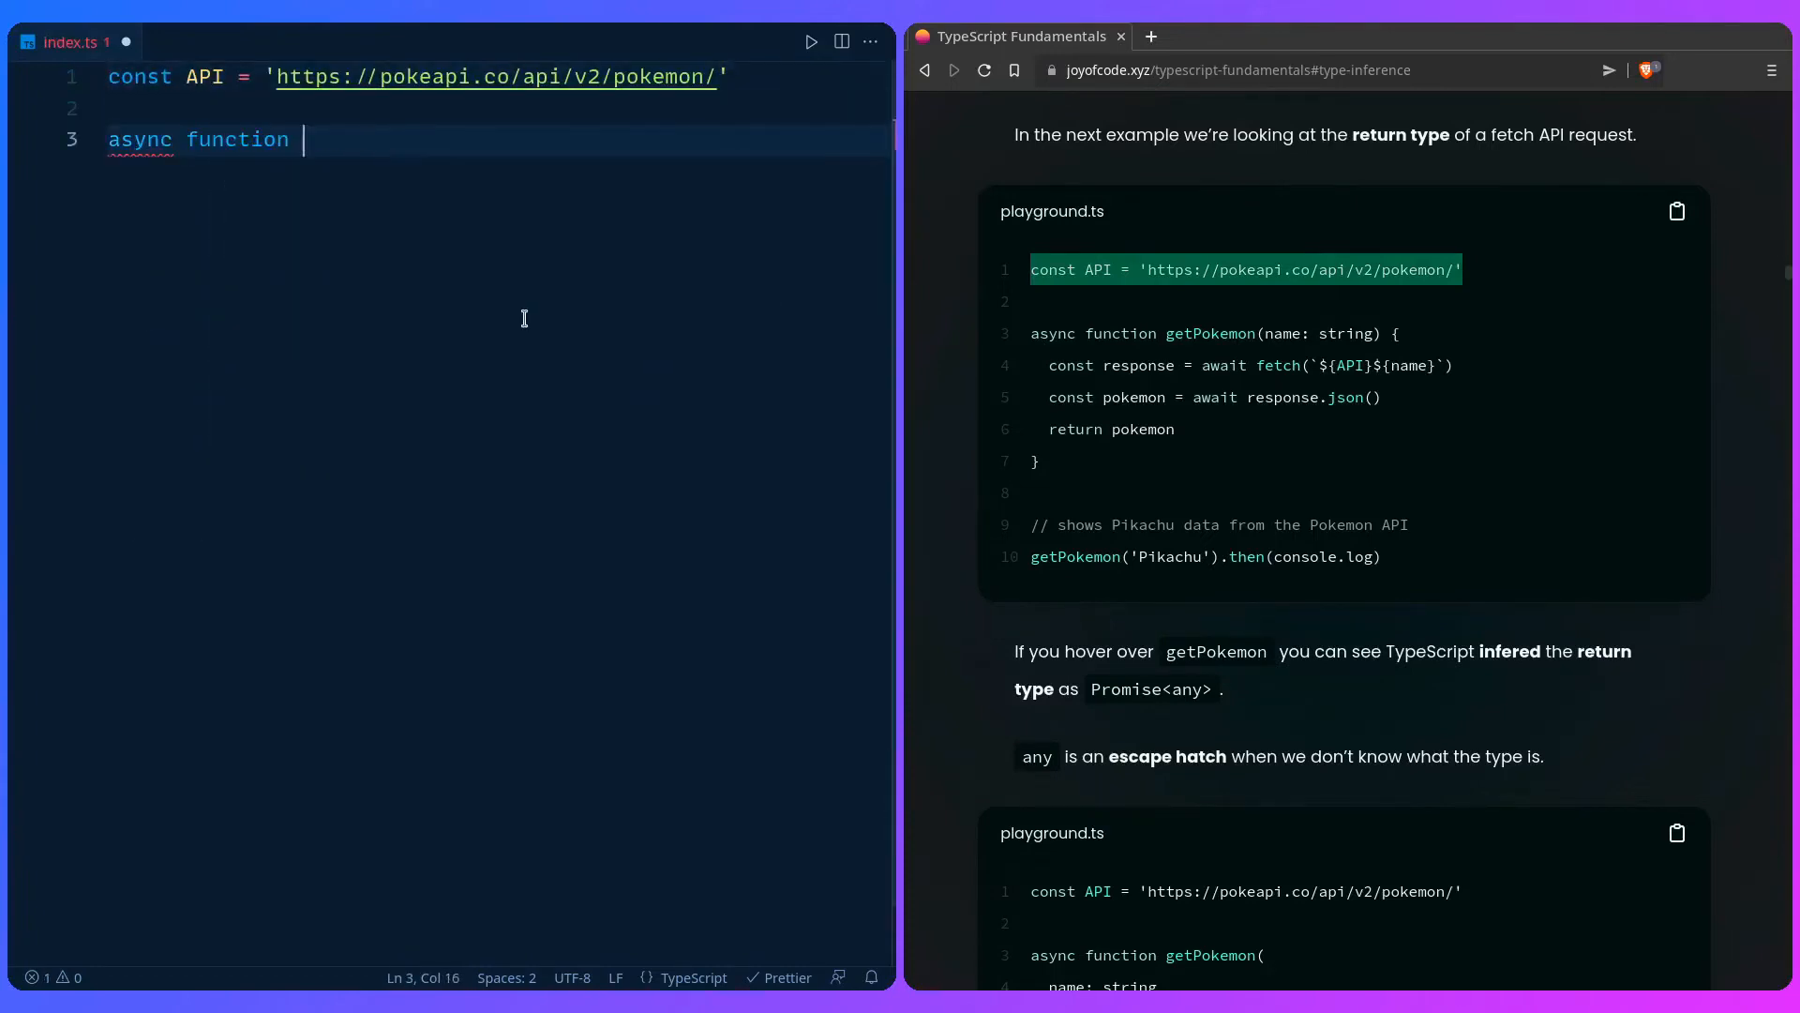
text(getPokemon)
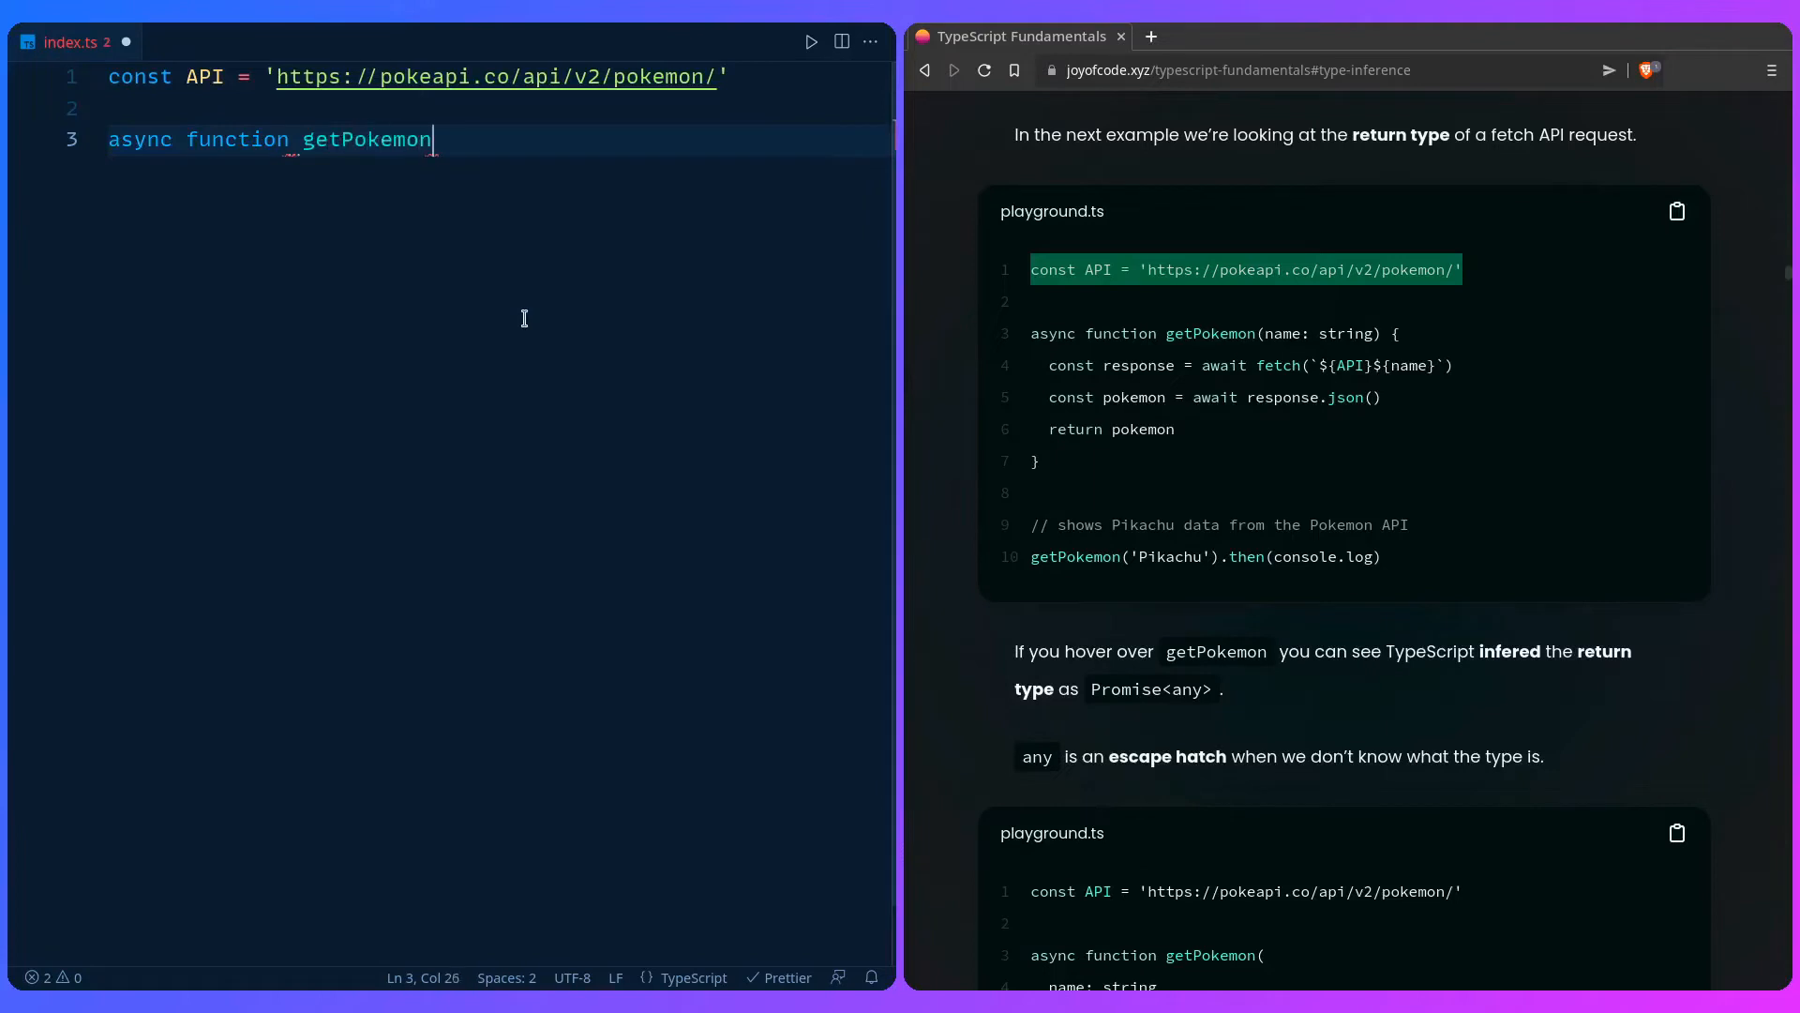
text((name:)
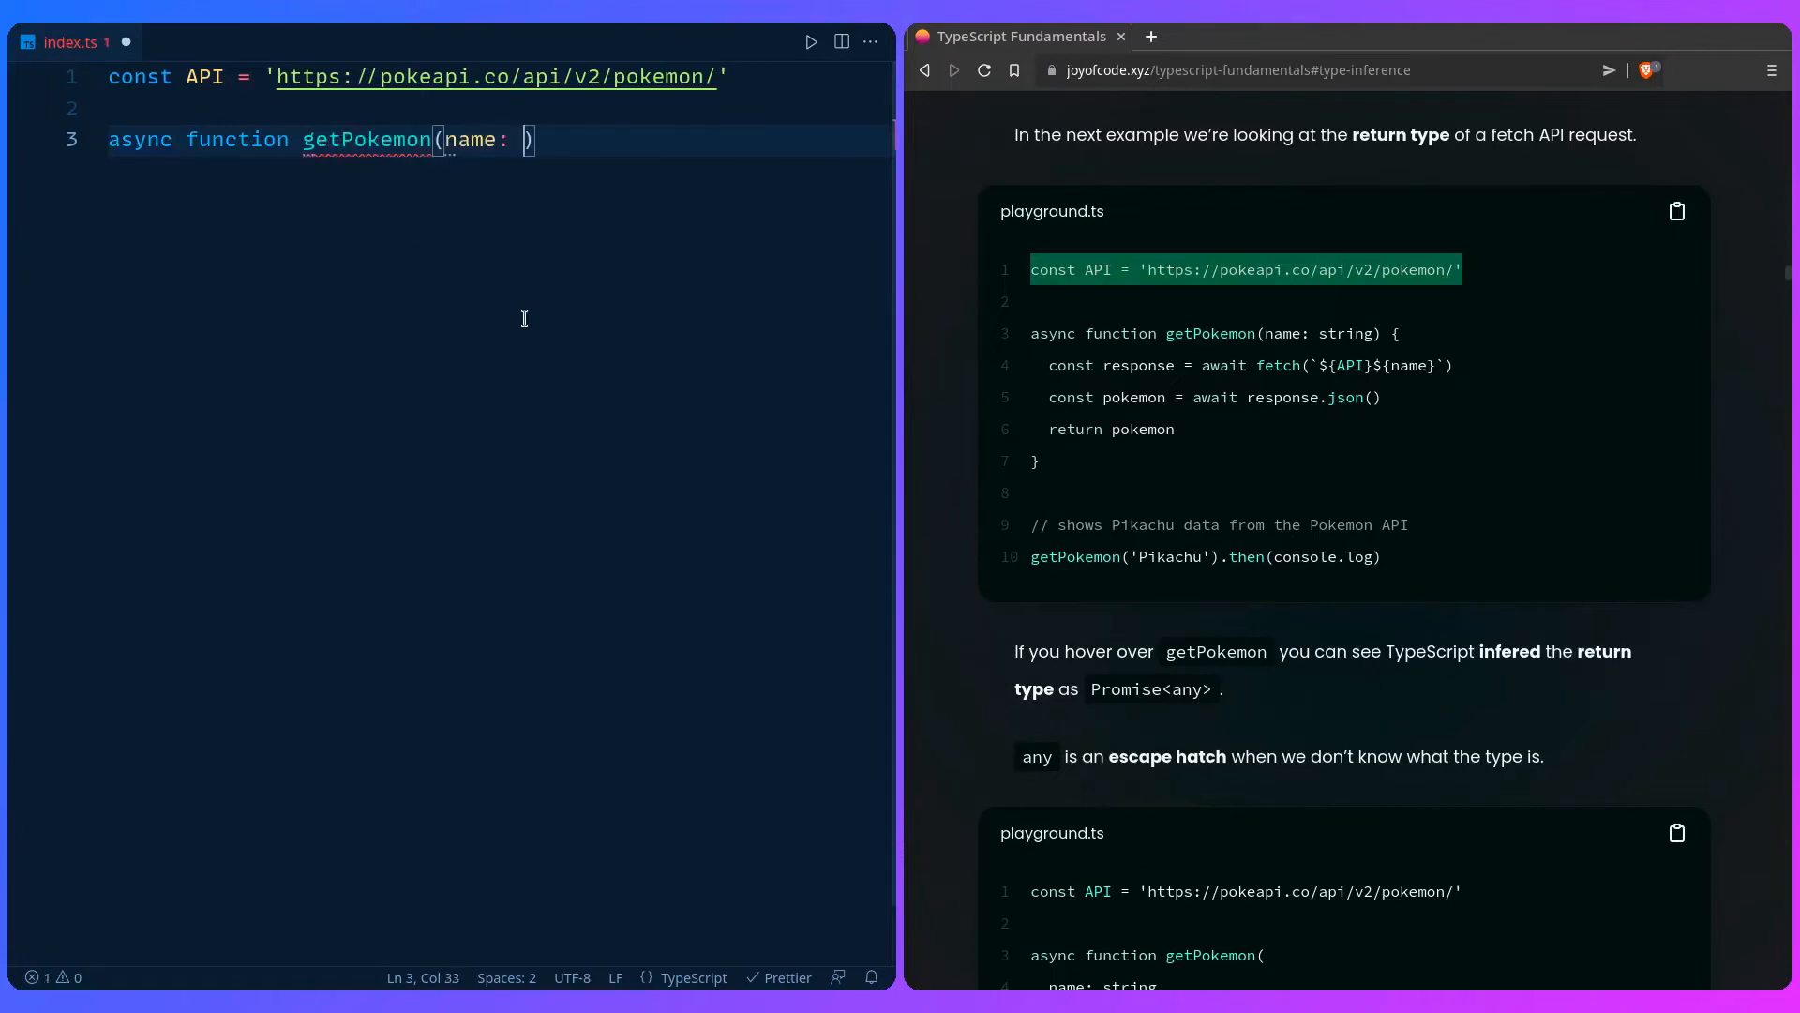
text(string) {)
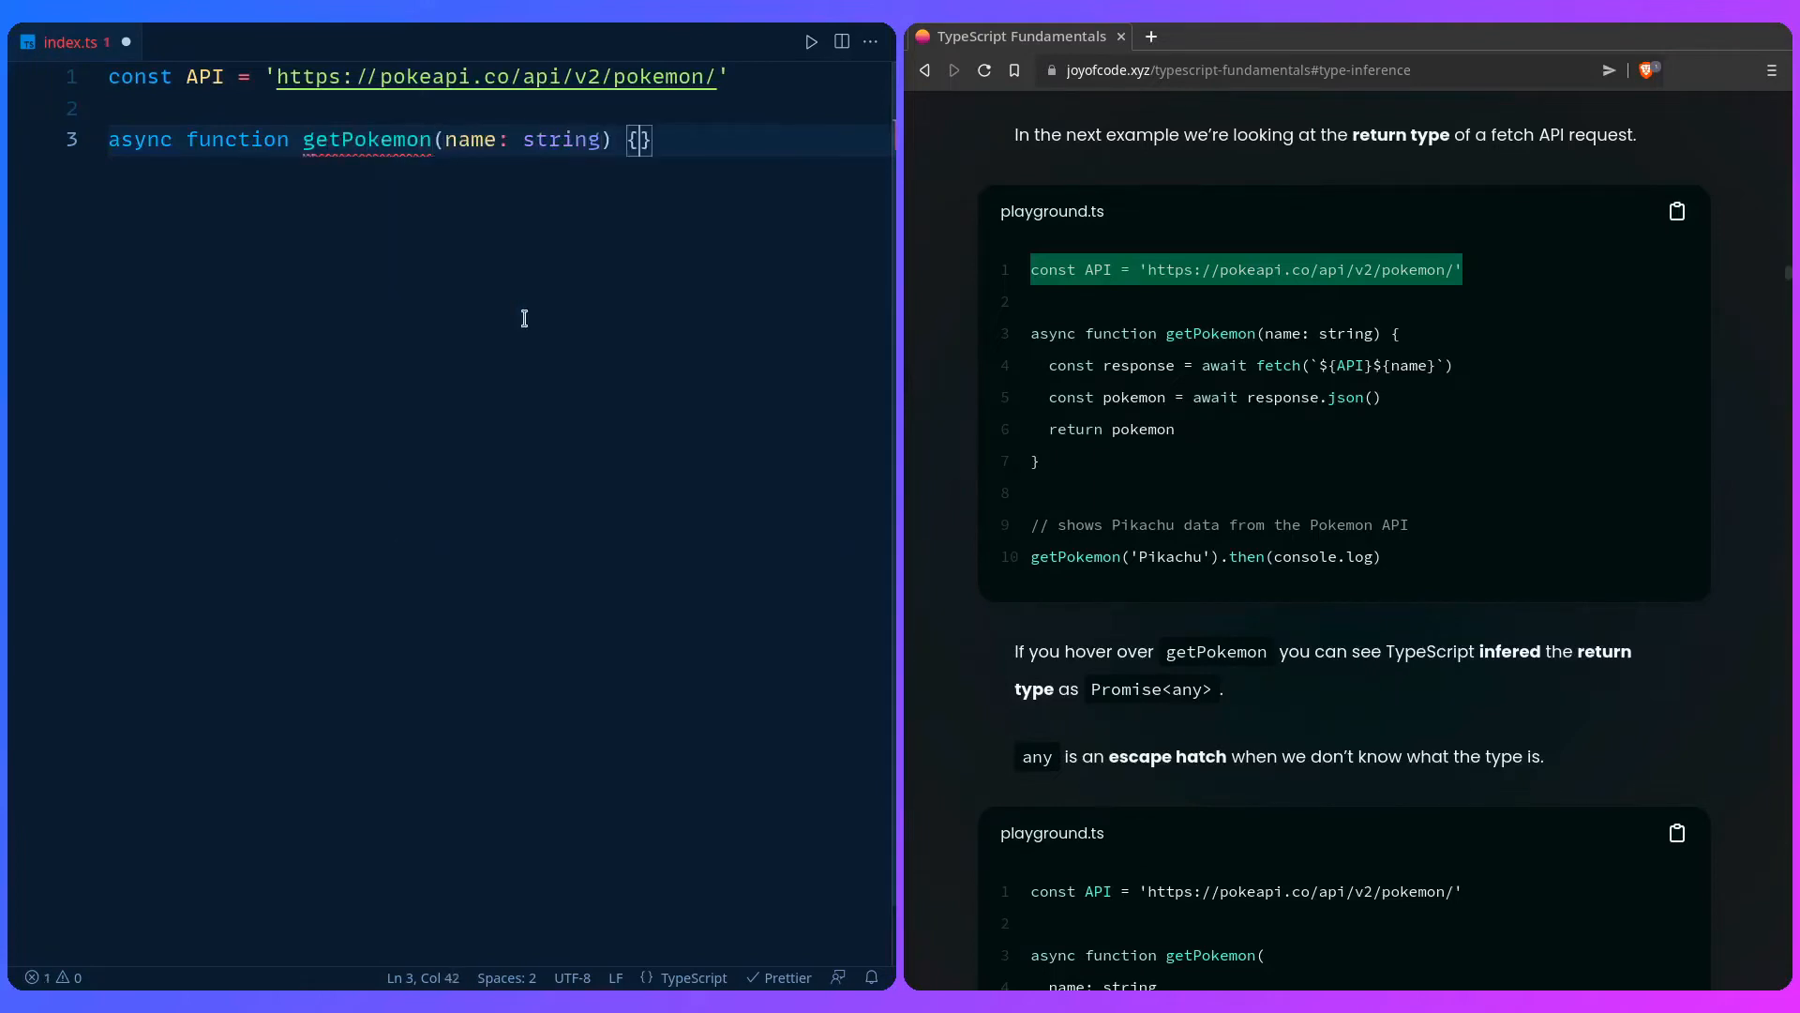
Step: Fill getPokemon's body: await fetch of ${API}${name}, then parse response.json() into pokemon
text(const response)
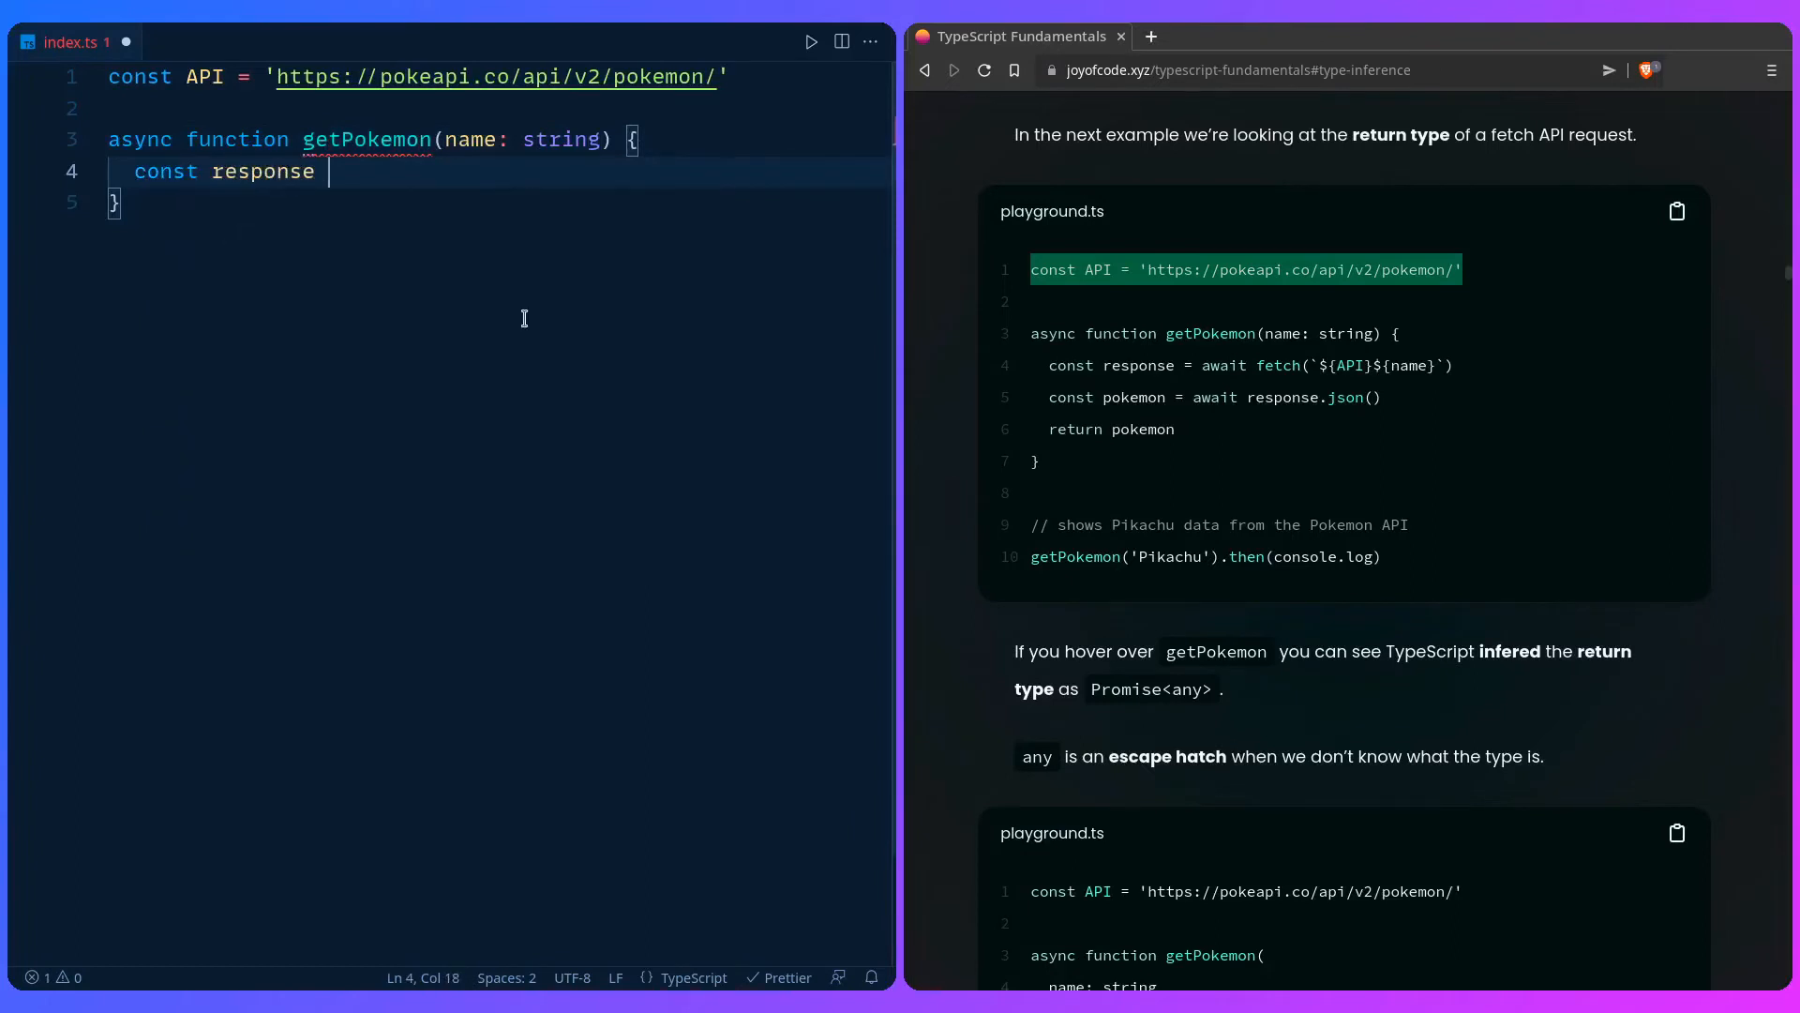
text(= await fetch(`)
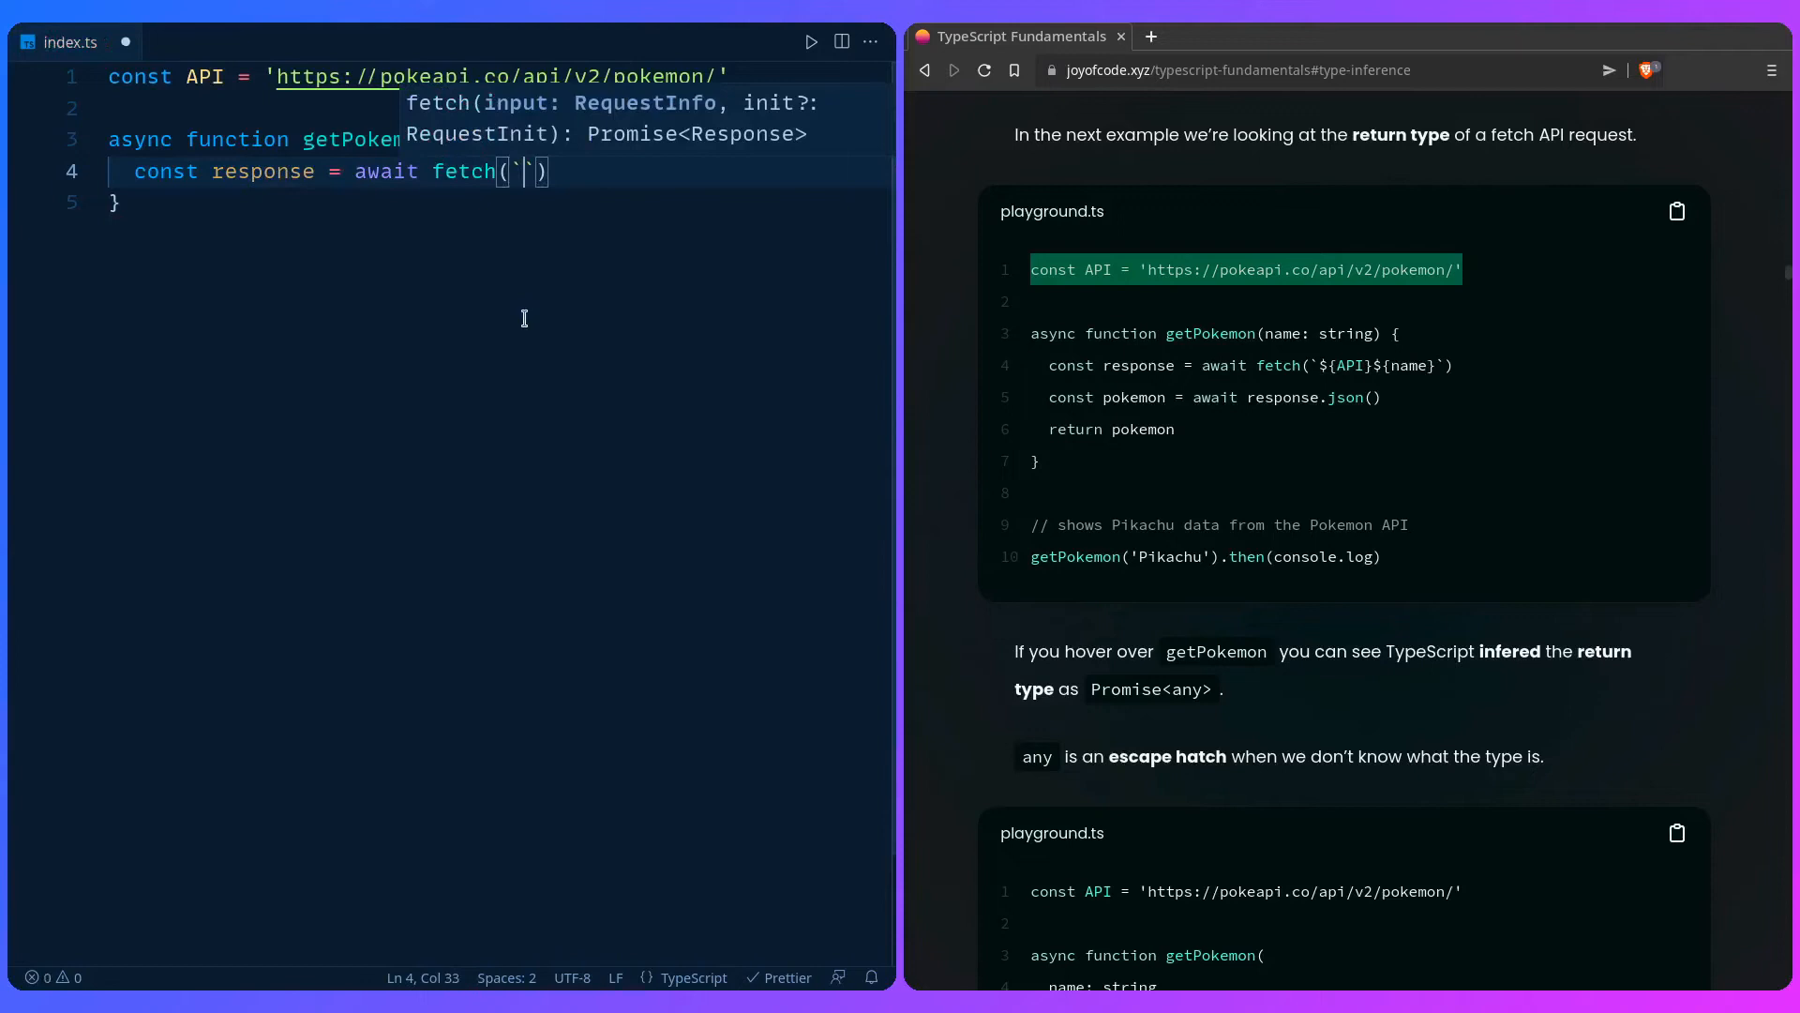
text(${API)
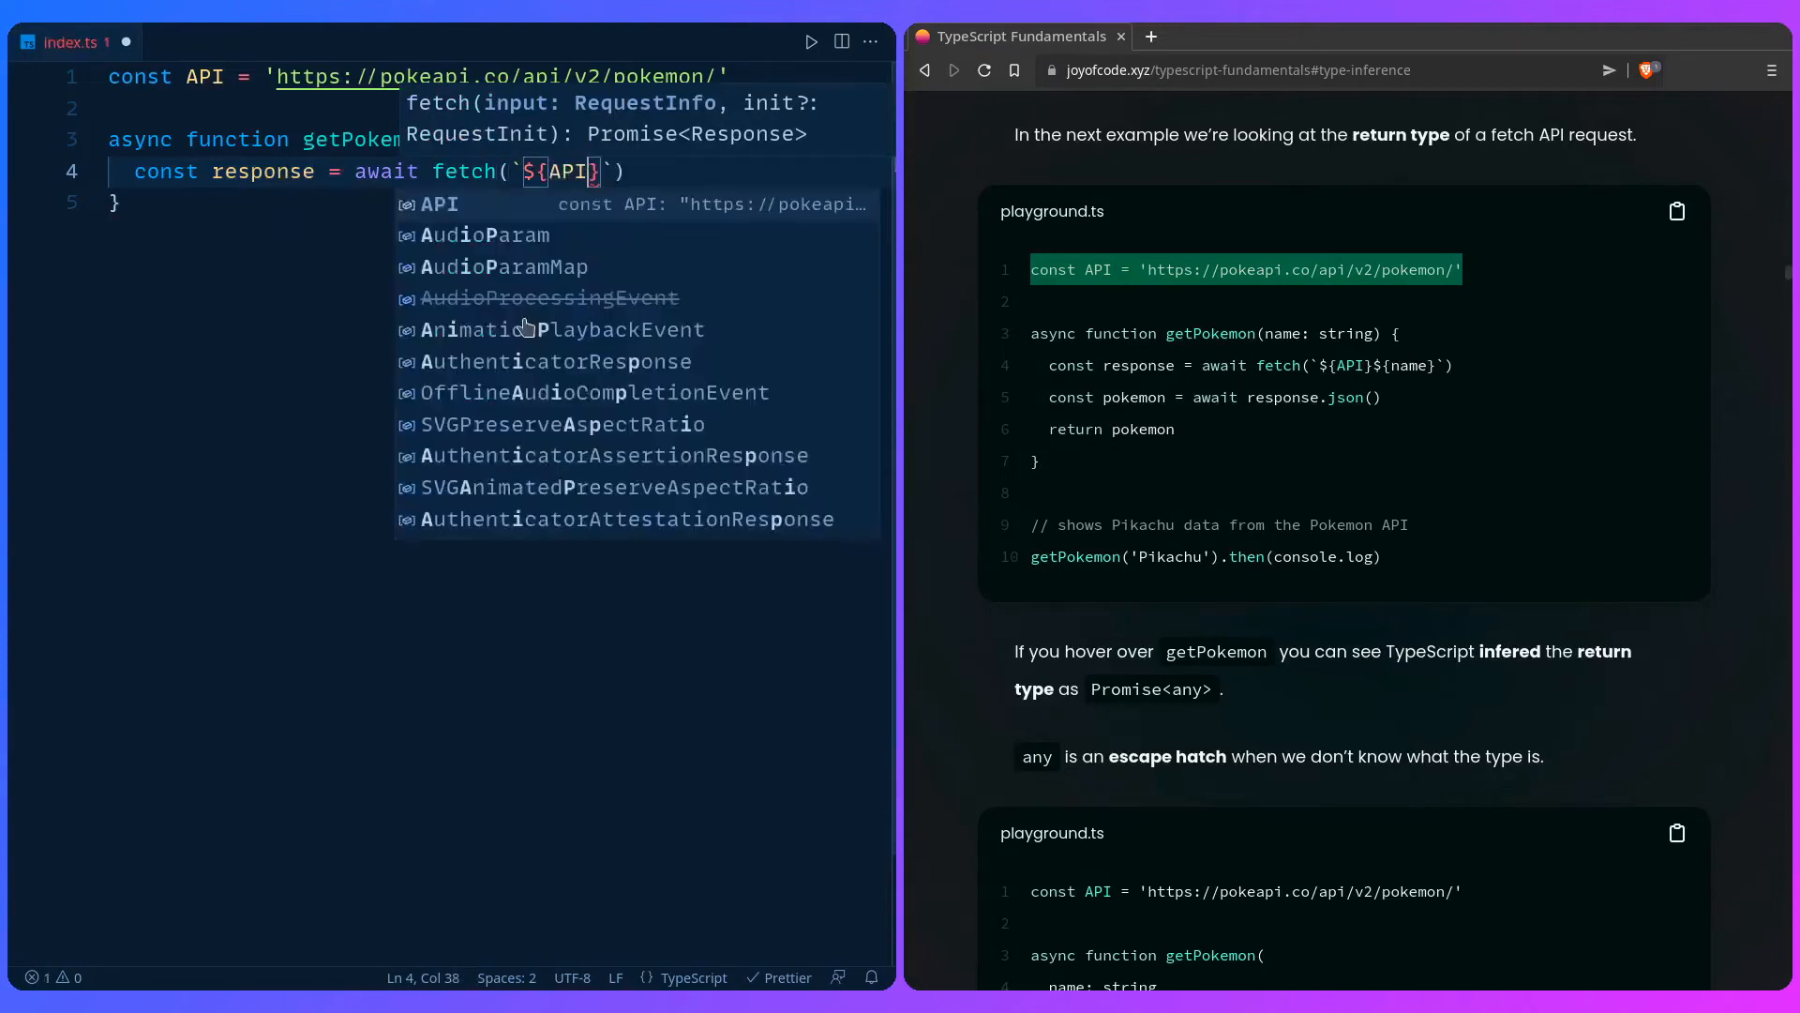
text(${})
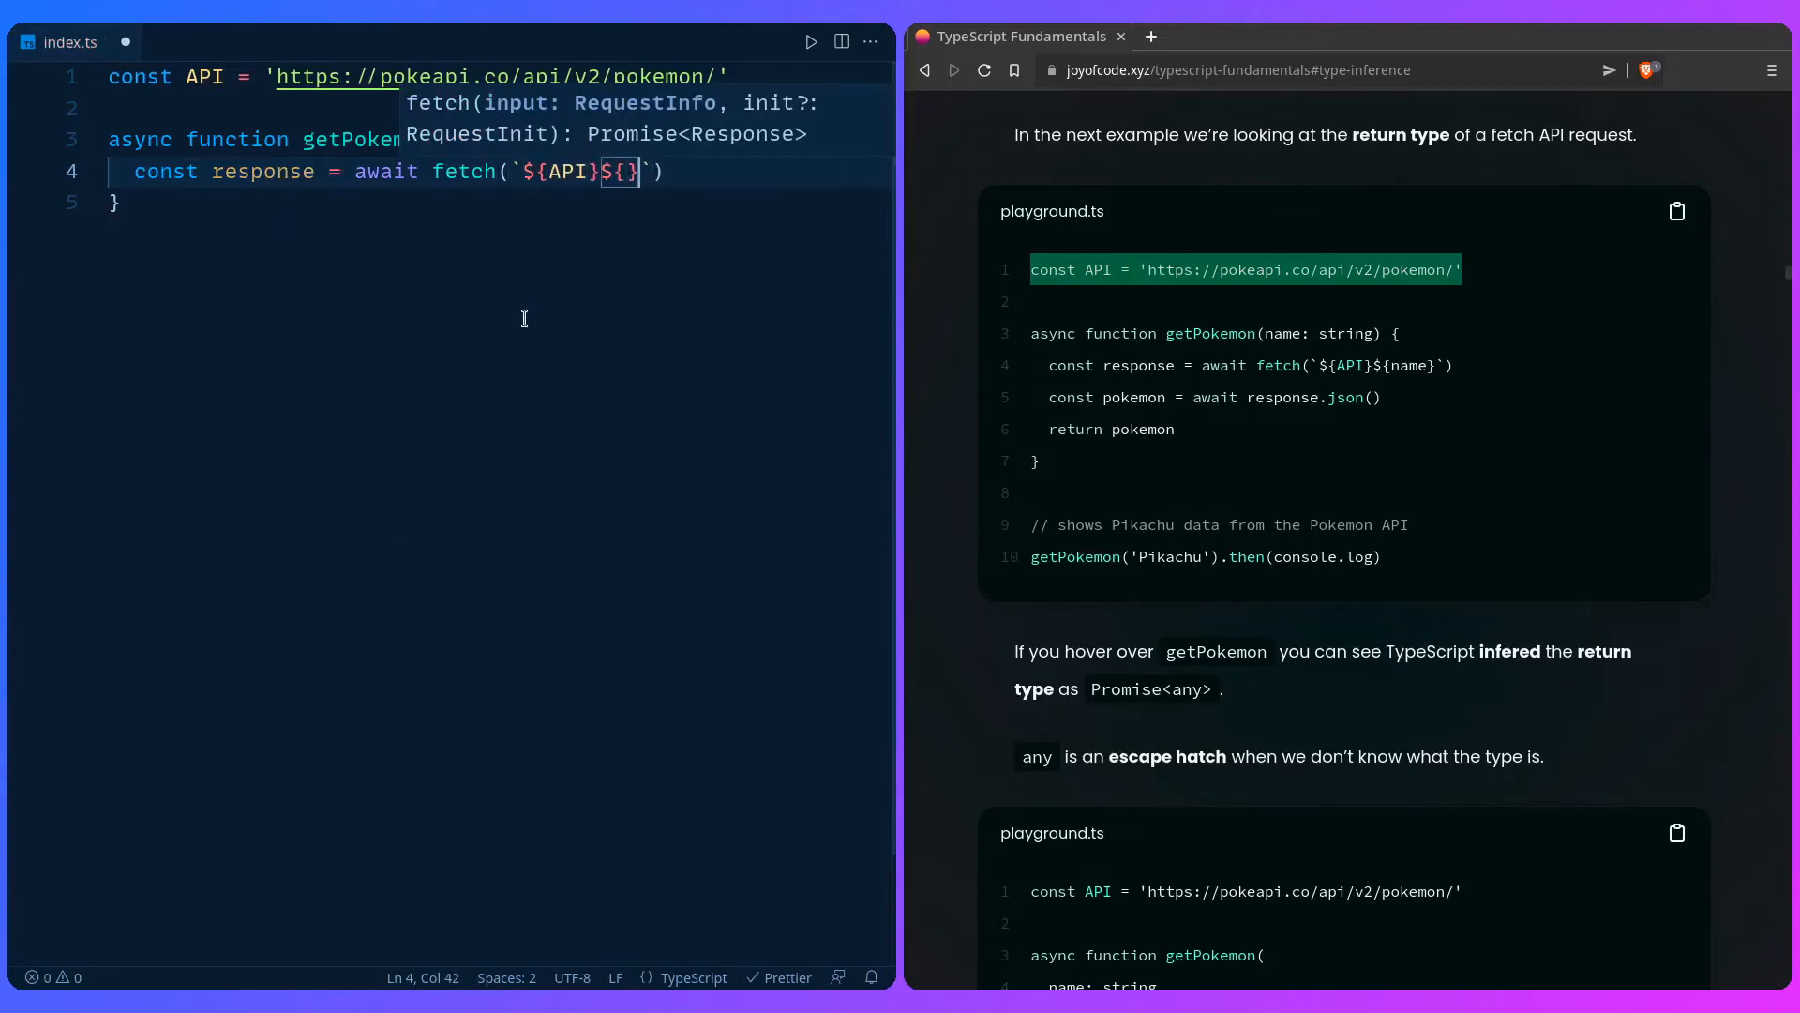
text(name)
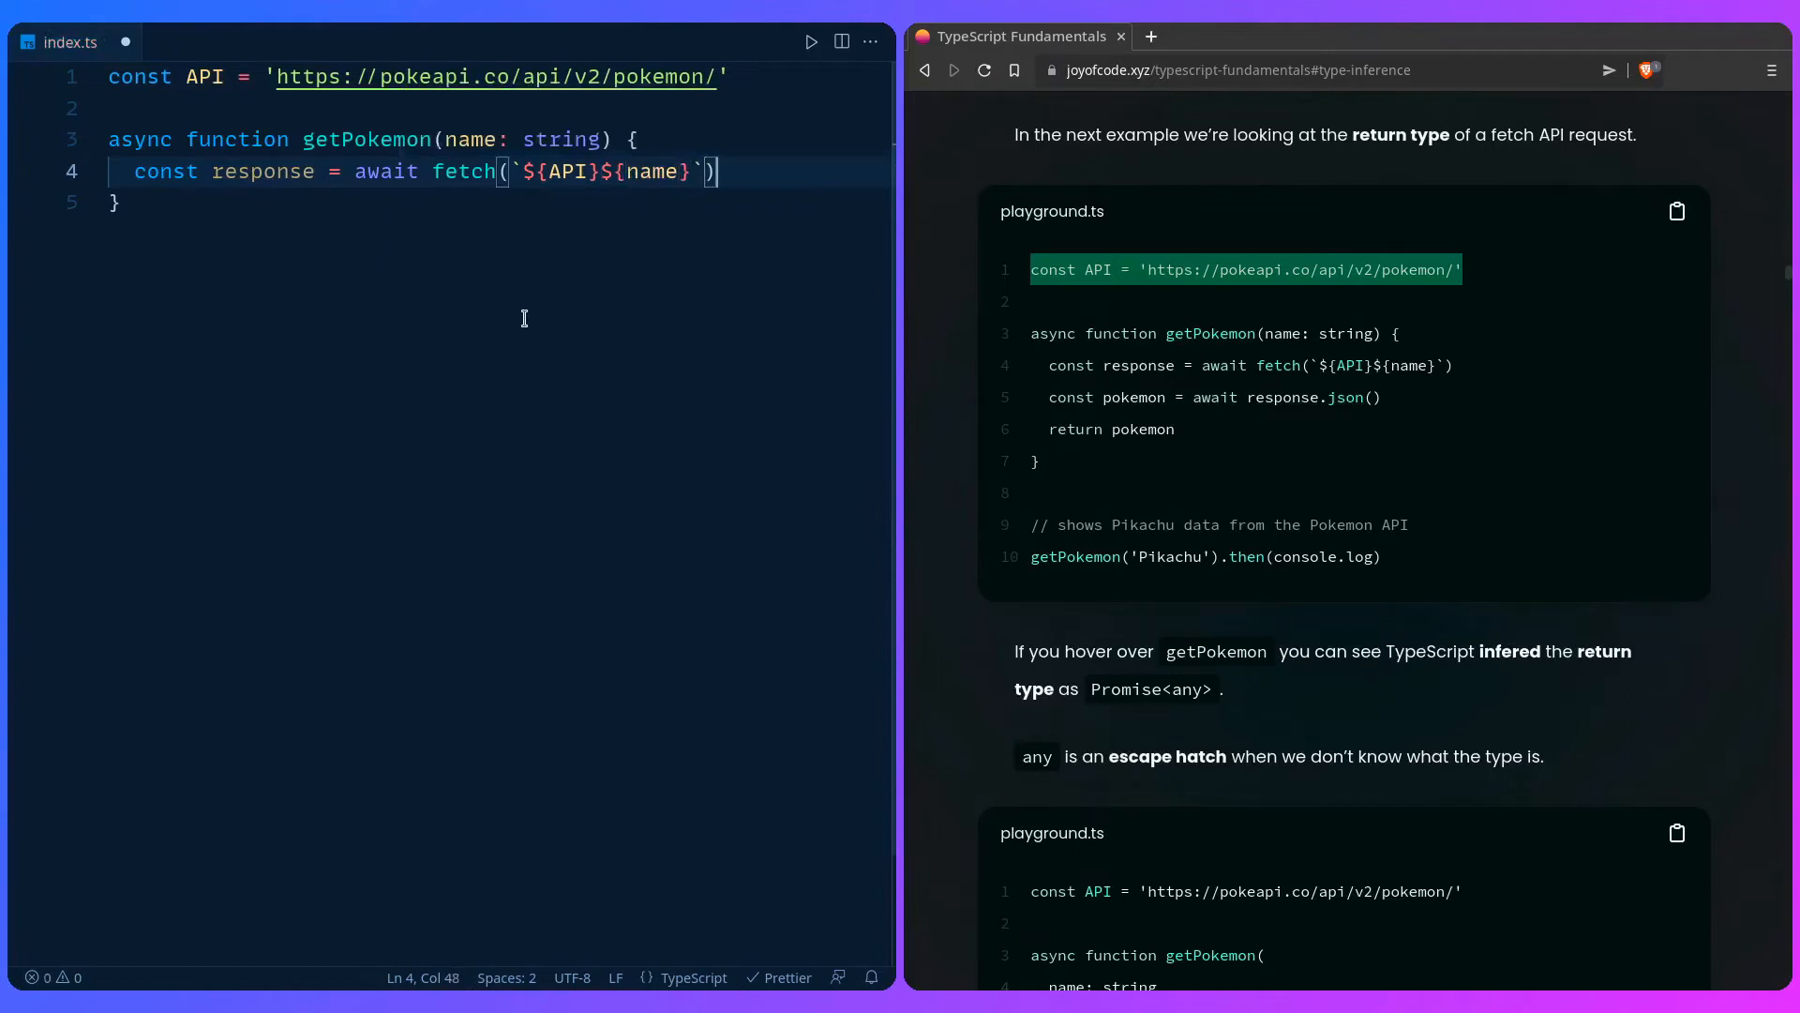
text(const pokemon = await re)
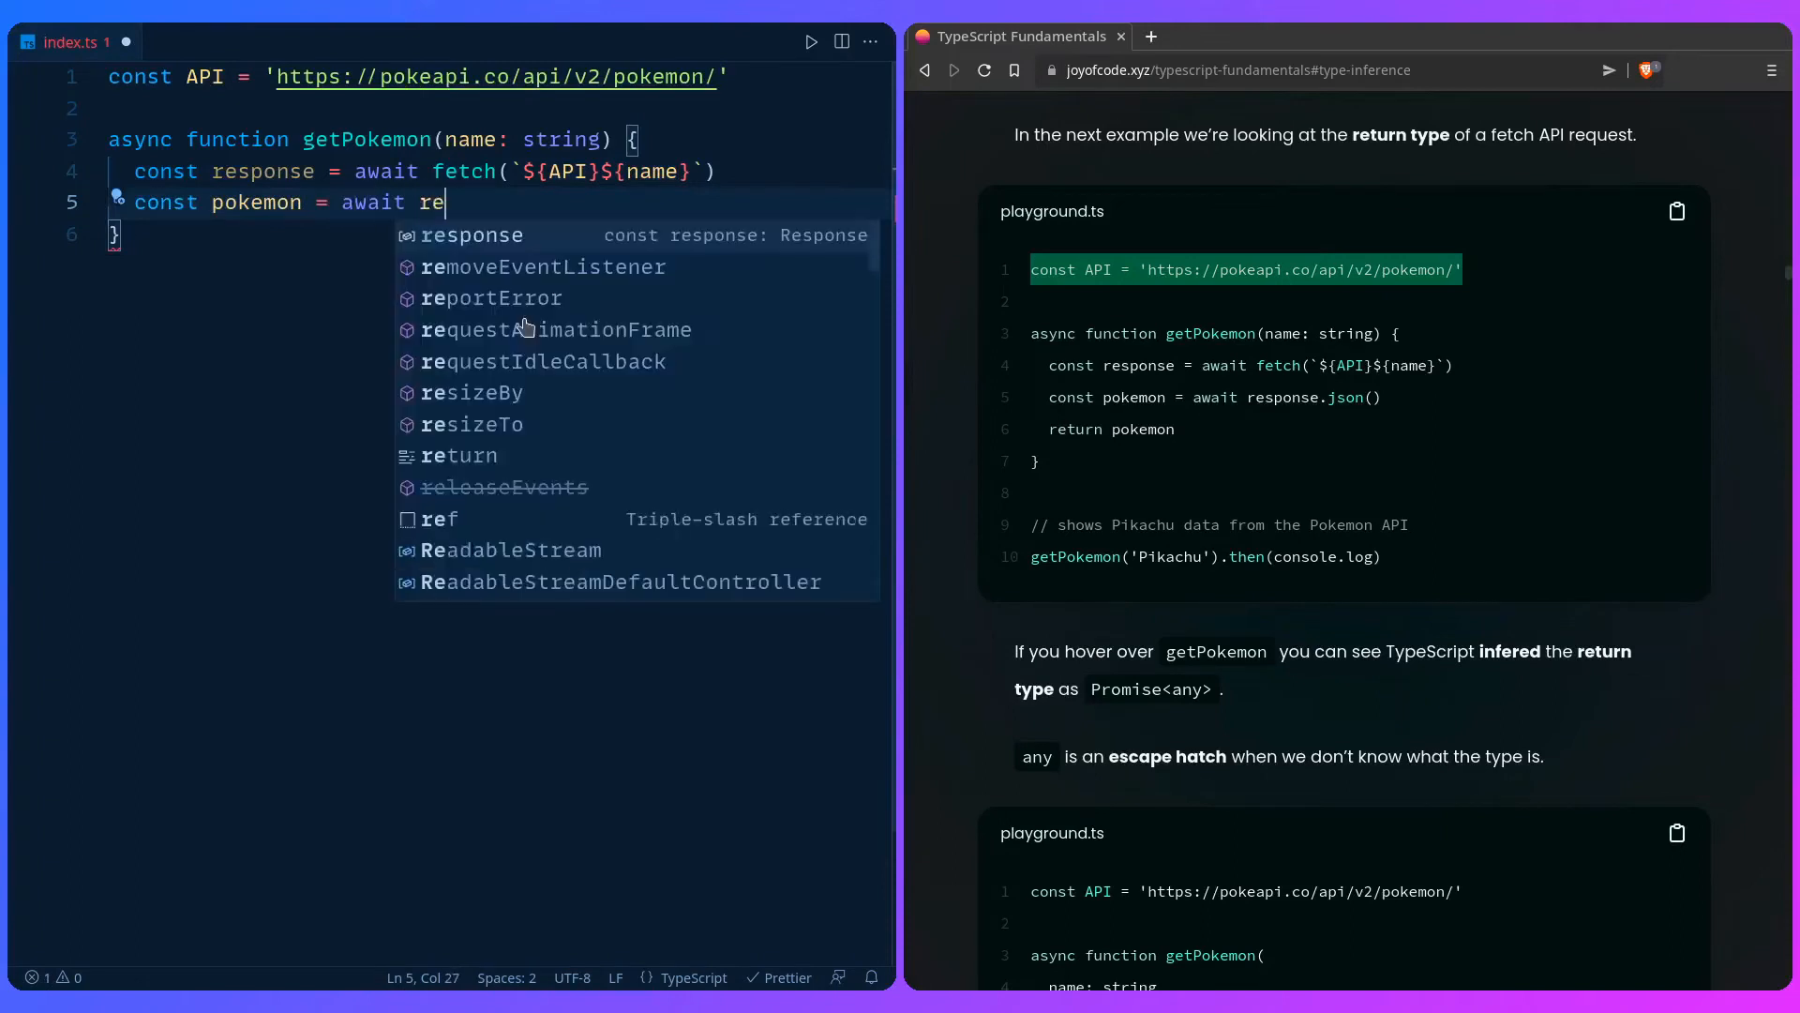
text(sponse.json()
text(return pokemon)
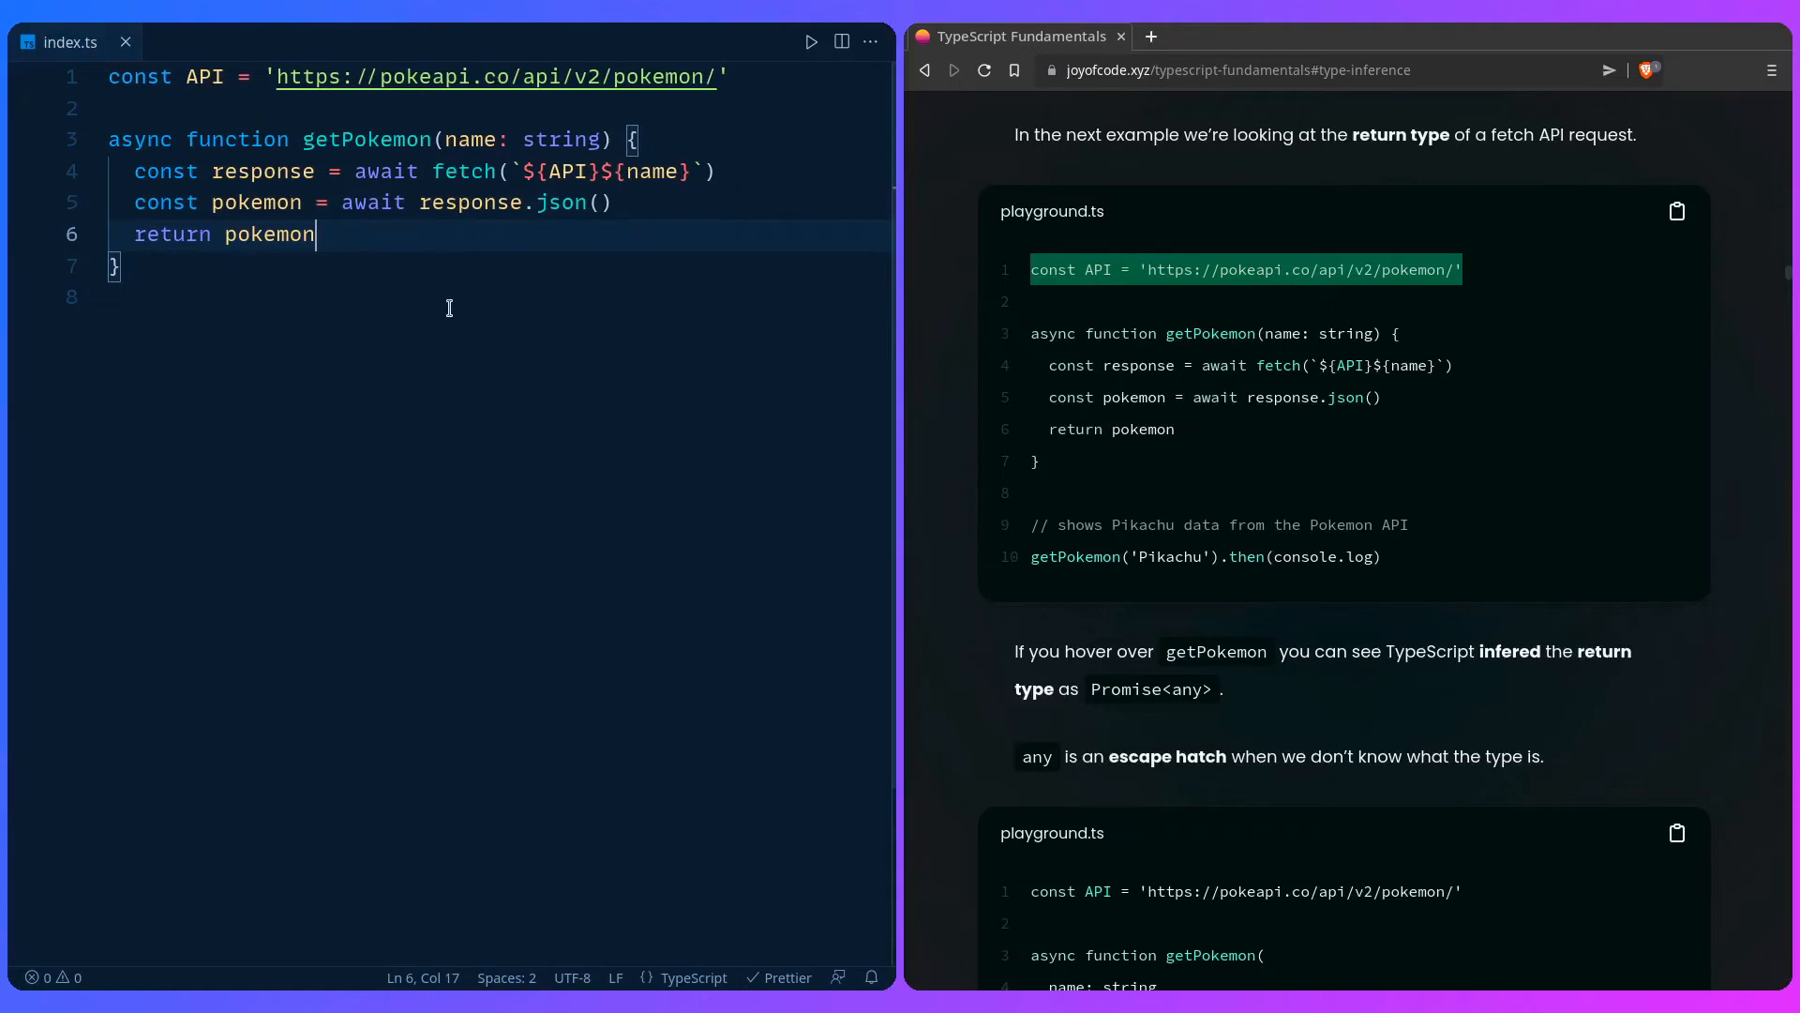
mouse_move(378, 227)
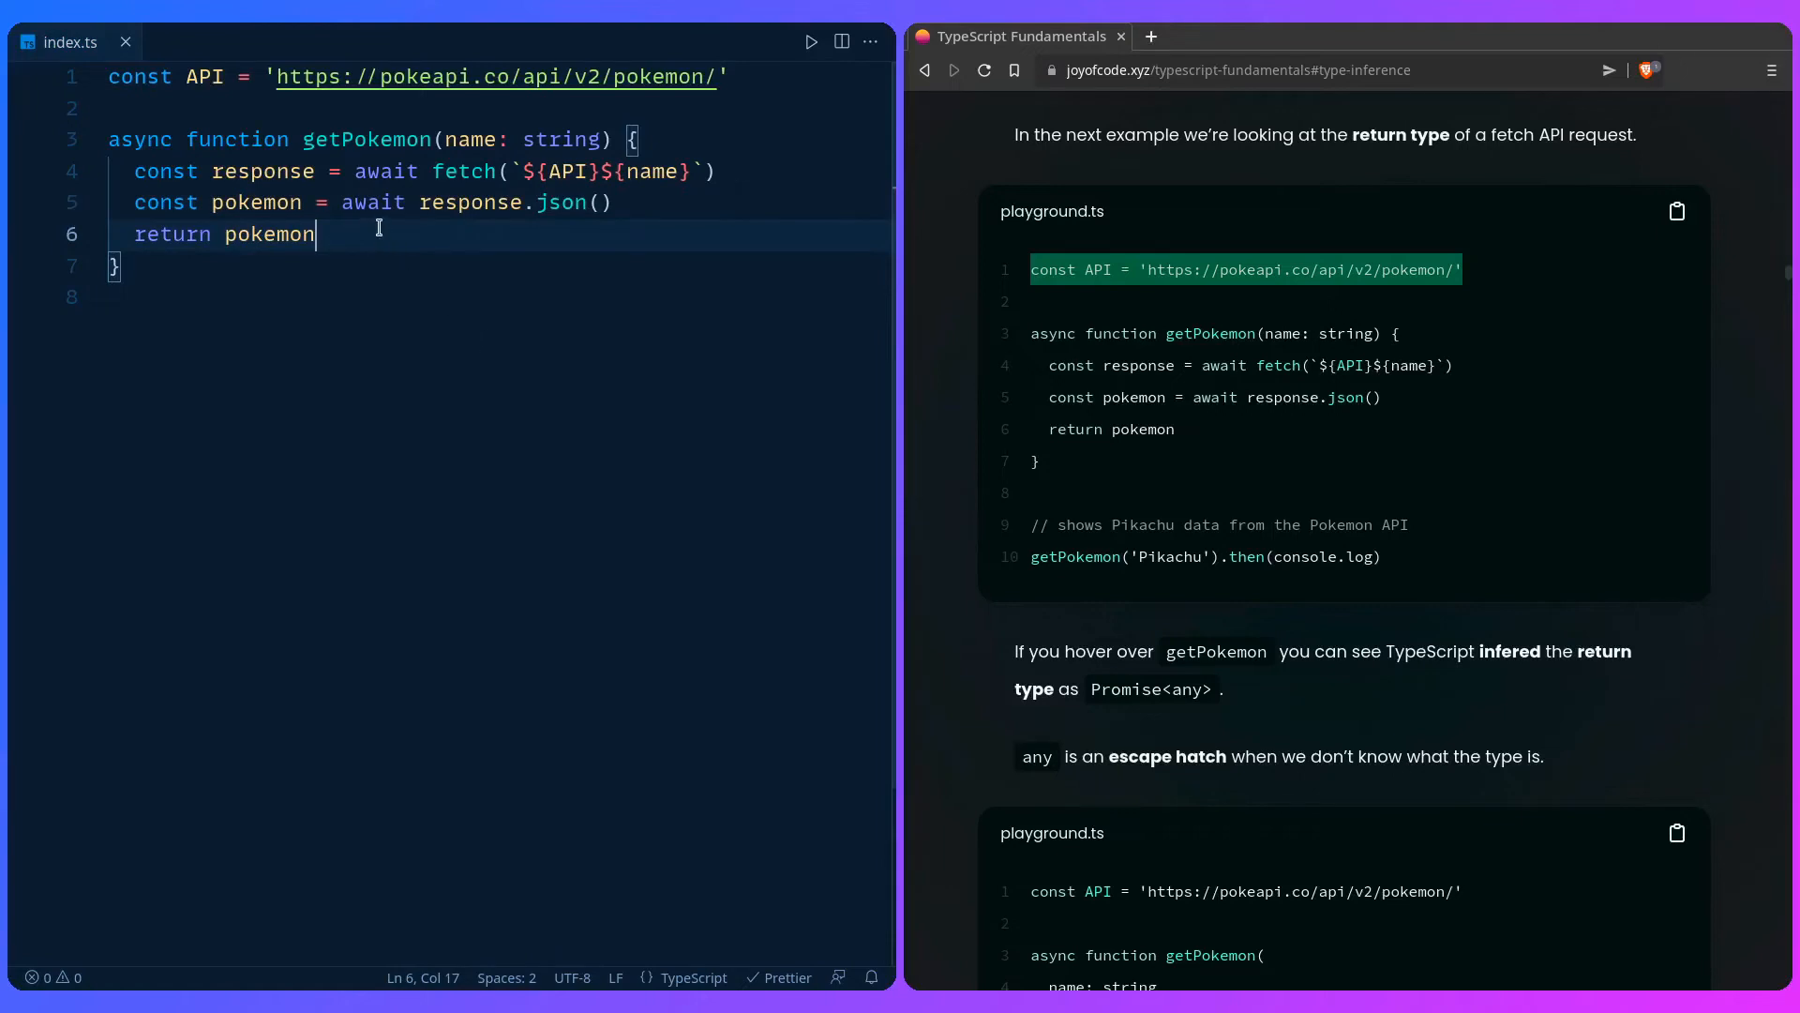
mouse_move(365, 139)
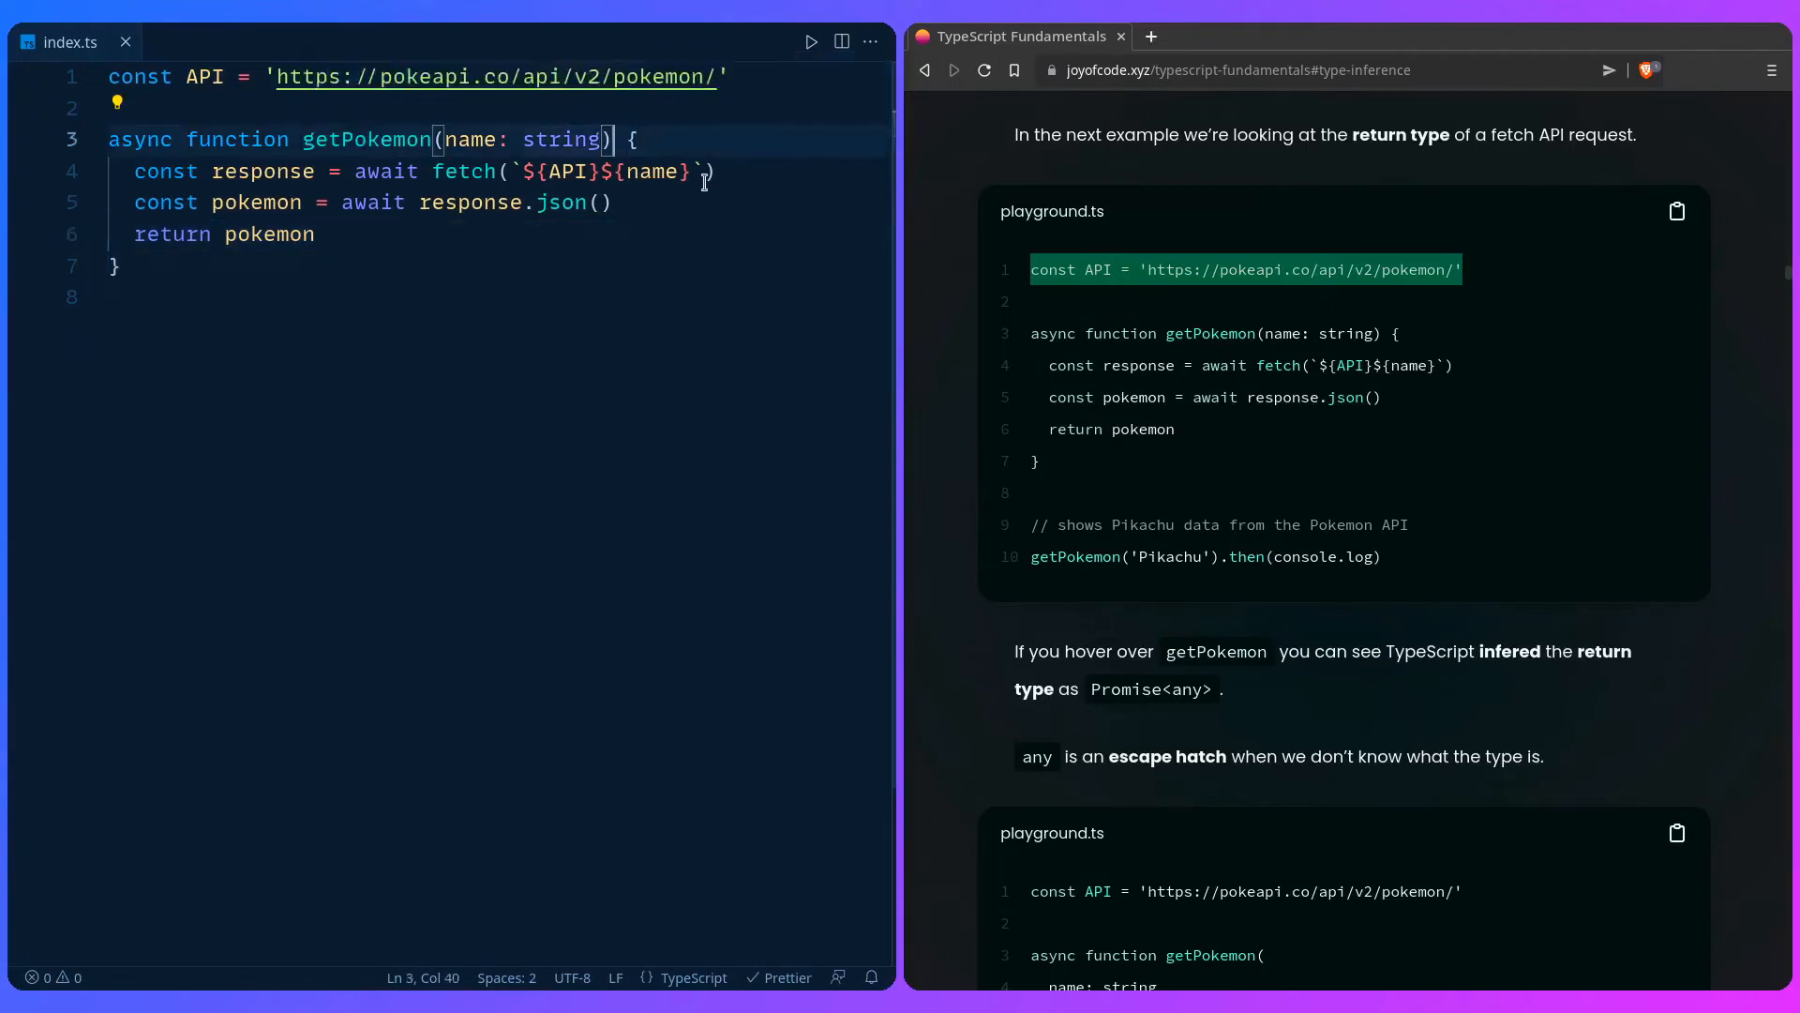
Step: Give getPokemon an explicit Promise<any> return type
text(: Promise)
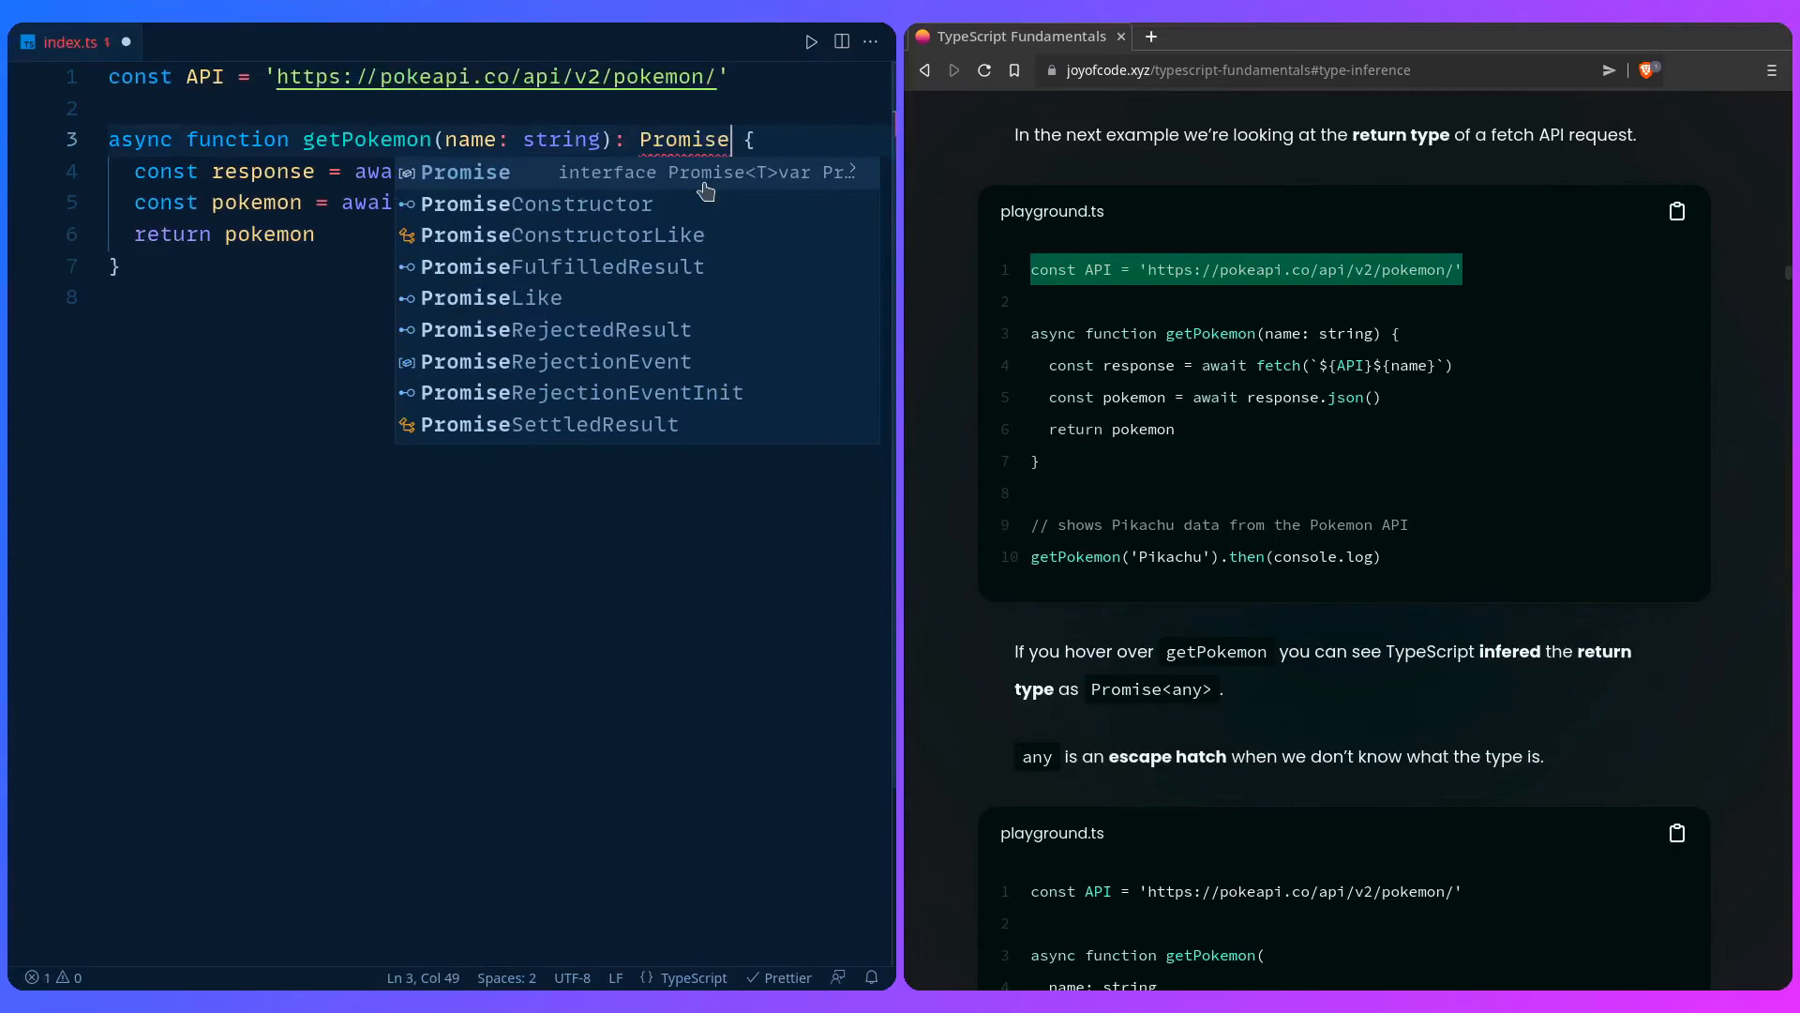
text(<any>)
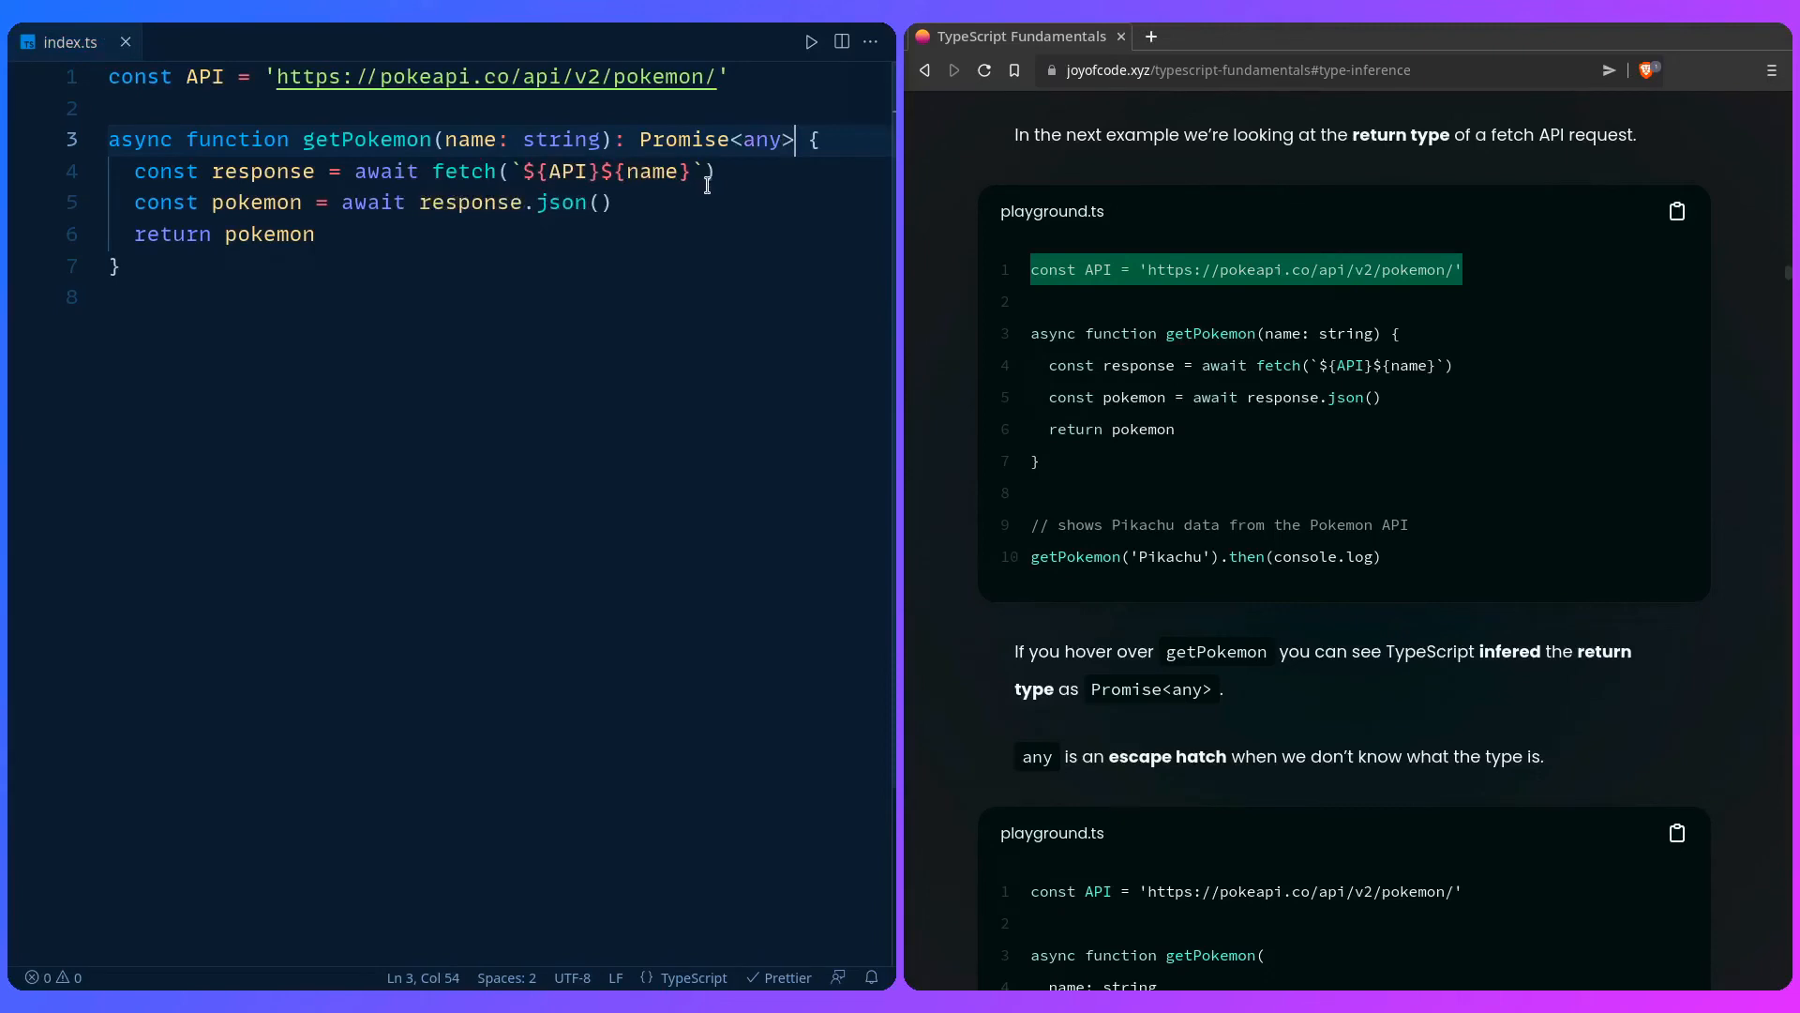
mouse_move(959, 512)
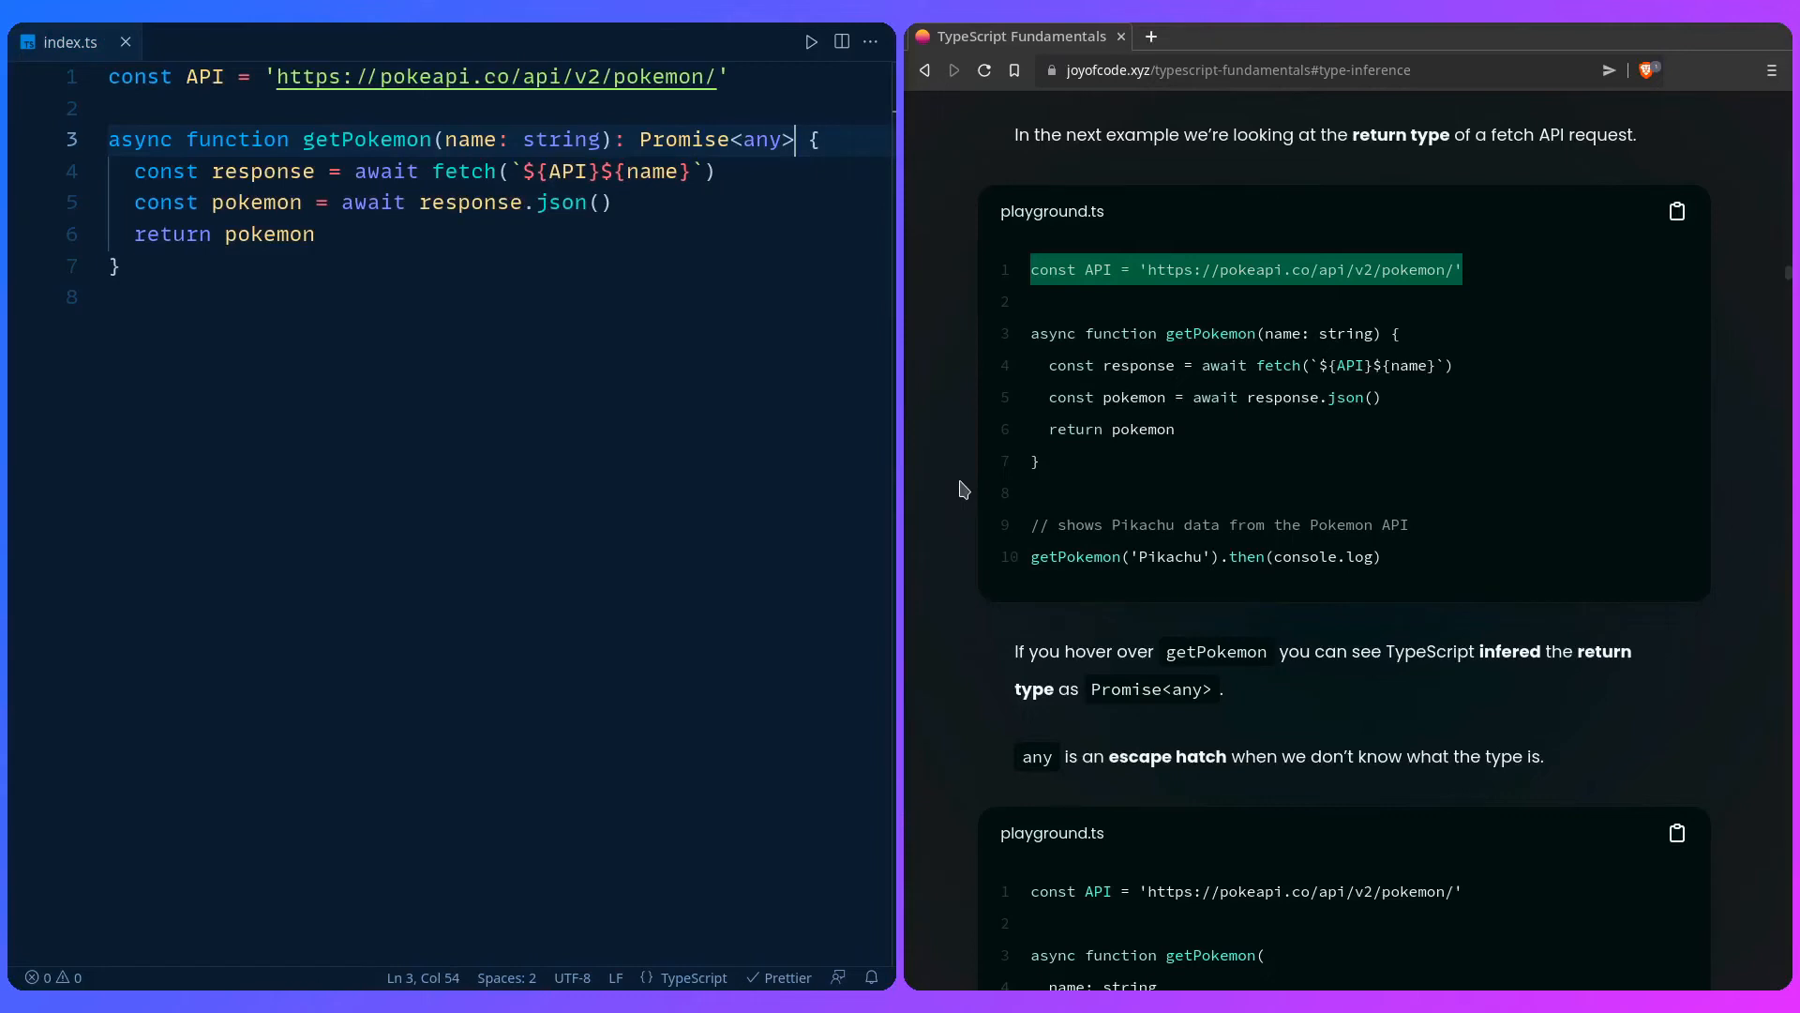
scroll(down, 3)
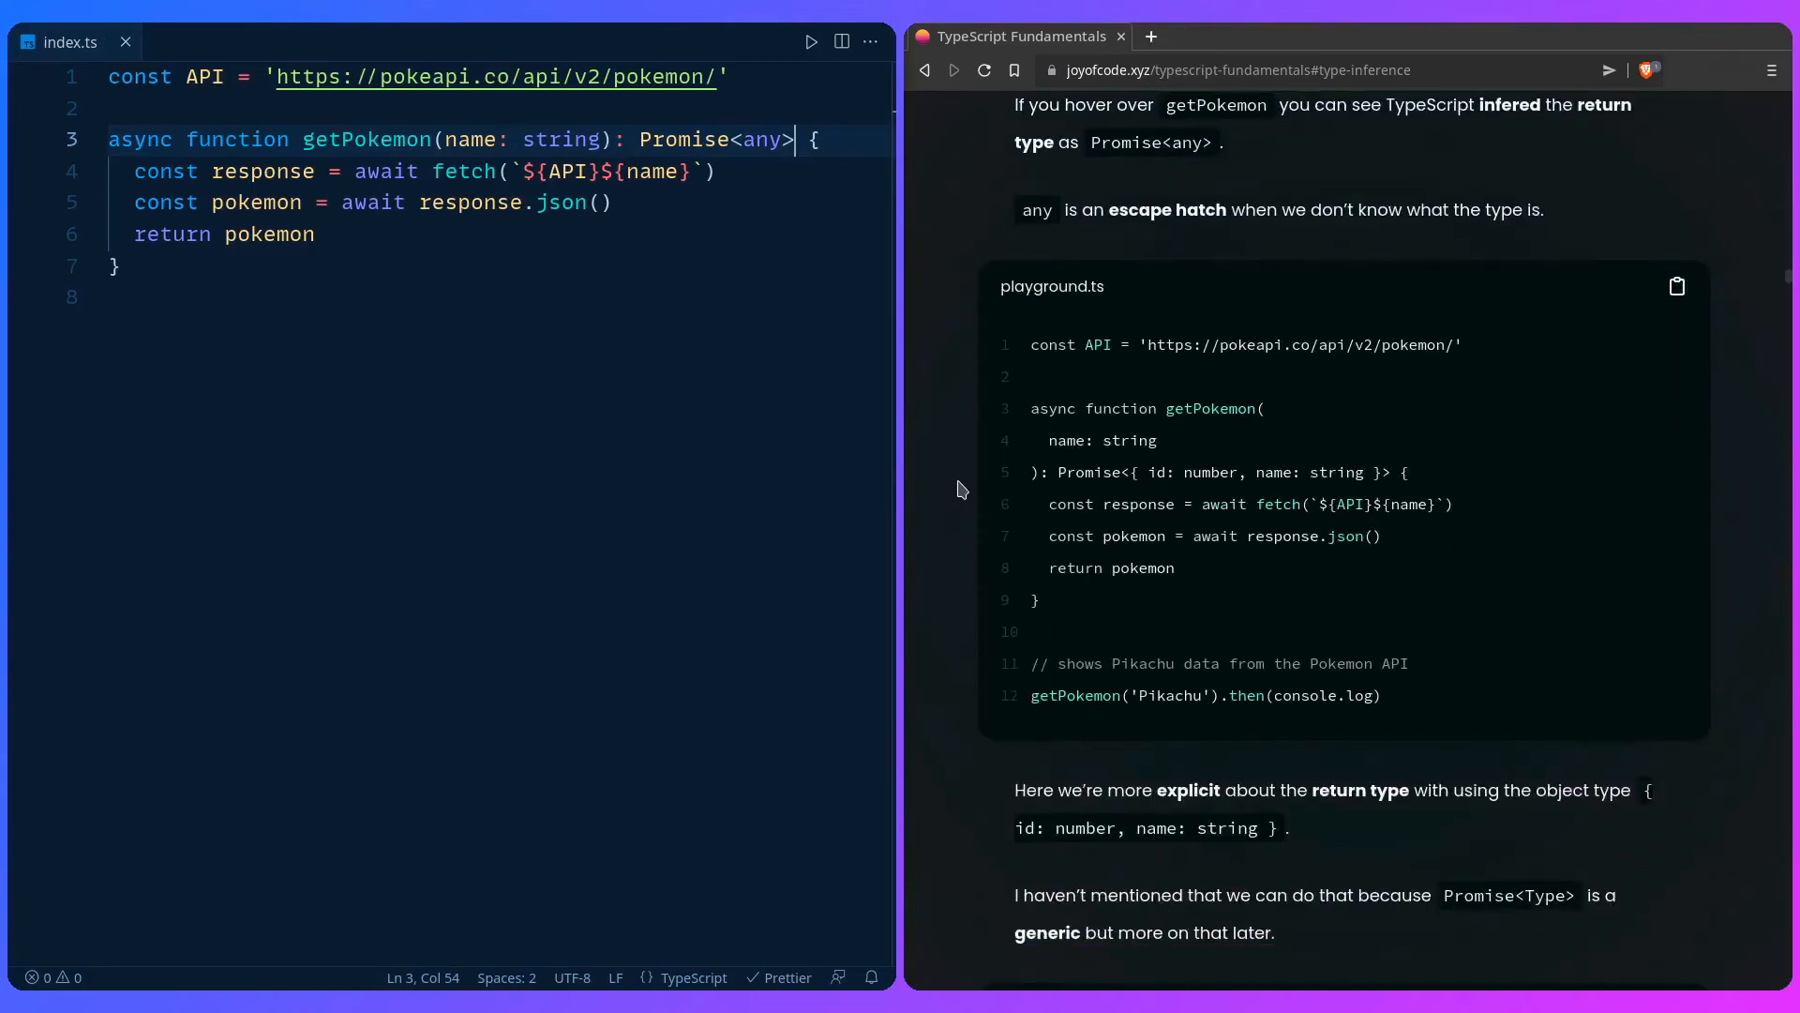
Step: Replace 'any' in getPokemon's return type with an object type starting id: number
double_click(761, 139)
text({  )
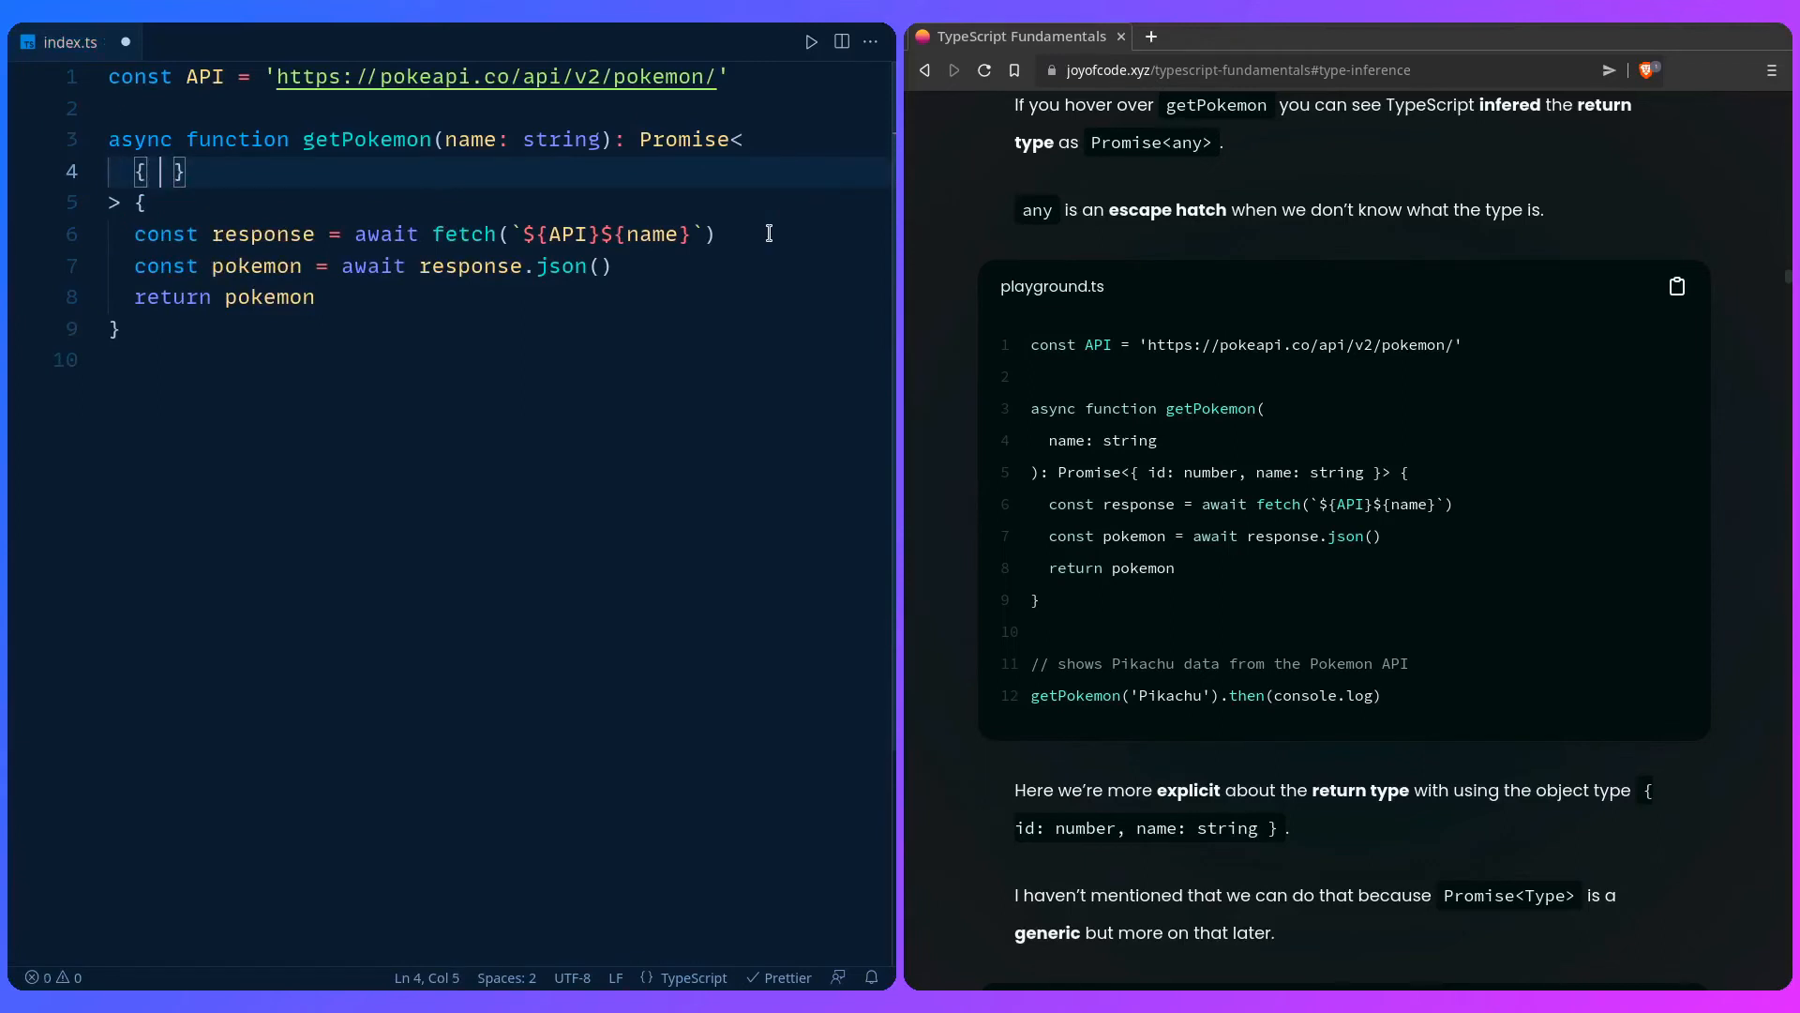
text(id:)
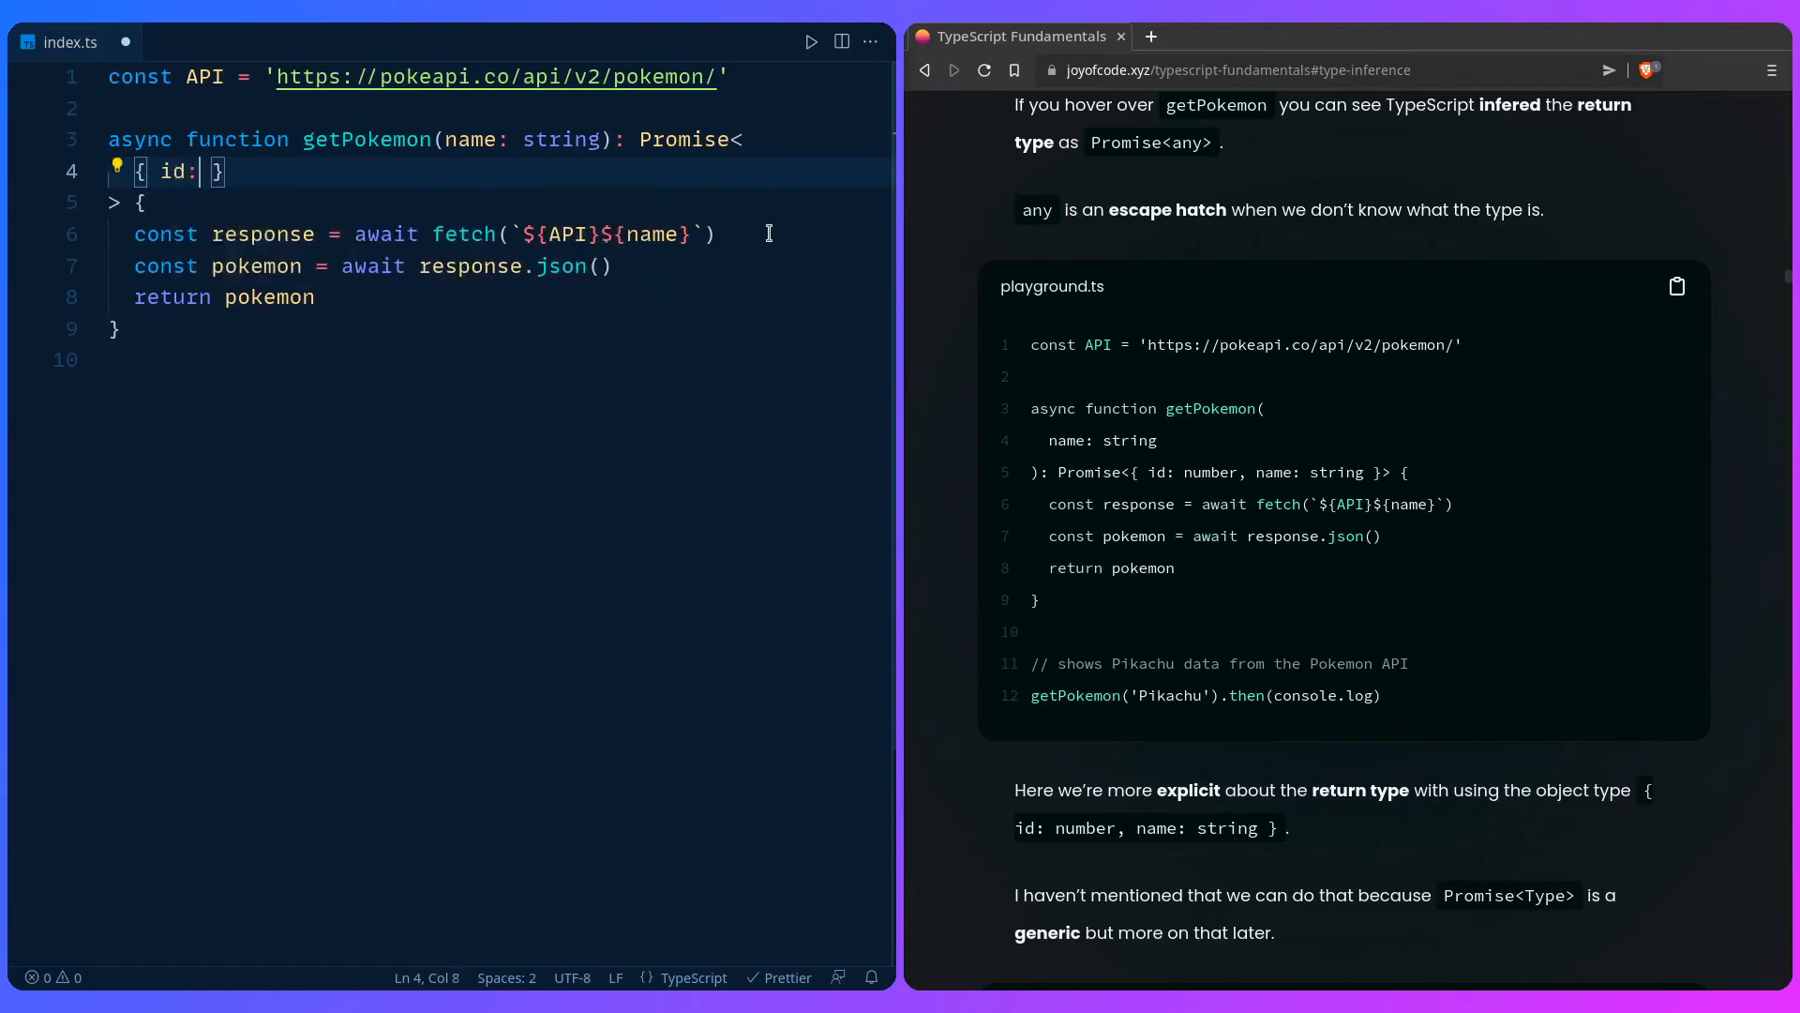
text(number,)
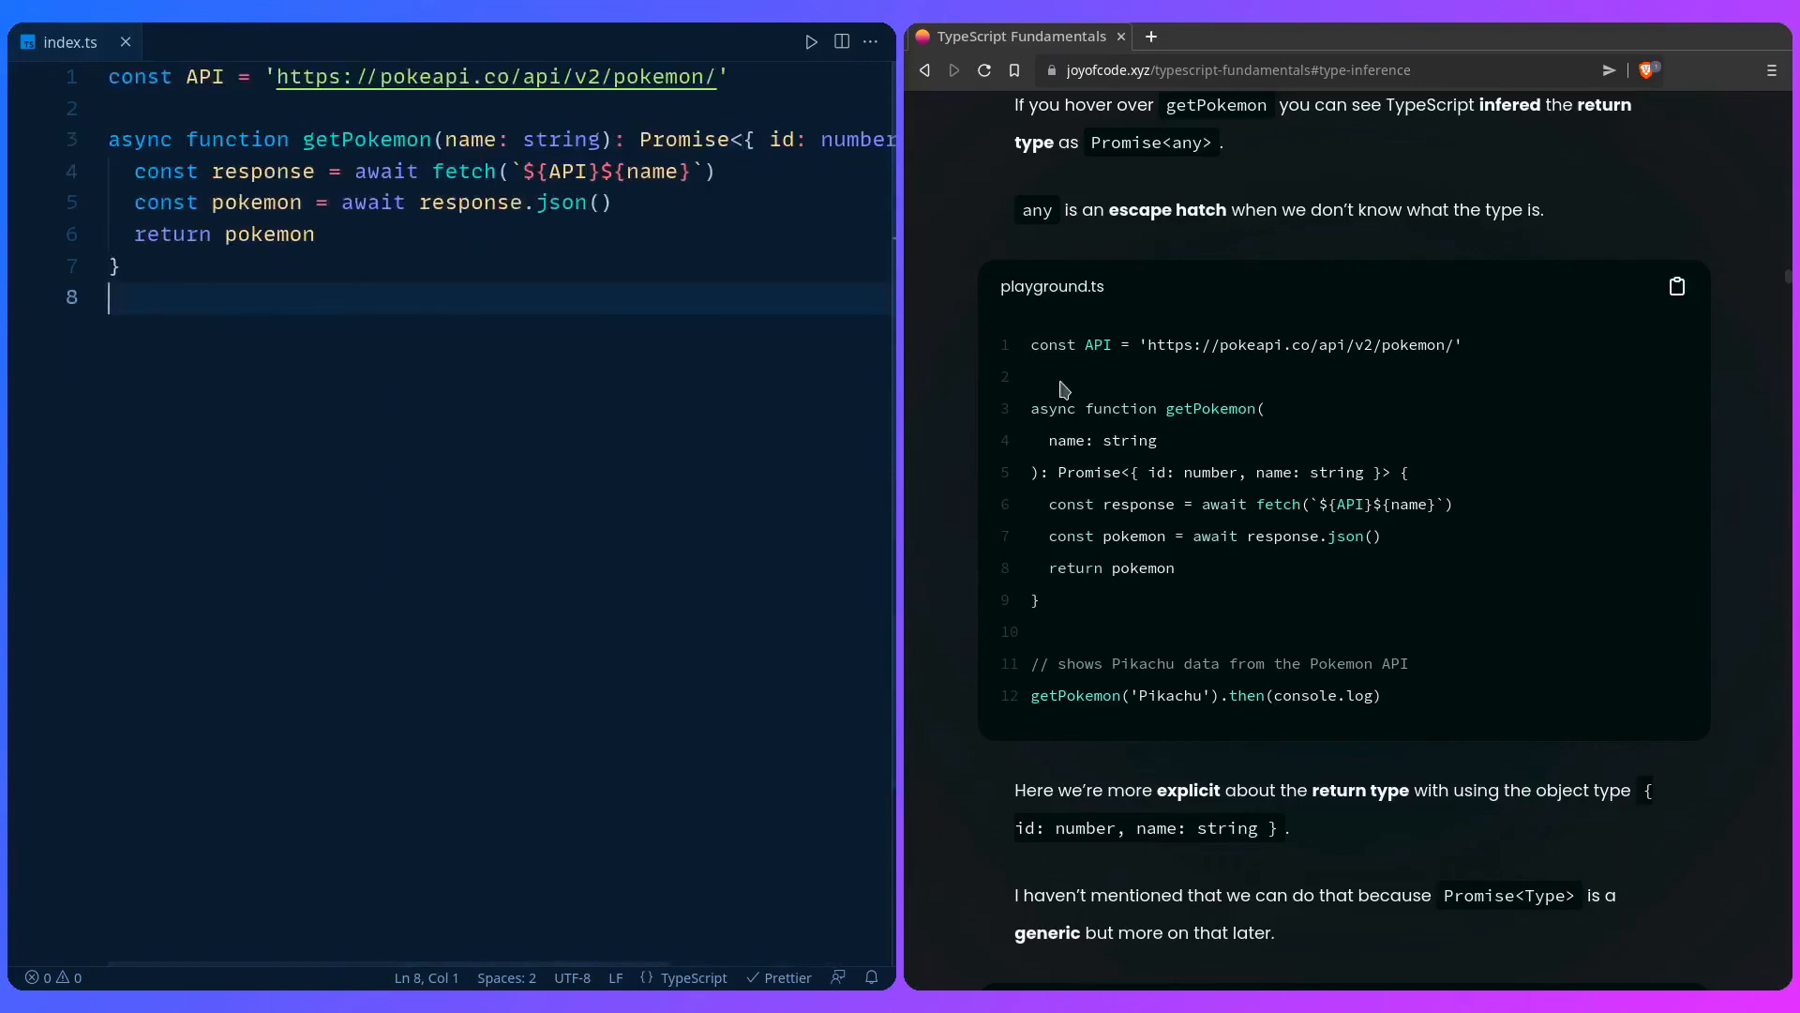
Step: Add async function logPokemon(name: string) that awaits getPokemon(name)
scroll(down, 3)
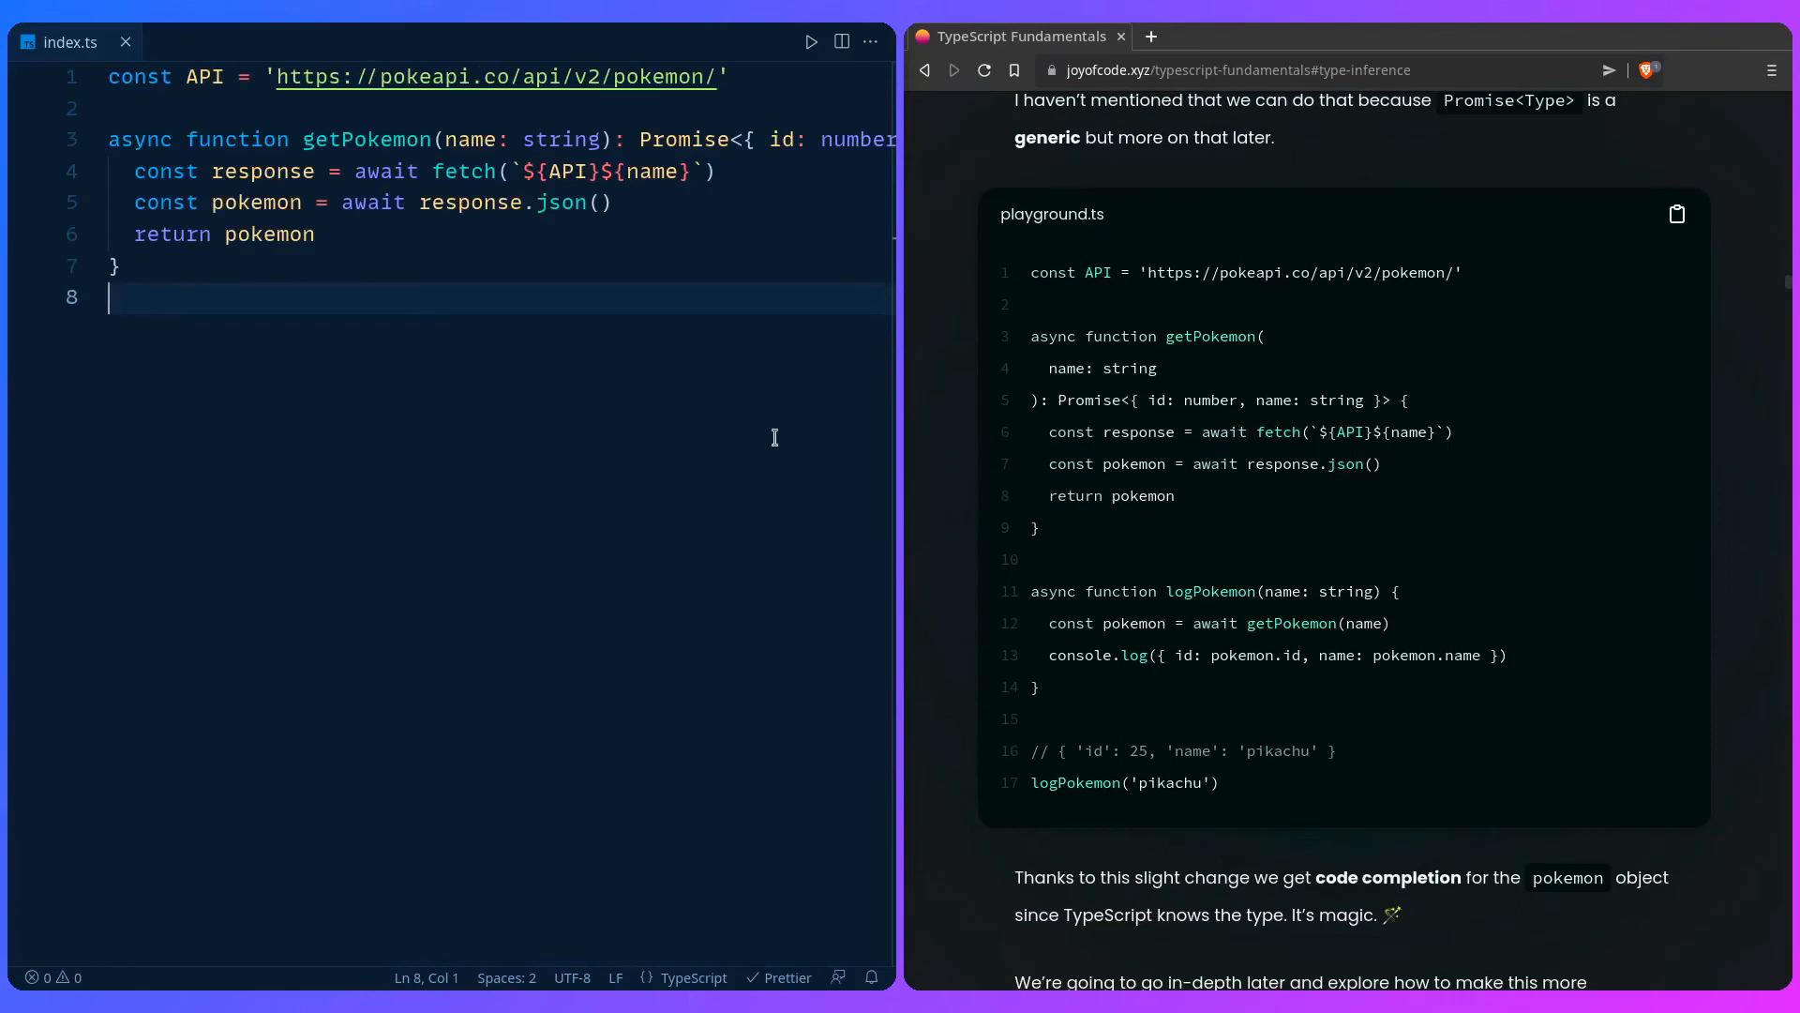
text(async)
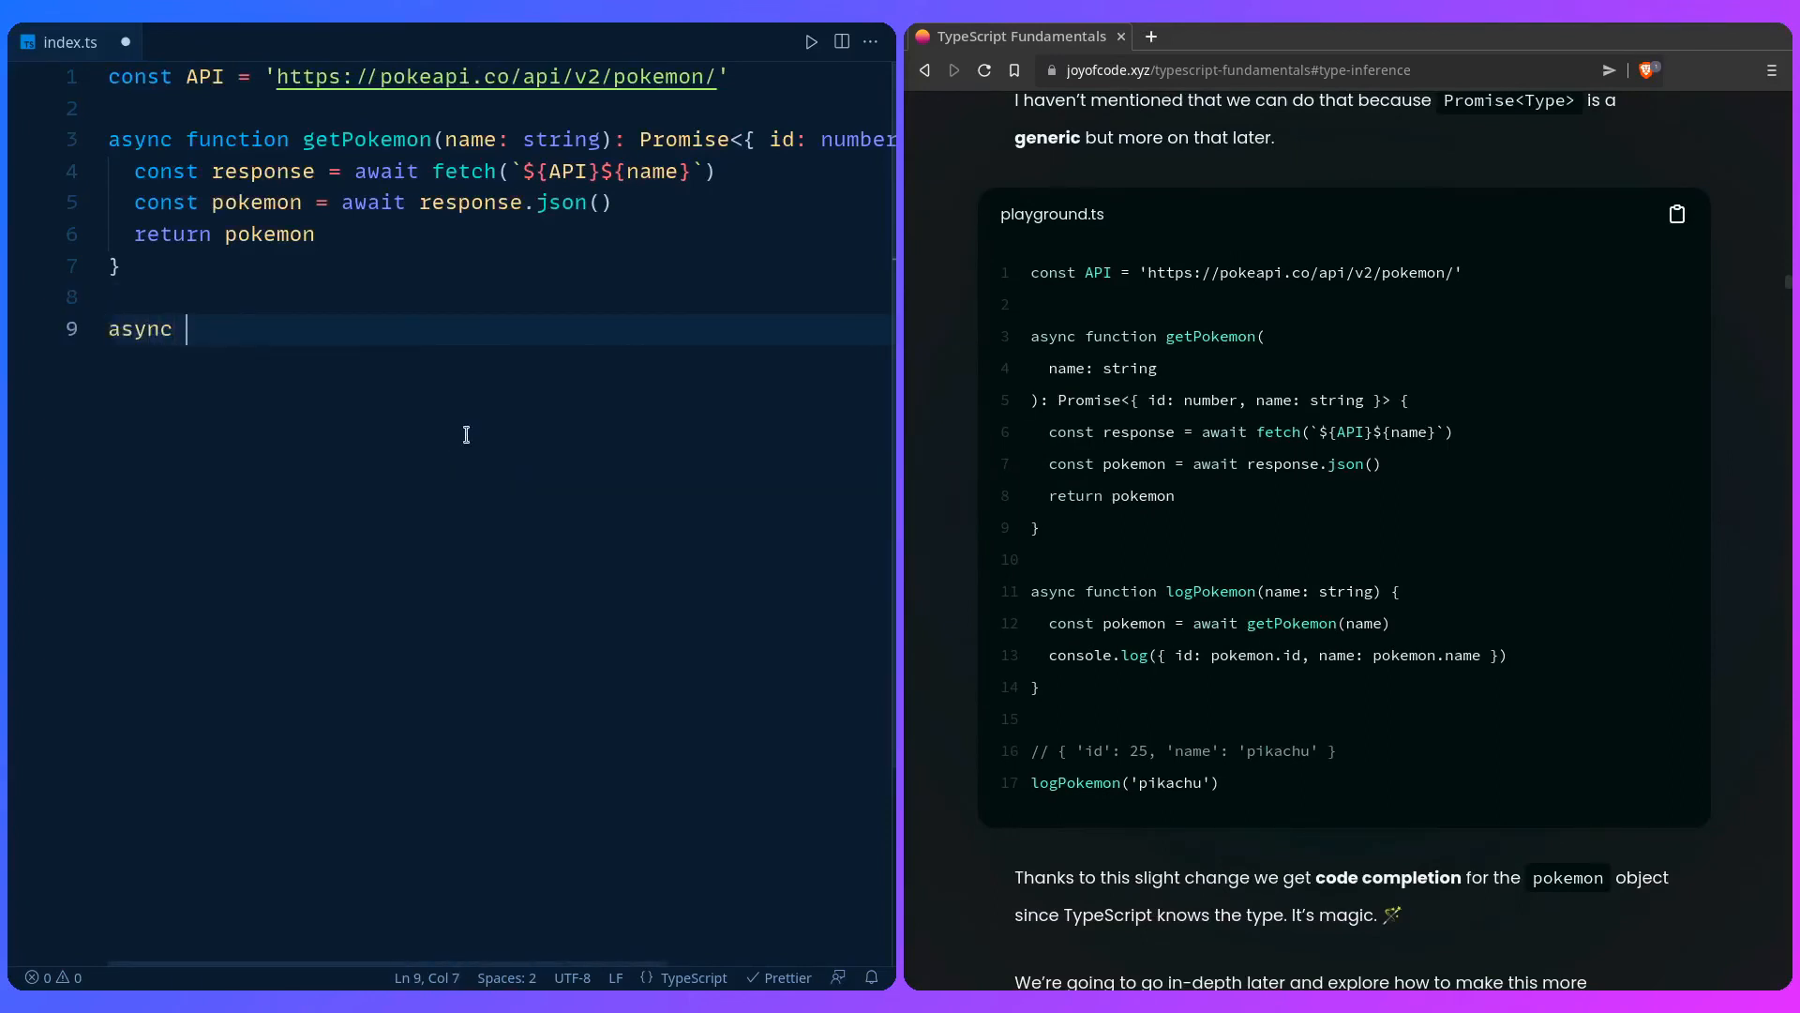
text(function logPokemo)
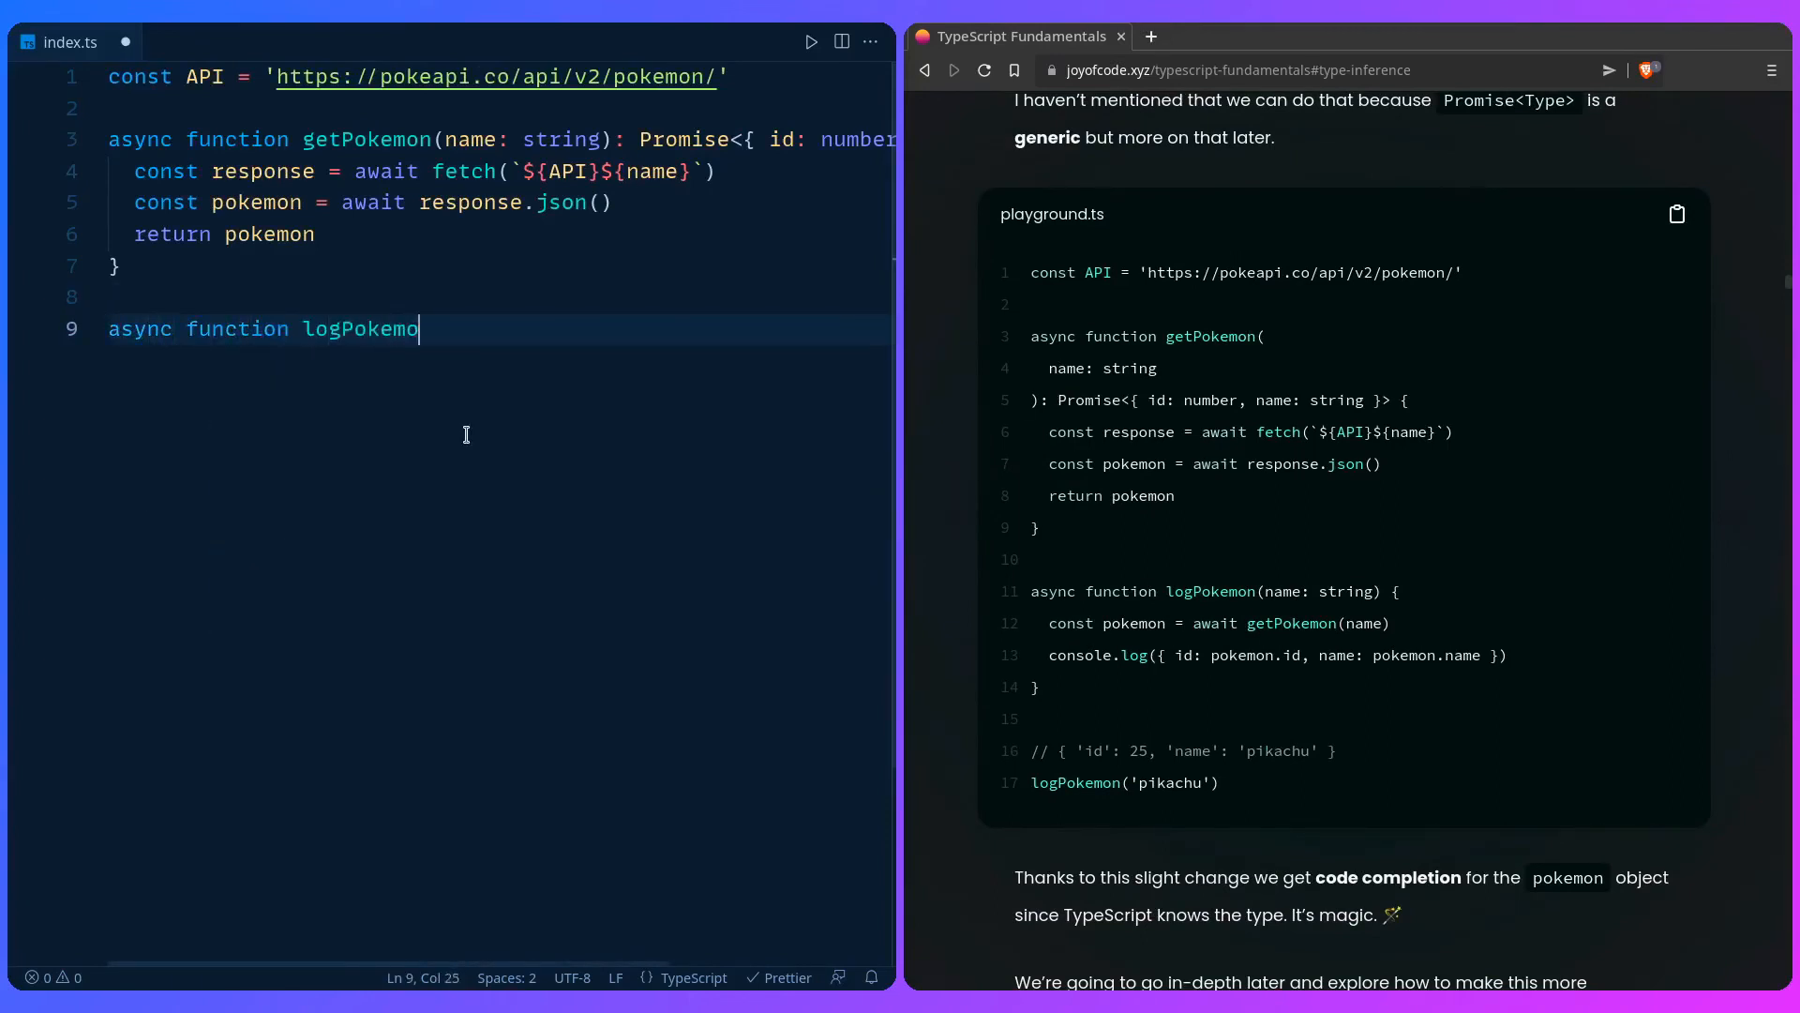
text((name: string) {)
text(const pokemon = await)
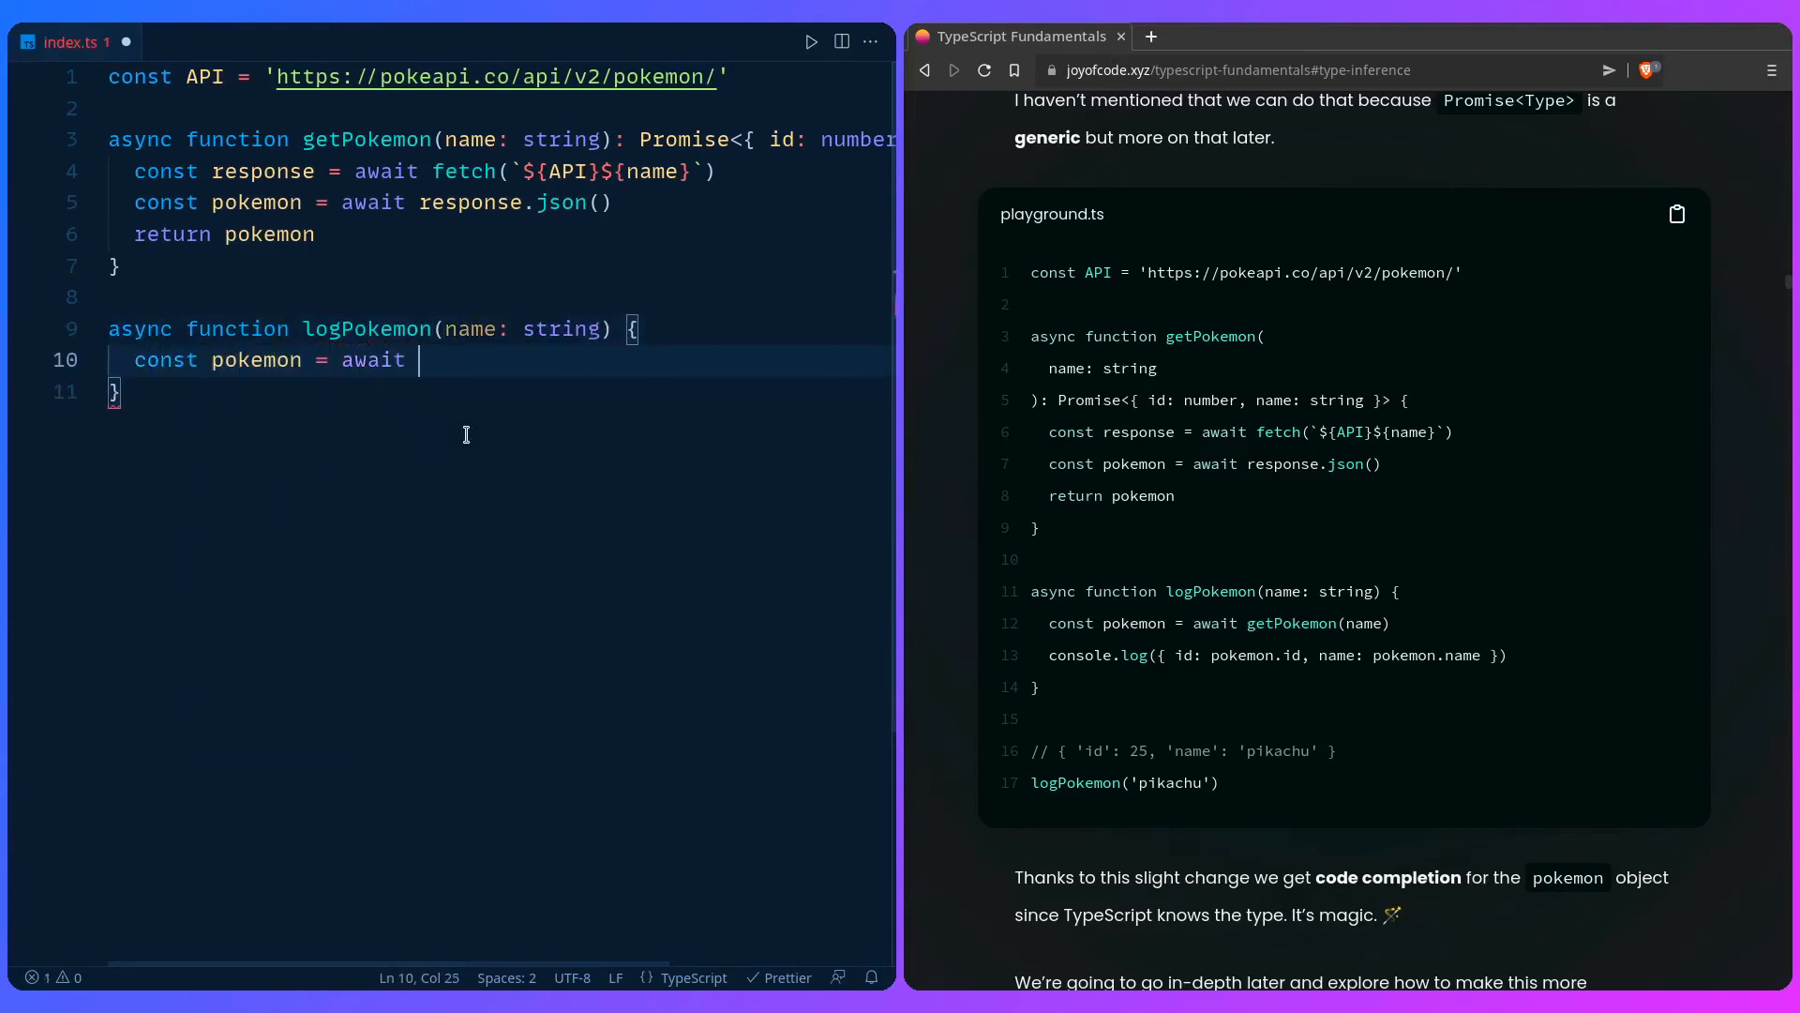
text(getPokemon)
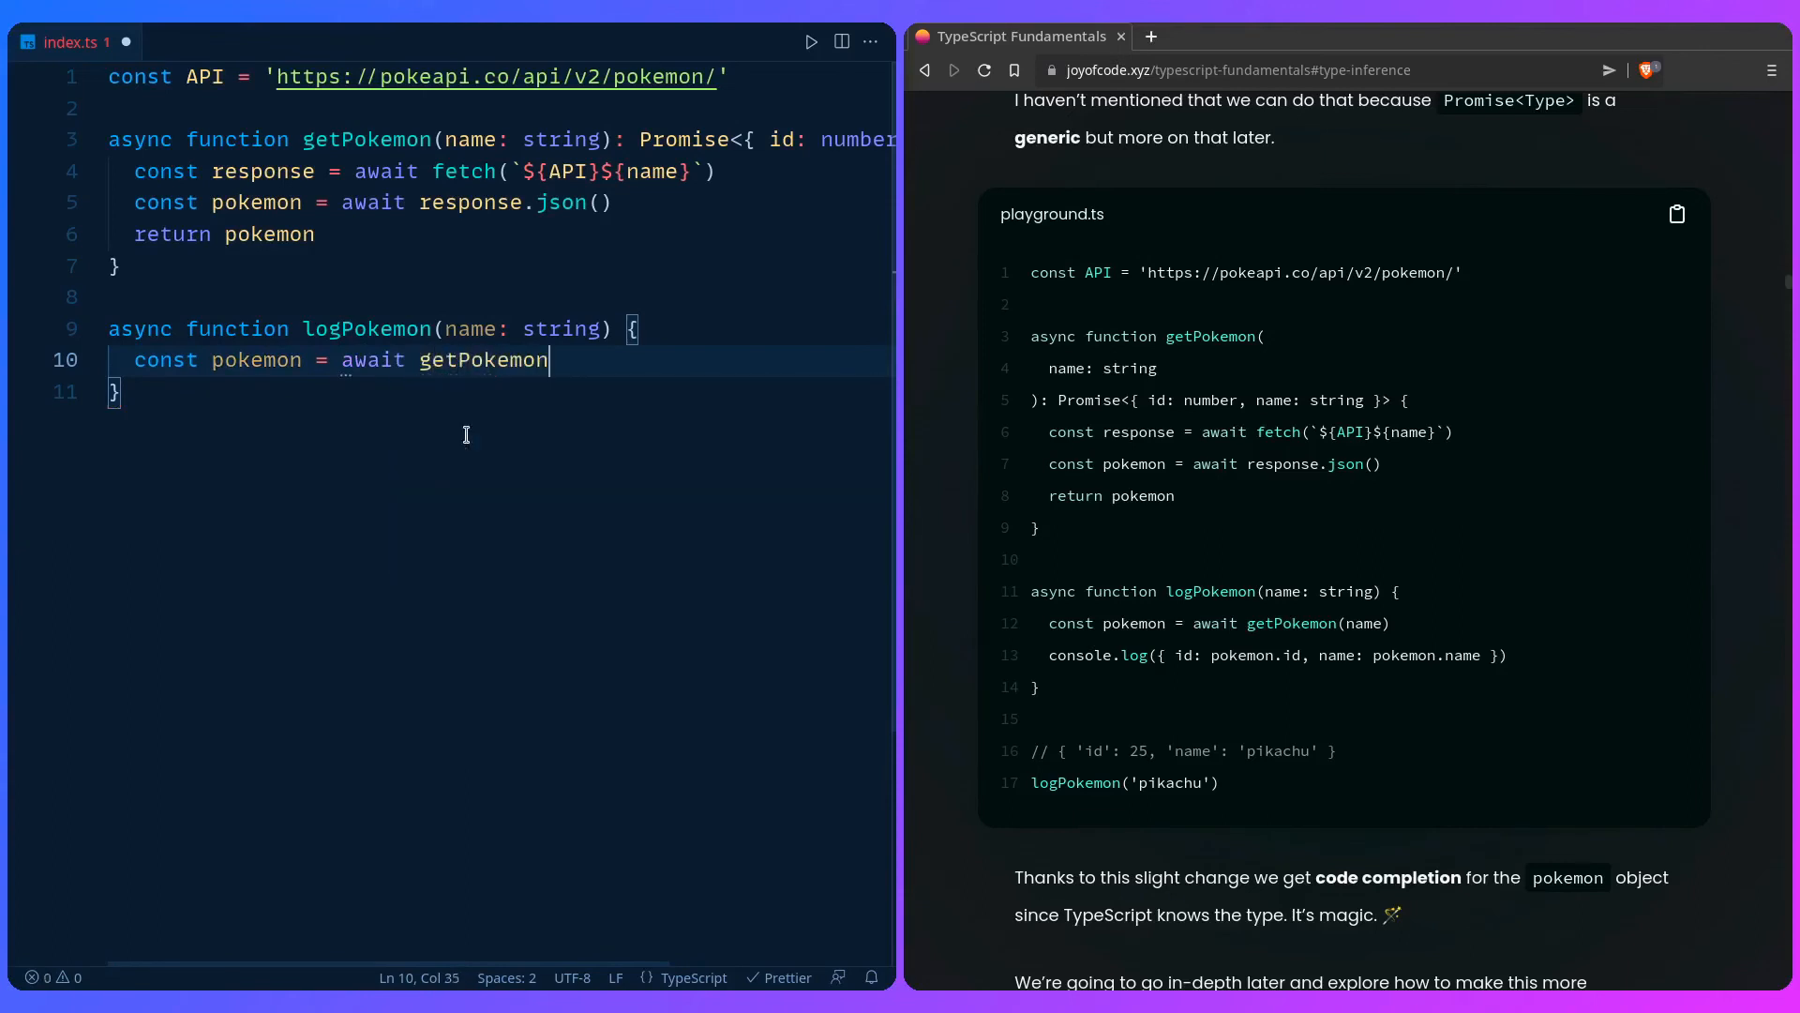
text((name))
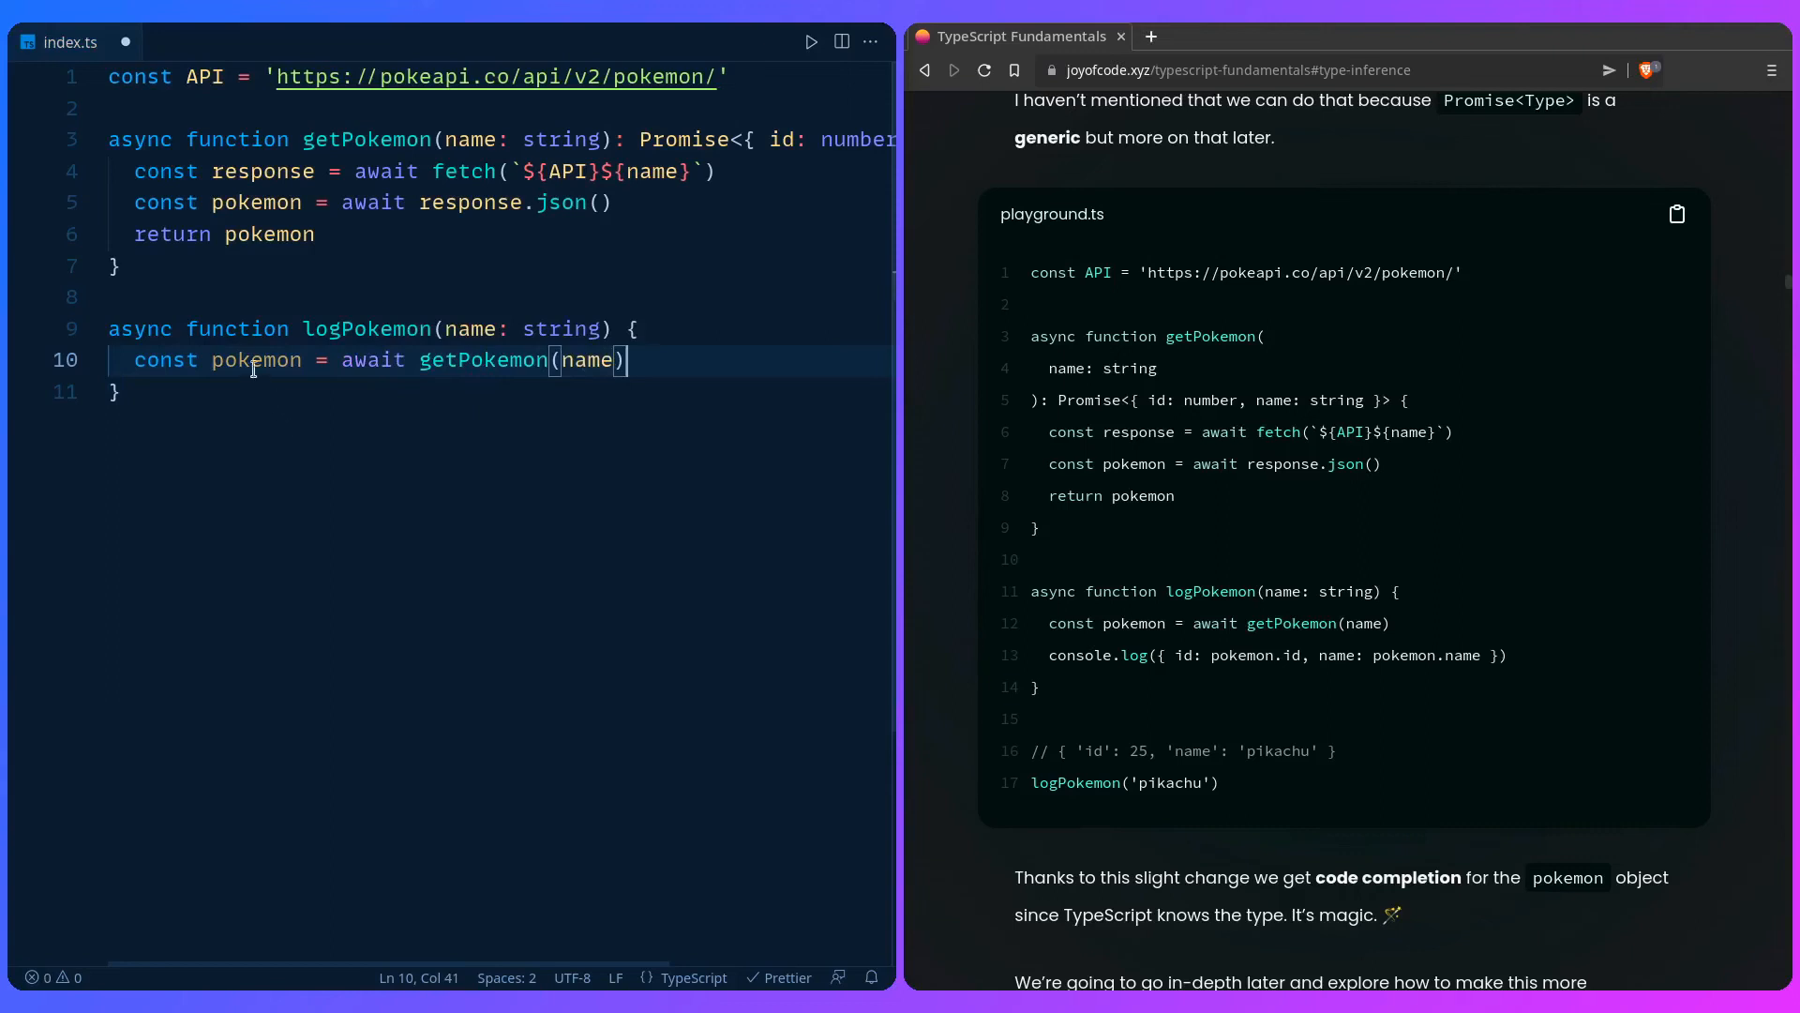
mouse_move(257, 359)
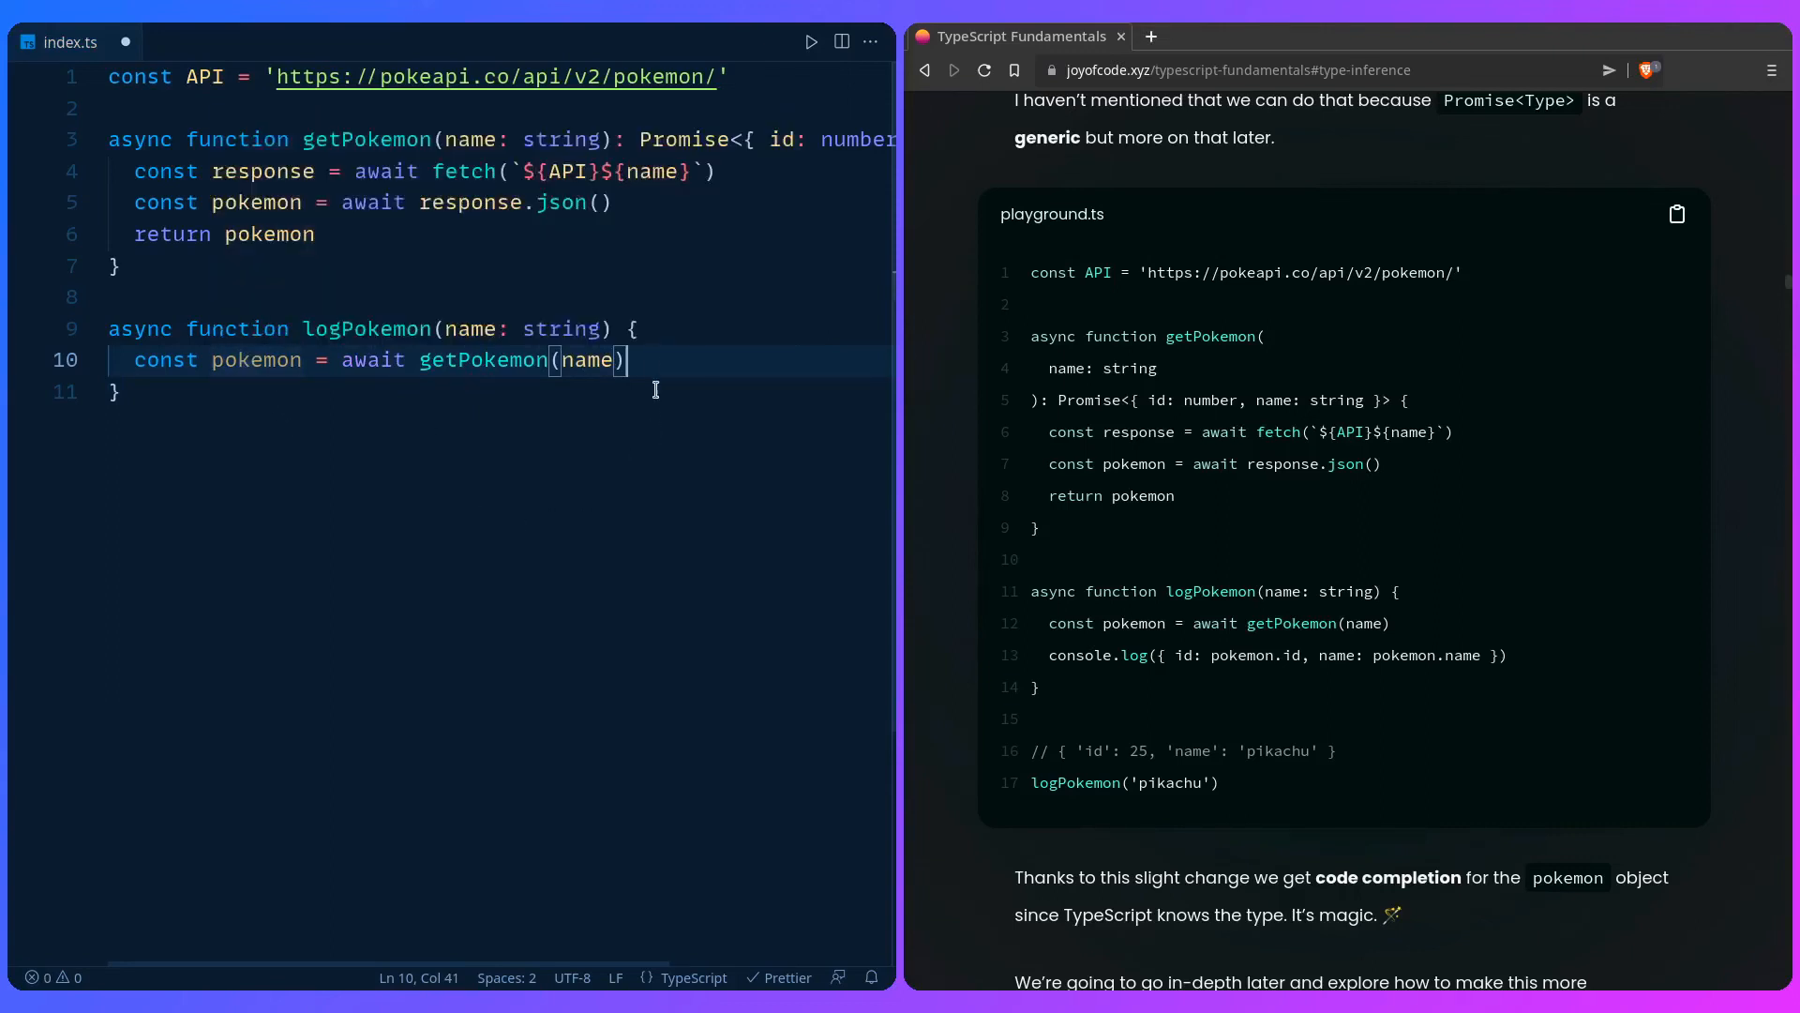
Step: Log an object with id: pokemon.id and name: pokemon.name in logPokemon
text(console.log()
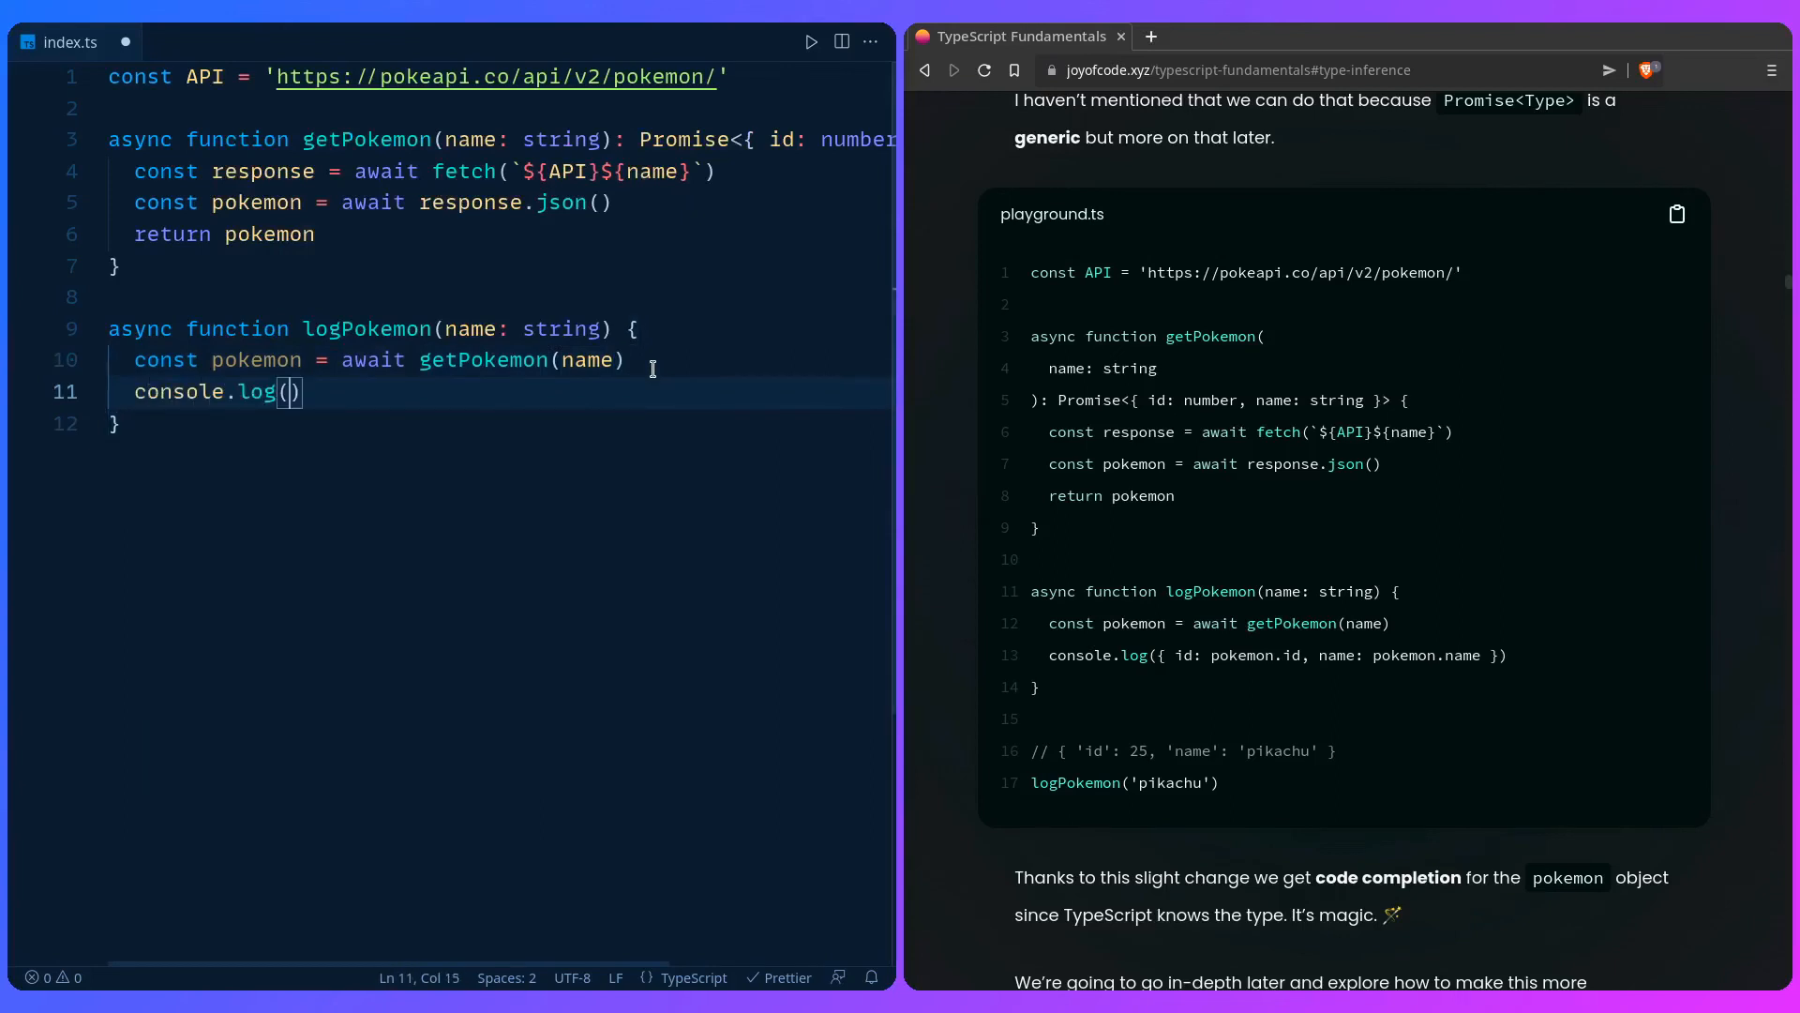
text({)
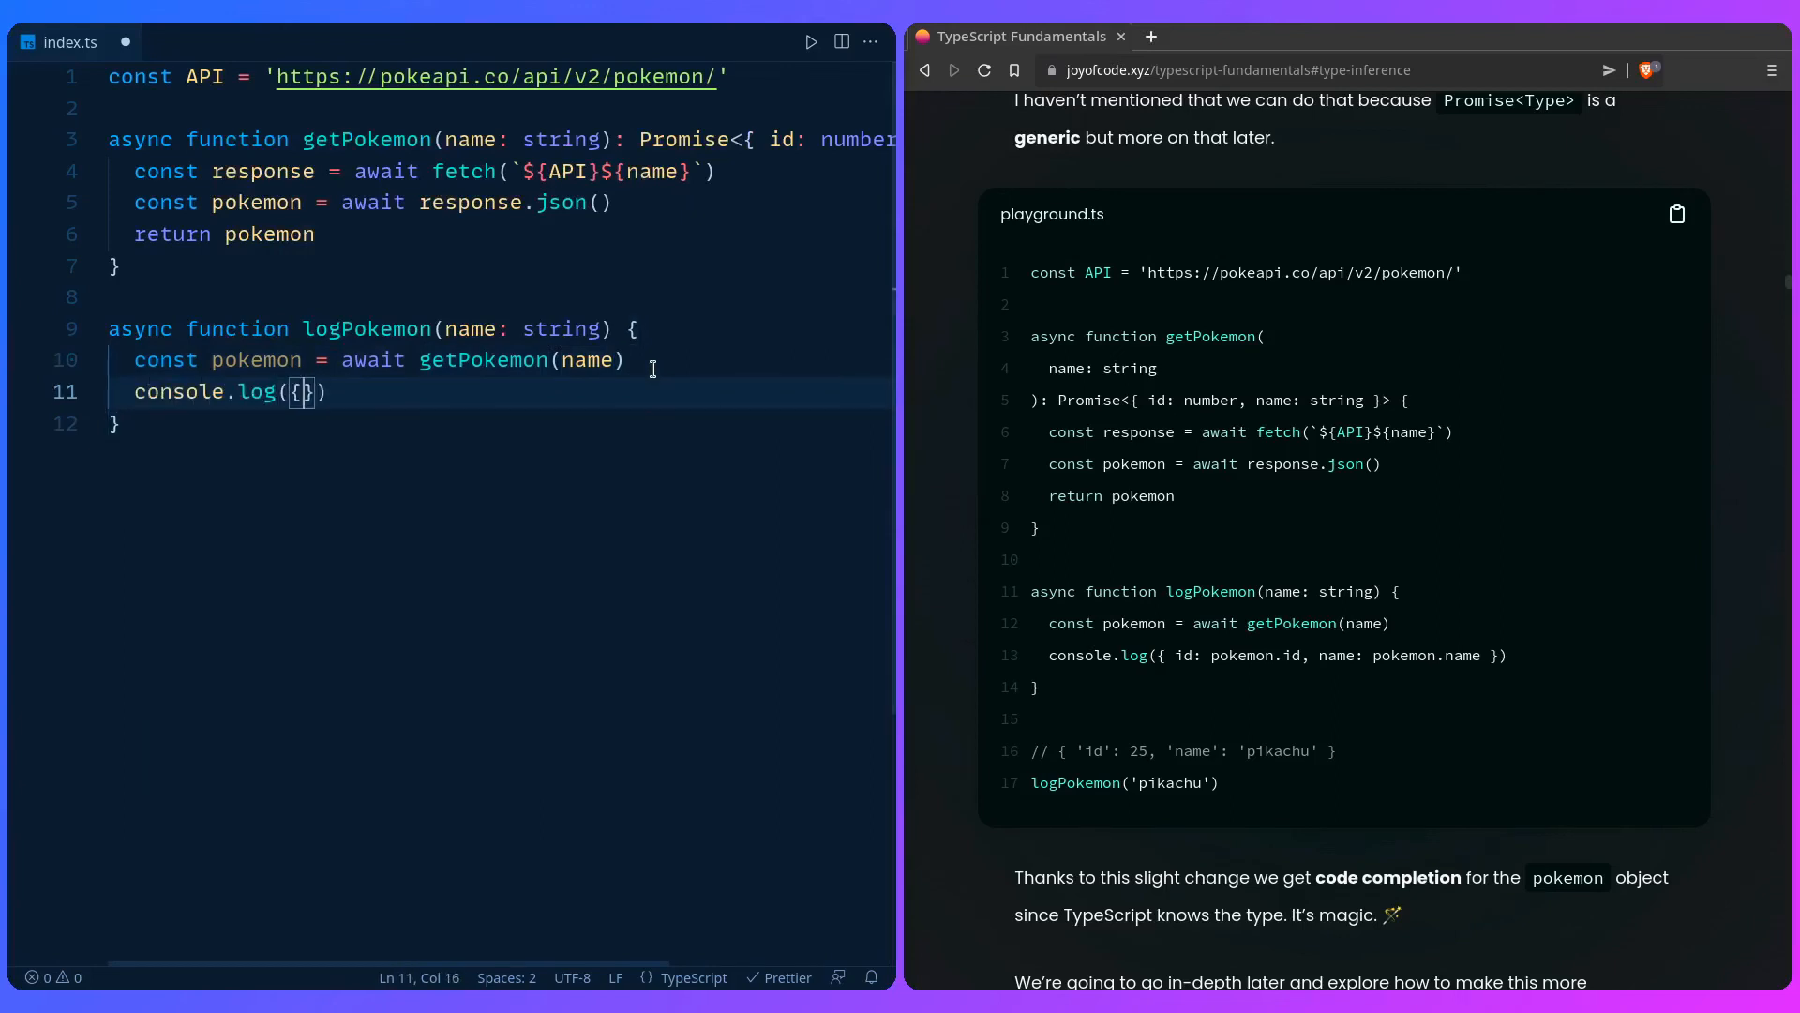
text(id:pokemon.id,)
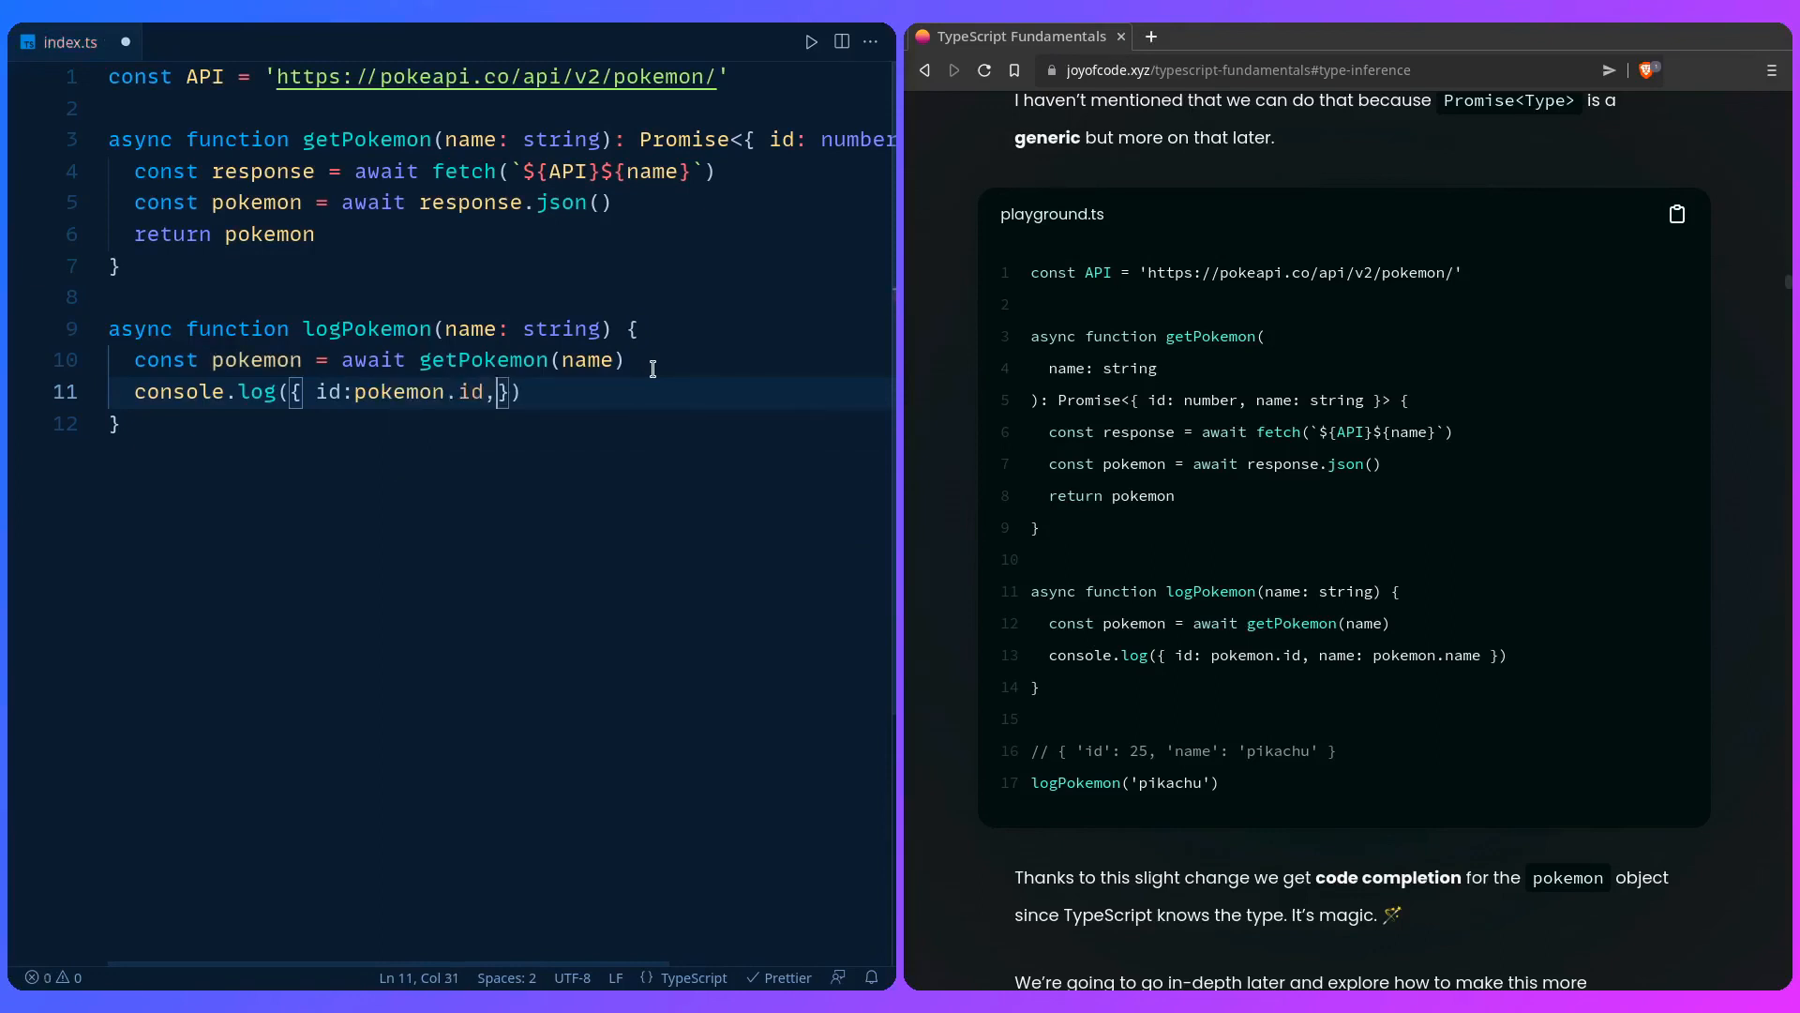
text(name: poke)
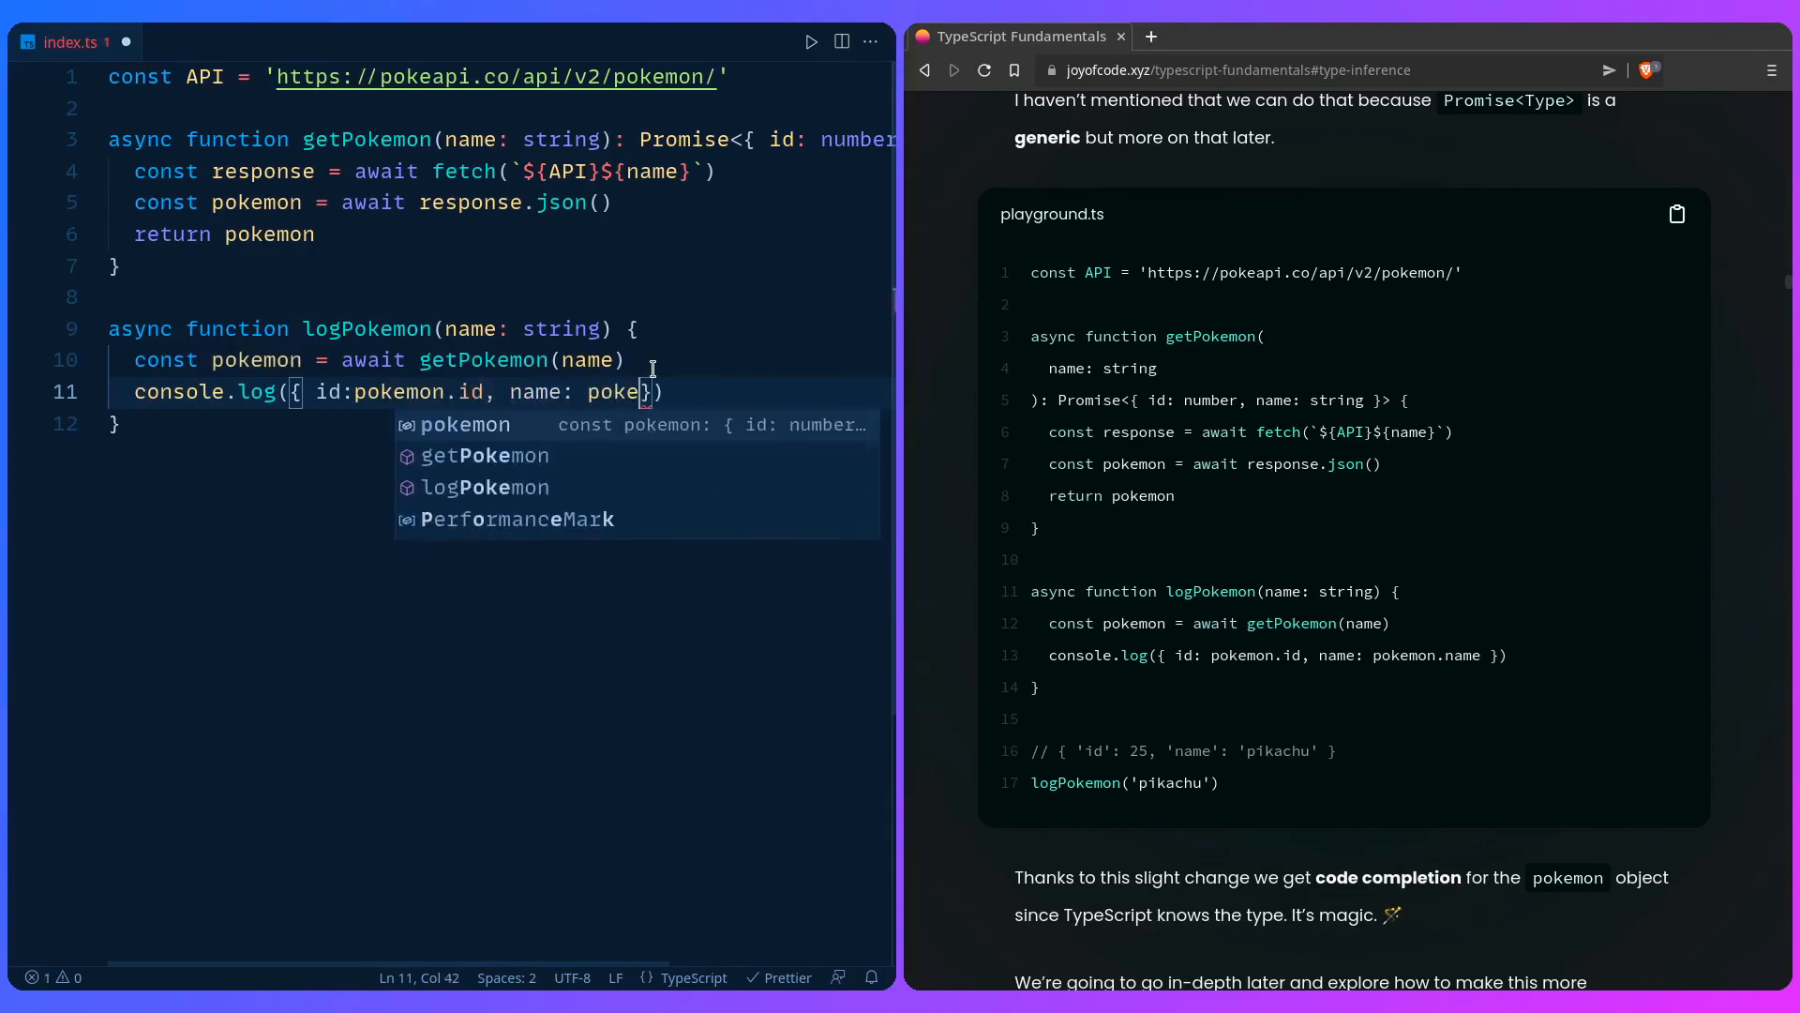